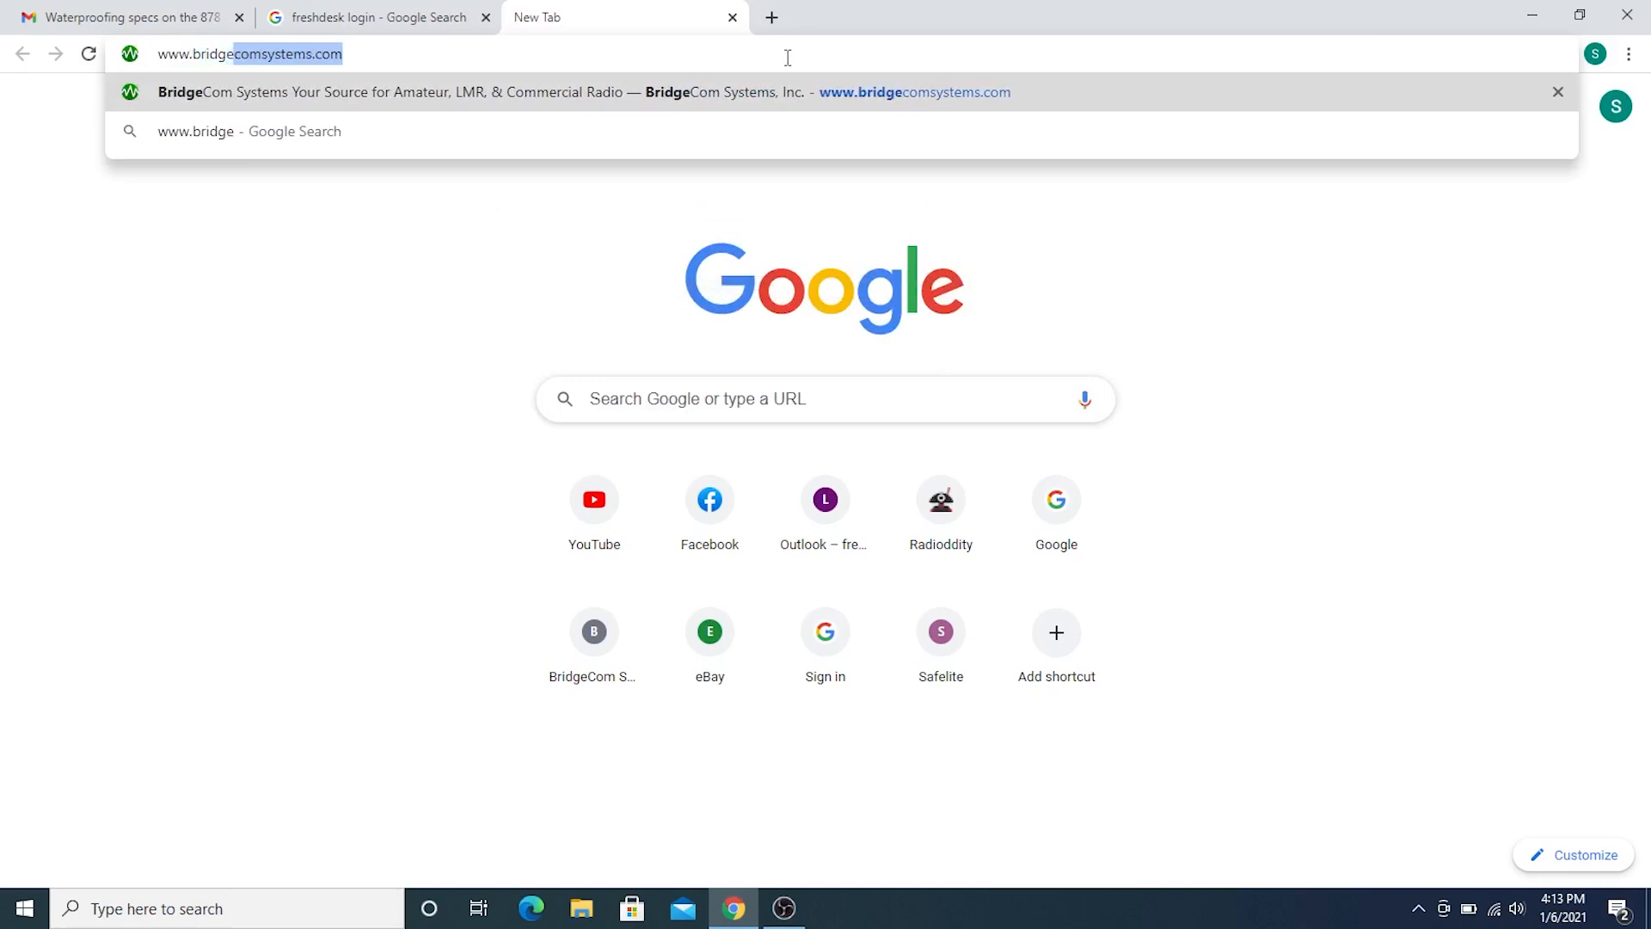
- Go to bridgecomsystems.com and enter its Support pages
text(comsystems.com)
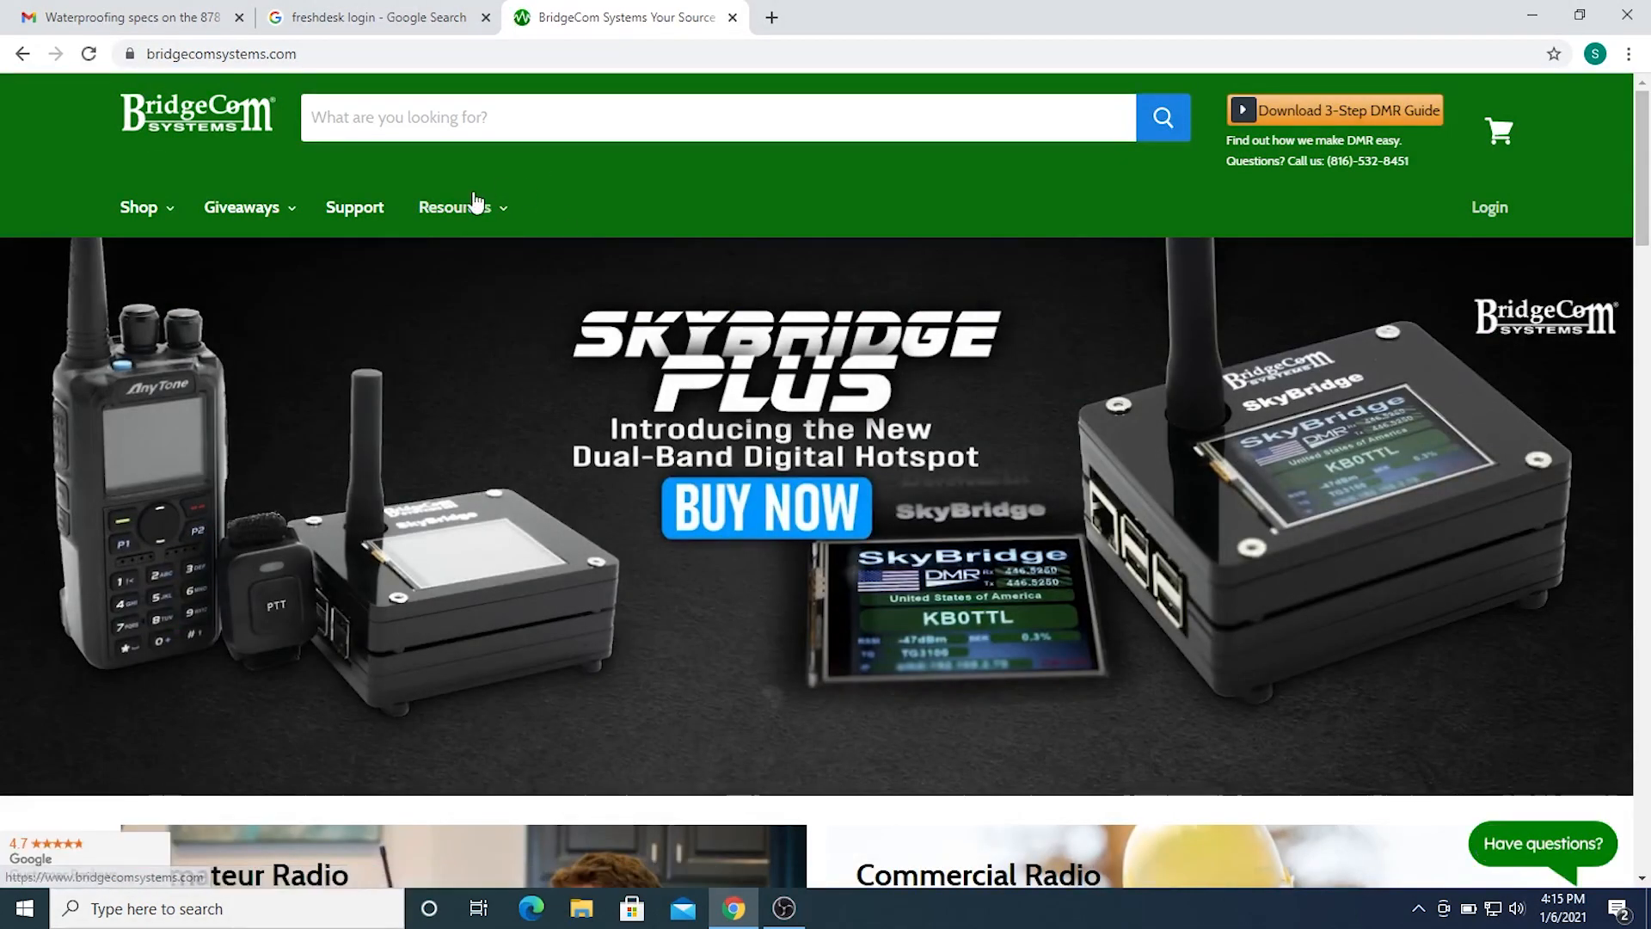
click(353, 206)
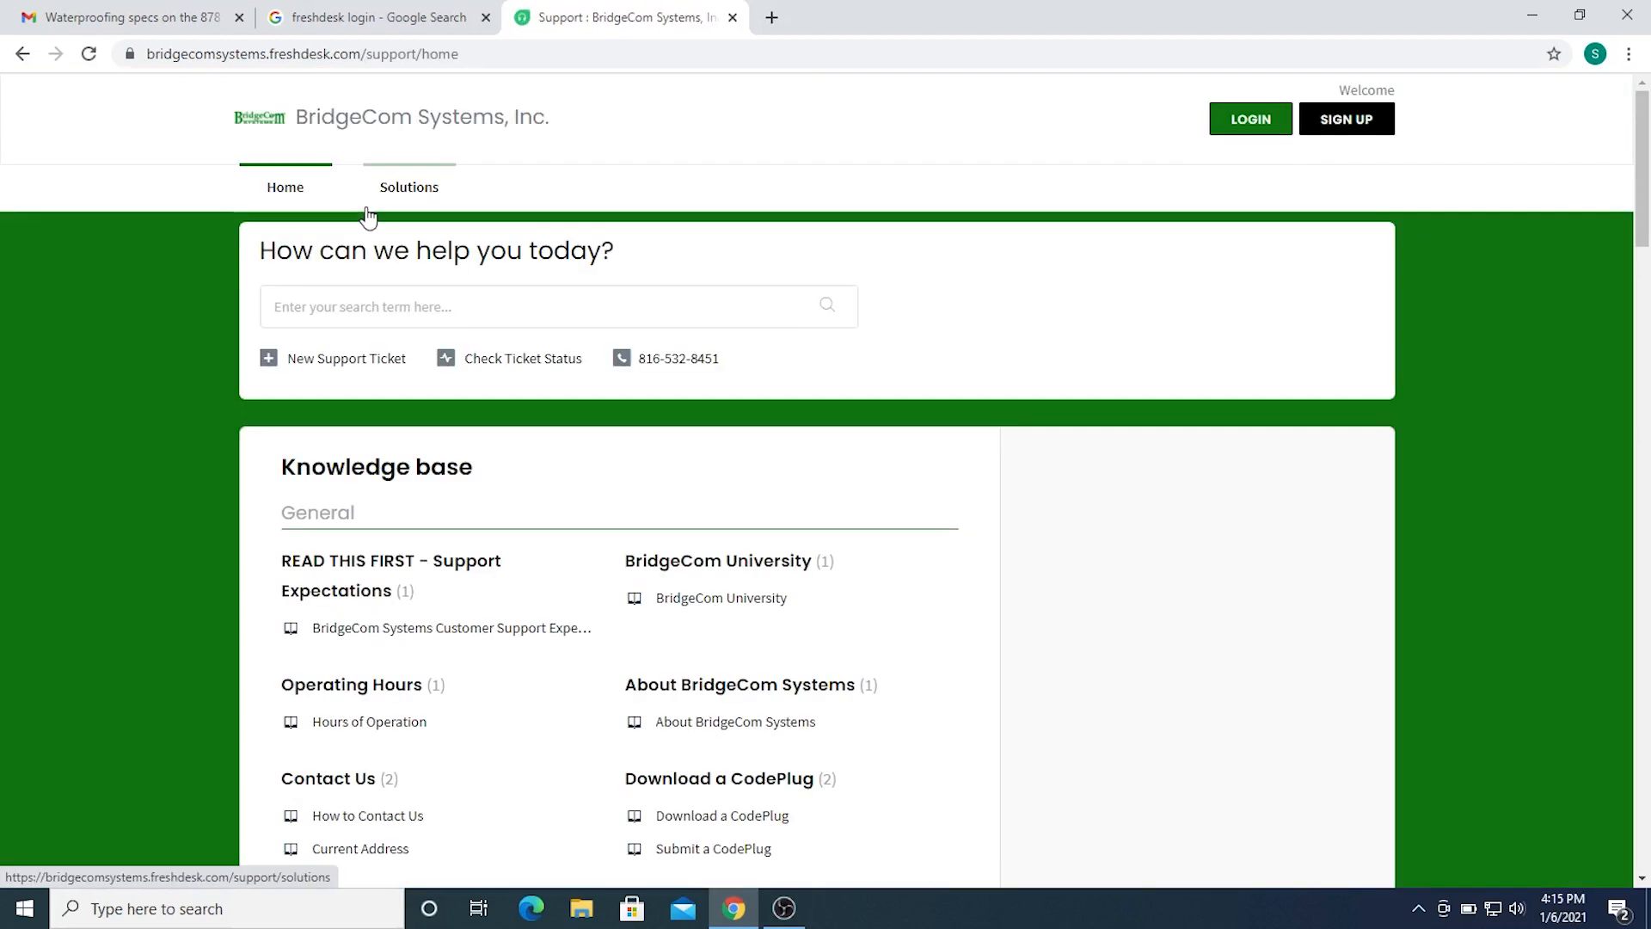
mouse_move(1588, 834)
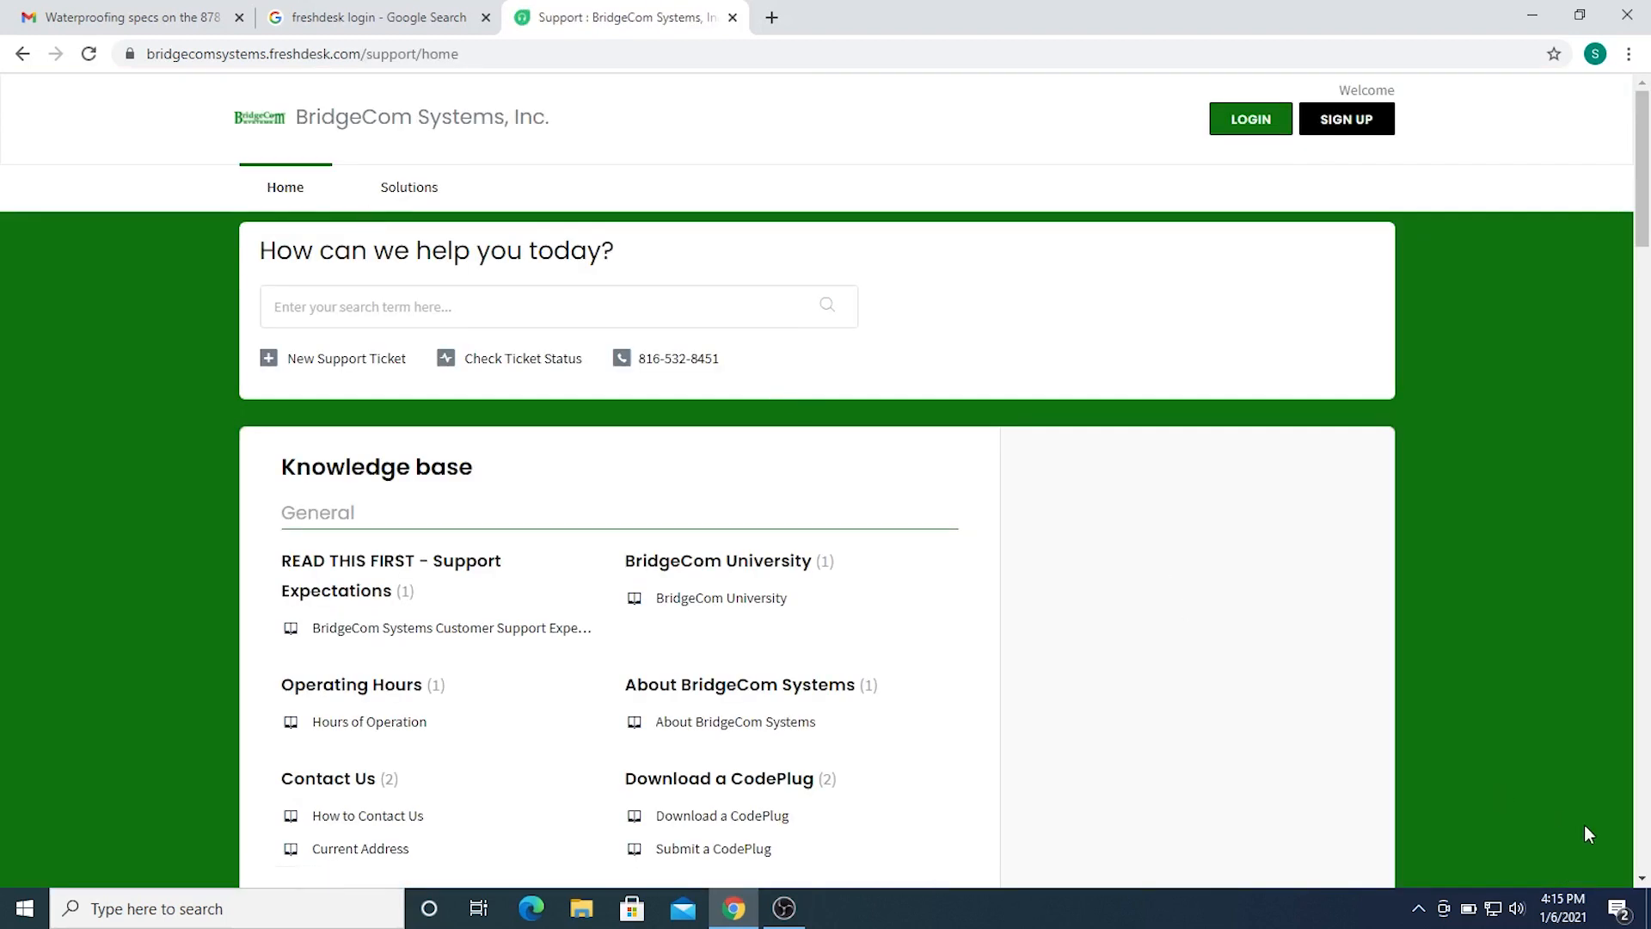
- Locate AnyTone Mobile Support and open the AnyTone 578 CPS and Firmware Downloads article
scroll(down, 3)
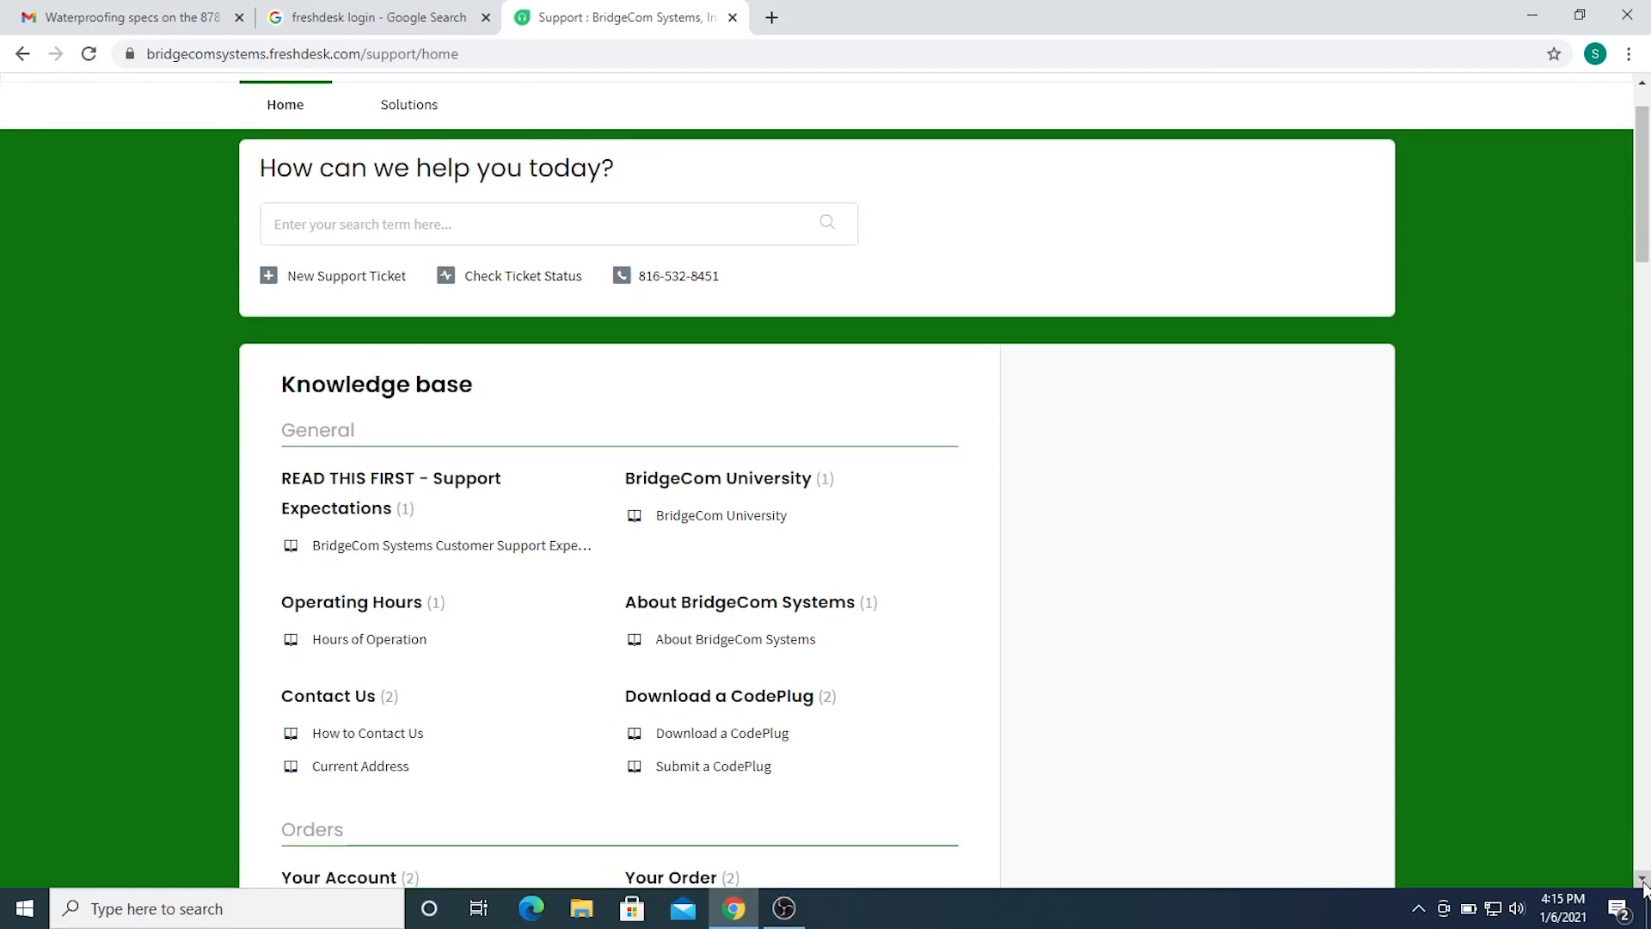
scroll(down, 3)
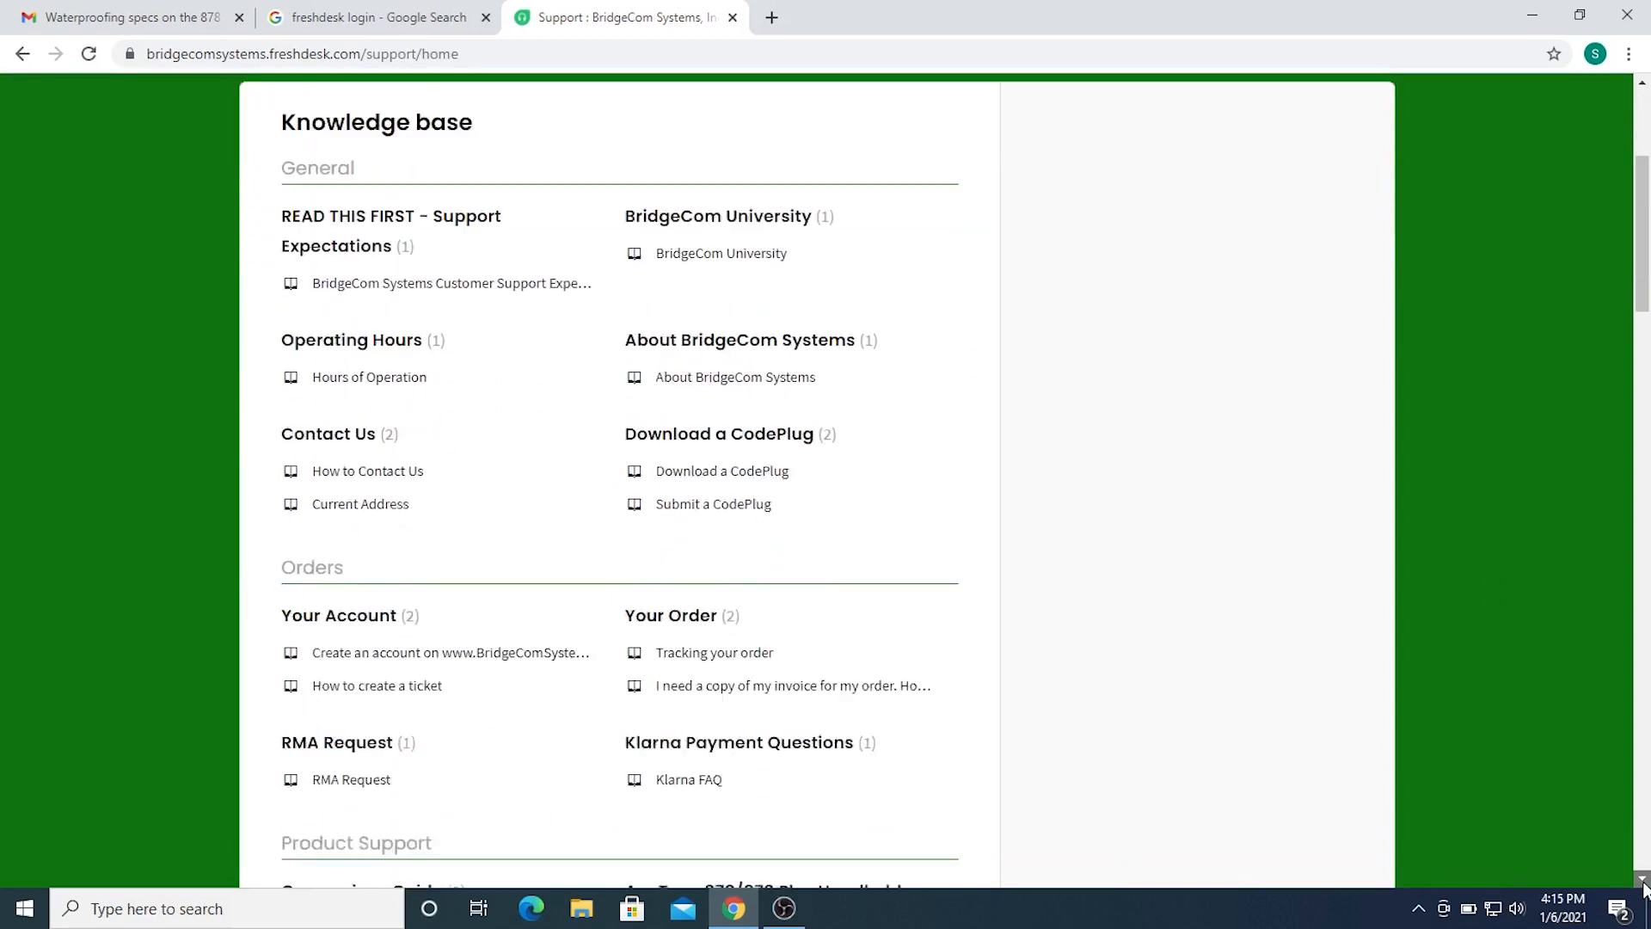
scroll(down, 3)
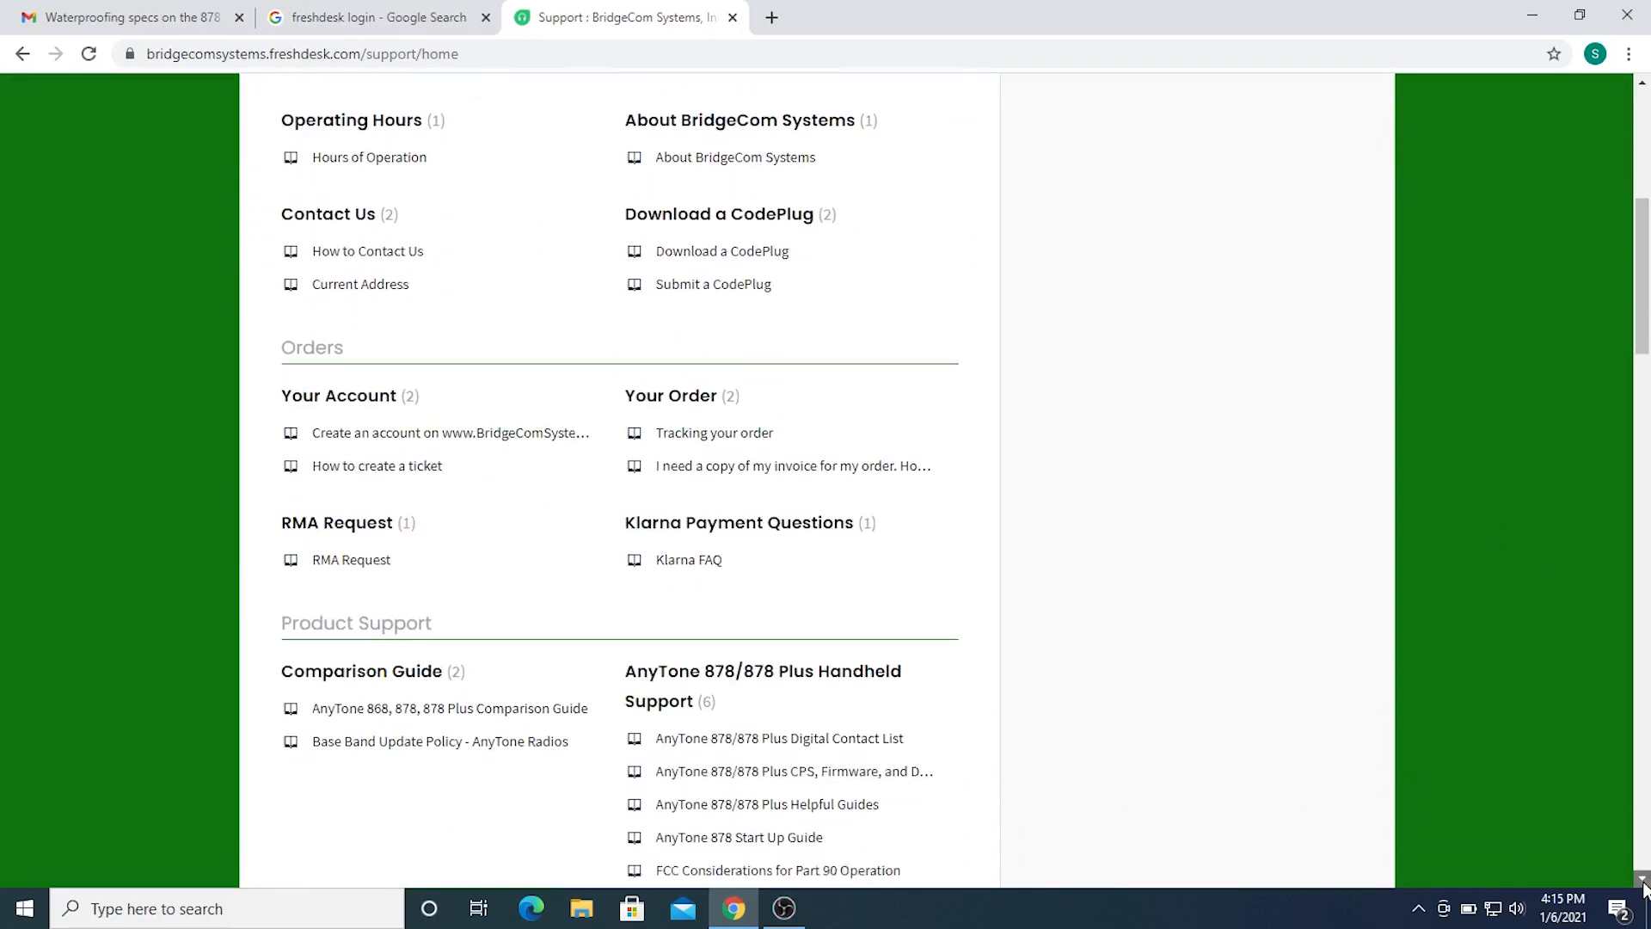
scroll(down, 3)
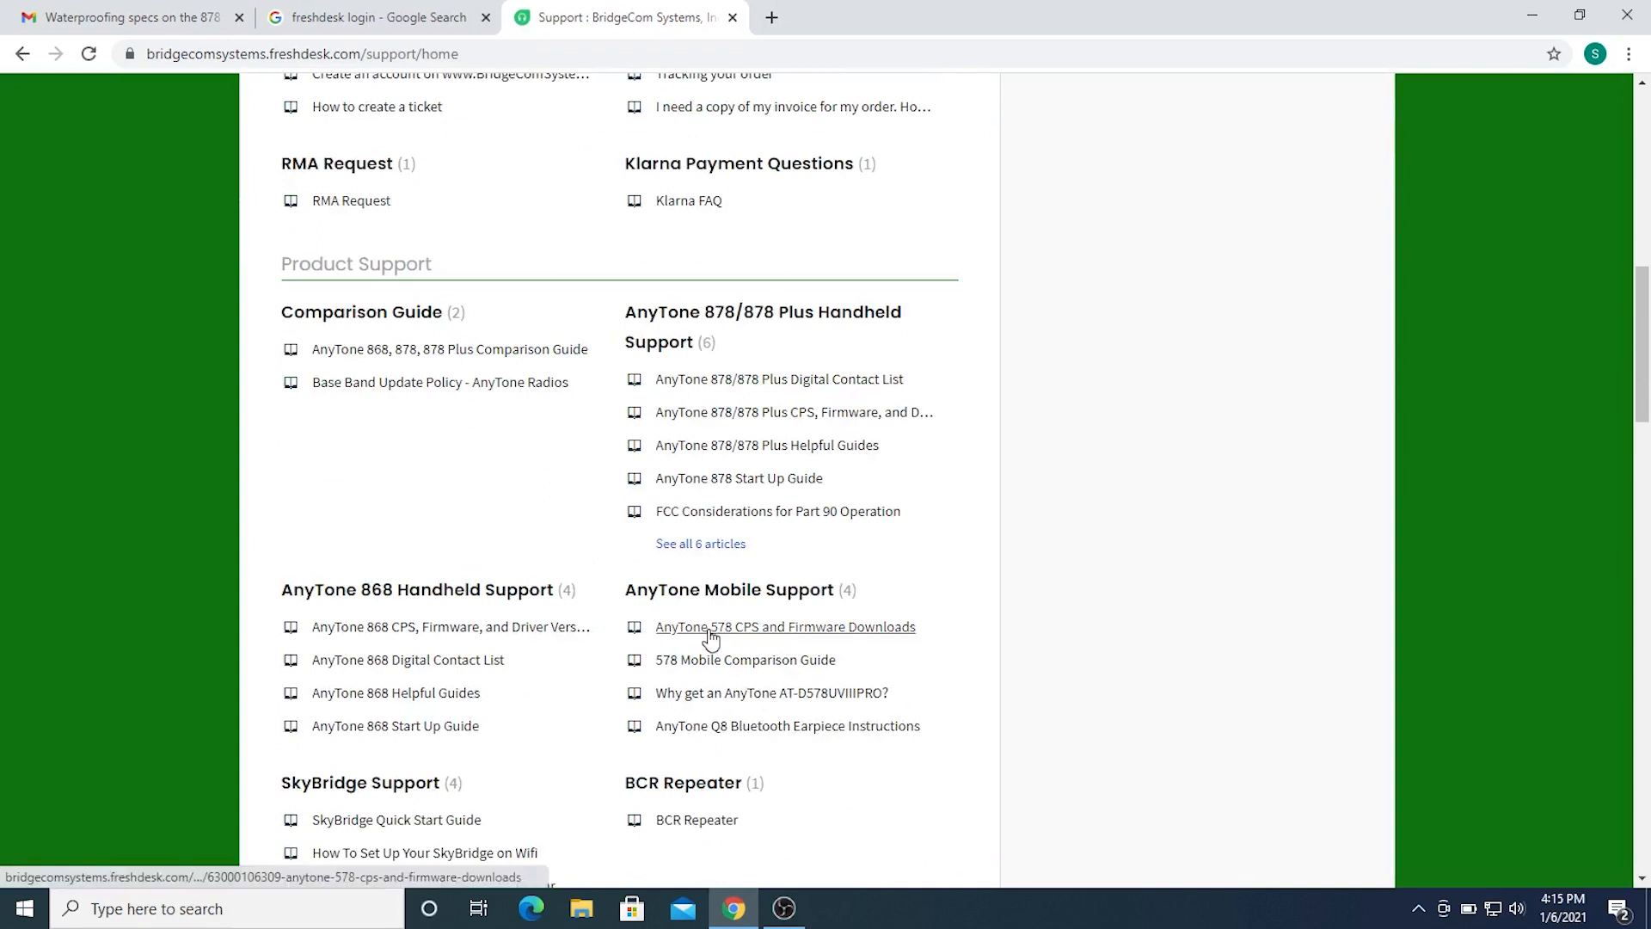
click(784, 627)
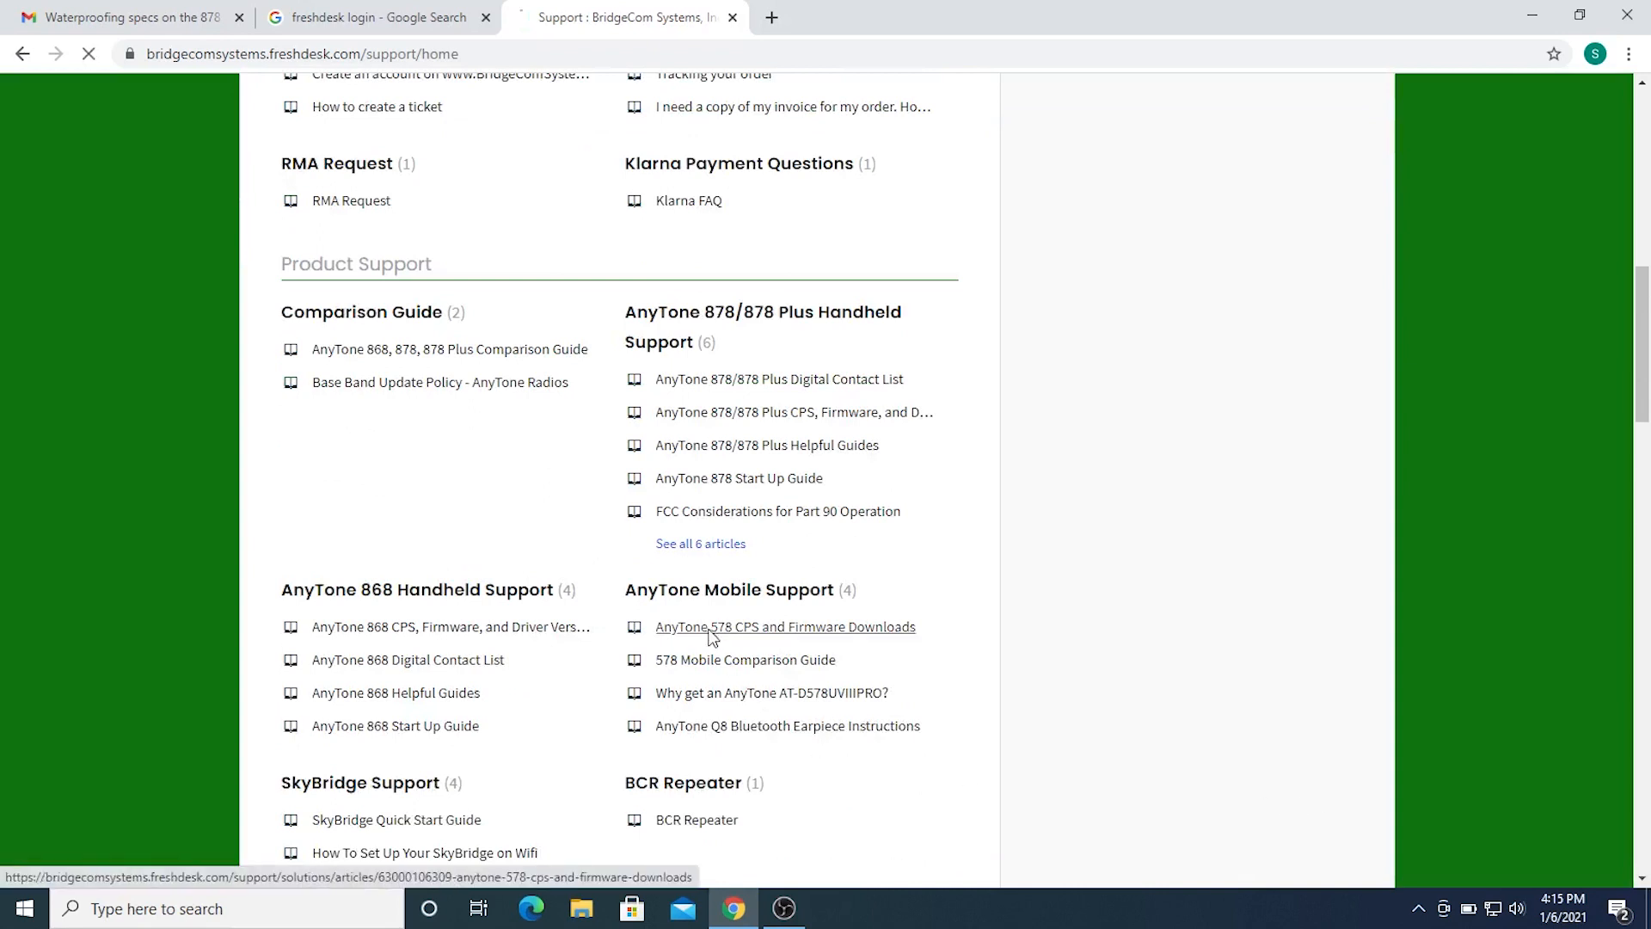
- Download the AT-D578UV CPS and Firmware V1.11 zip from the article
click(784, 625)
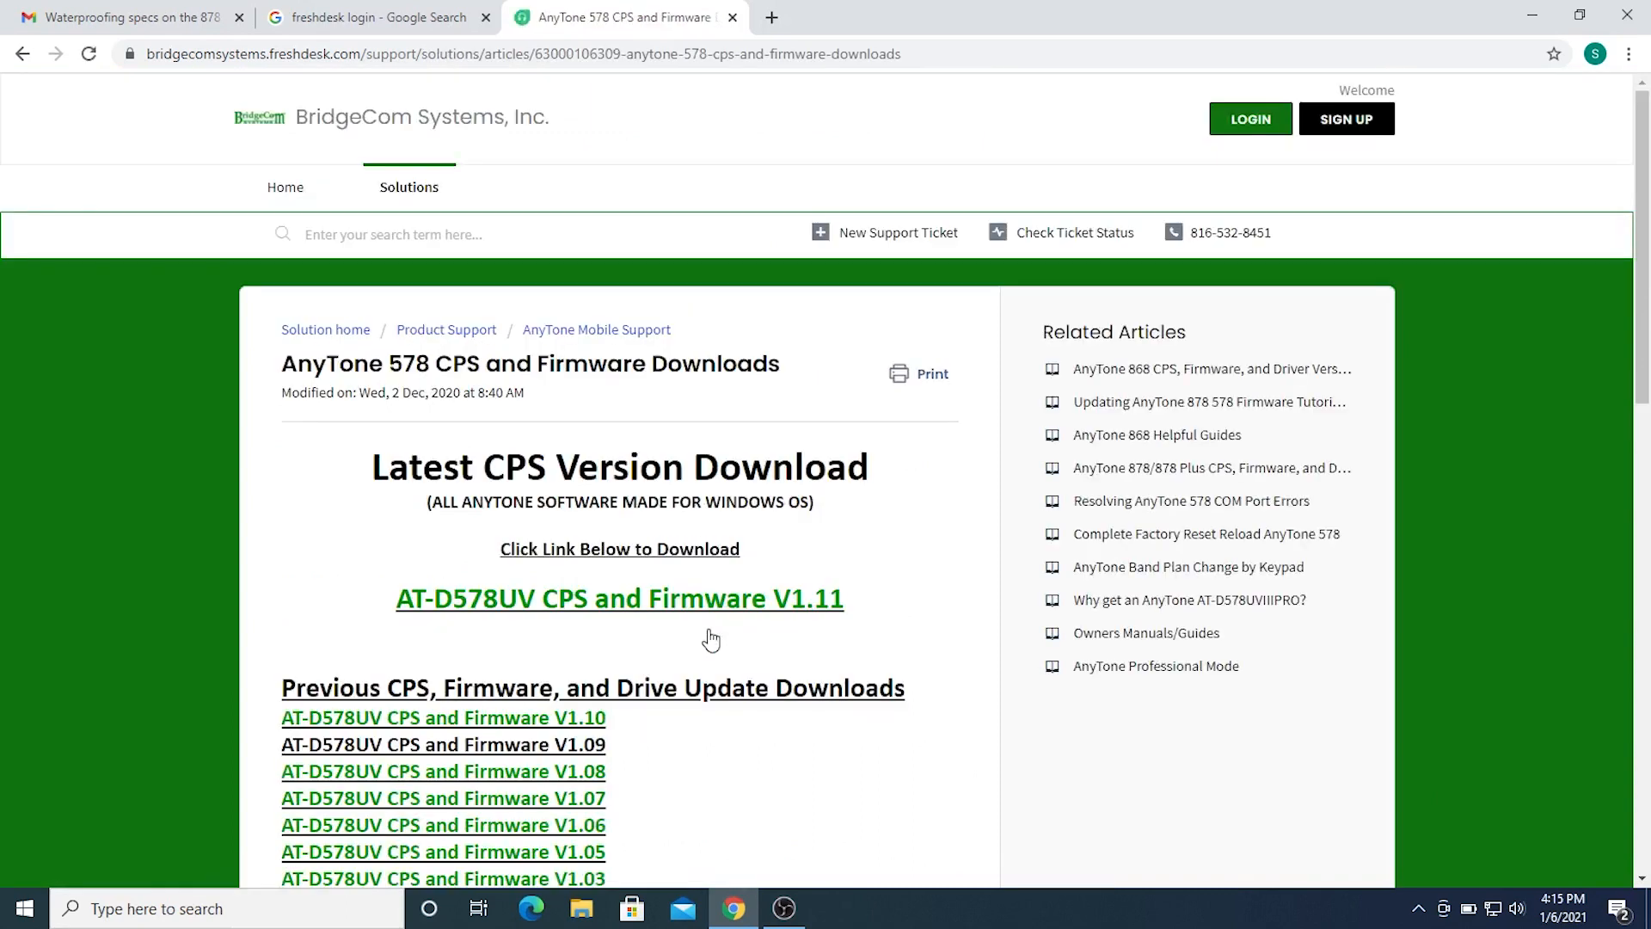
mouse_move(765, 582)
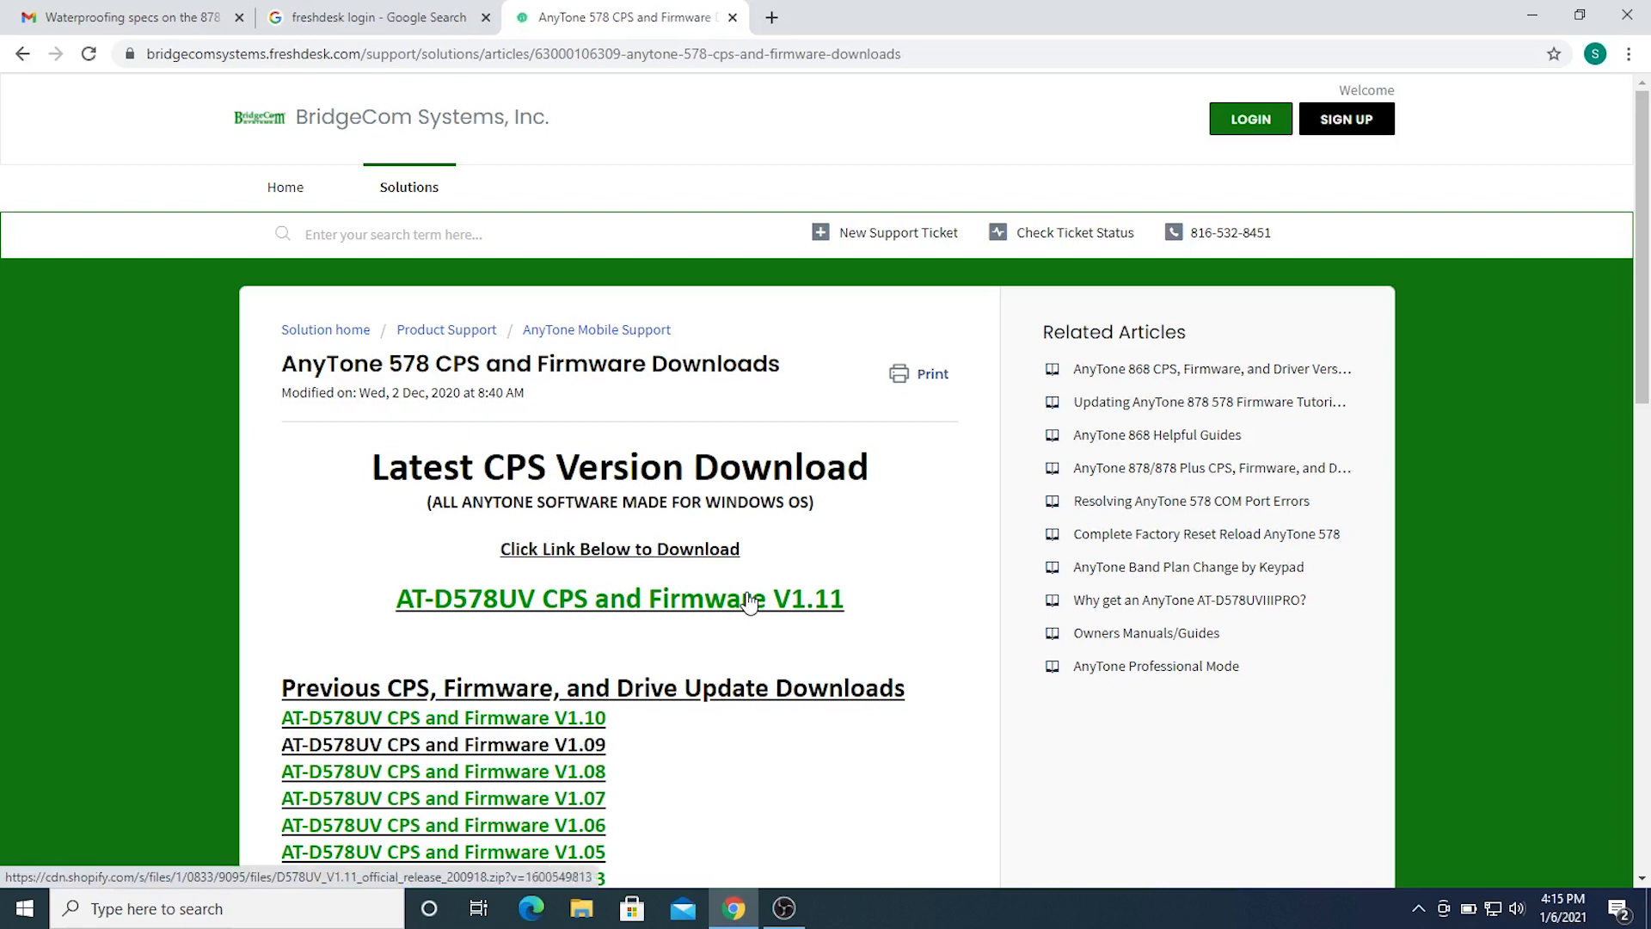
click(619, 598)
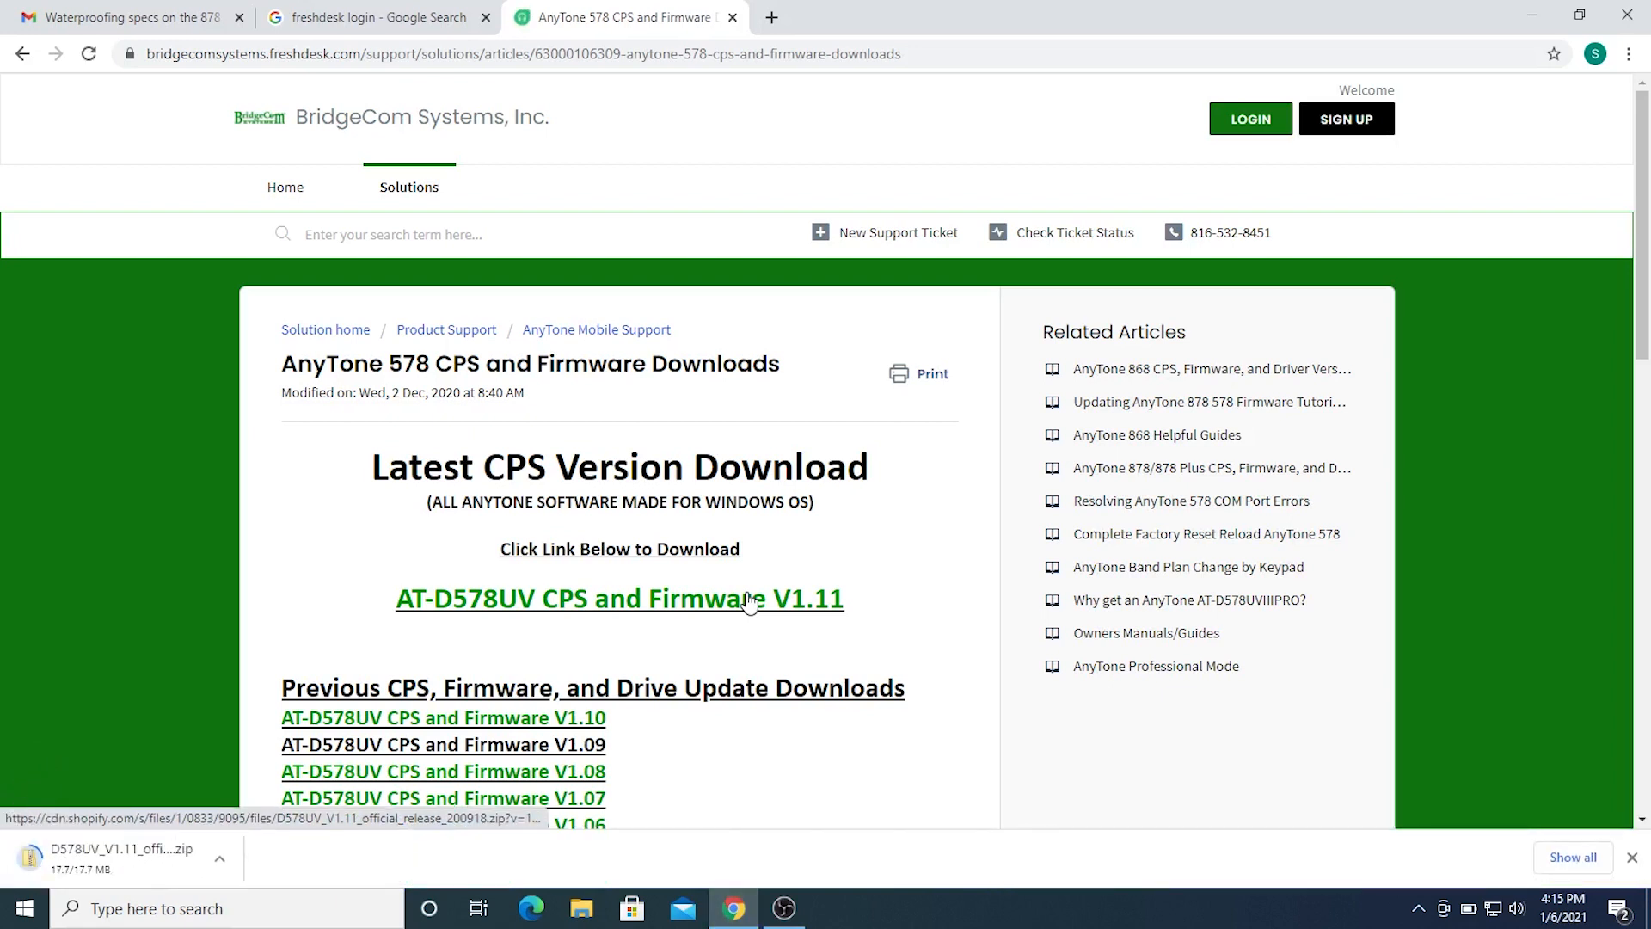
mouse_move(90, 759)
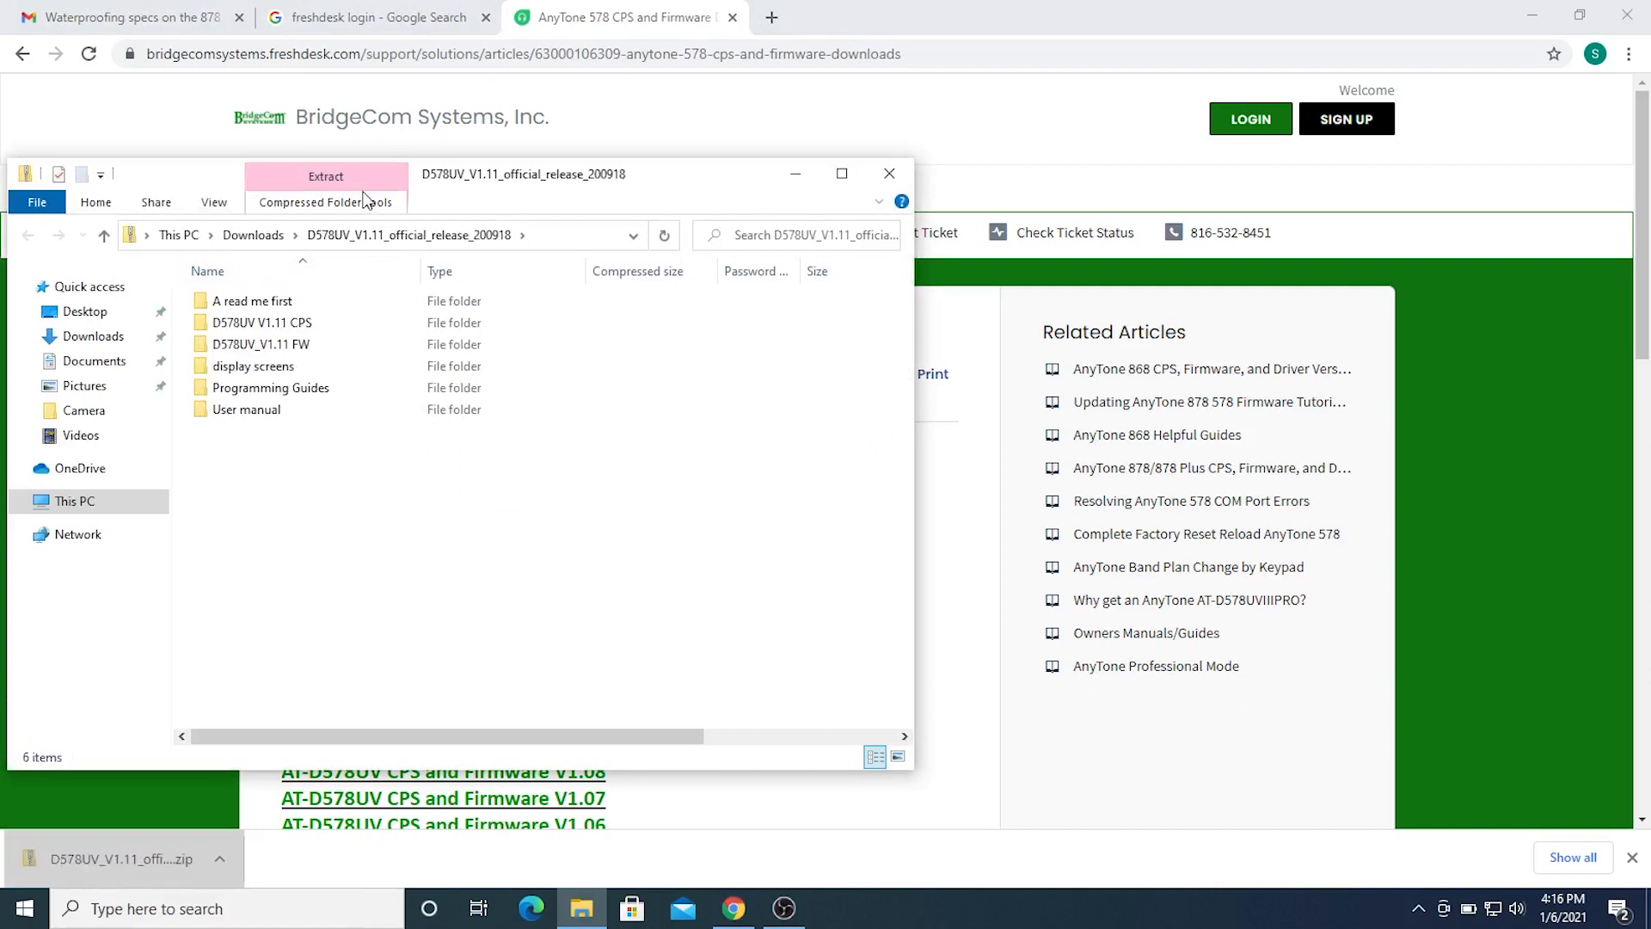
mouse_move(362, 201)
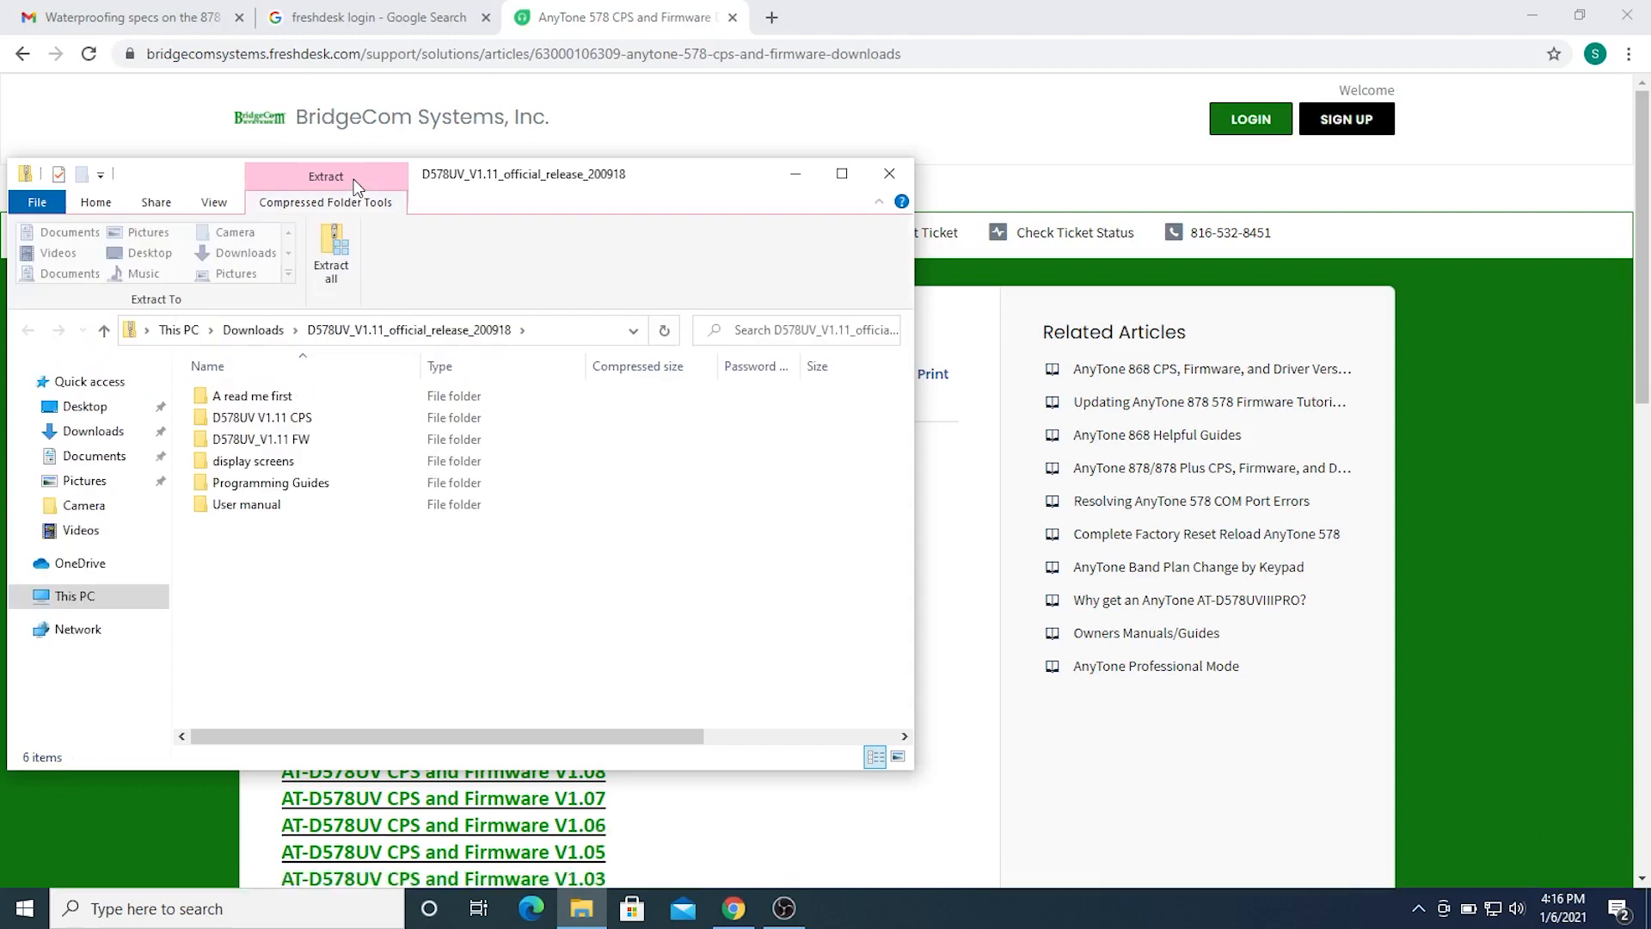
- Extract all of the V1.11 zip into c:\AnyTone578v1_11\
click(330, 247)
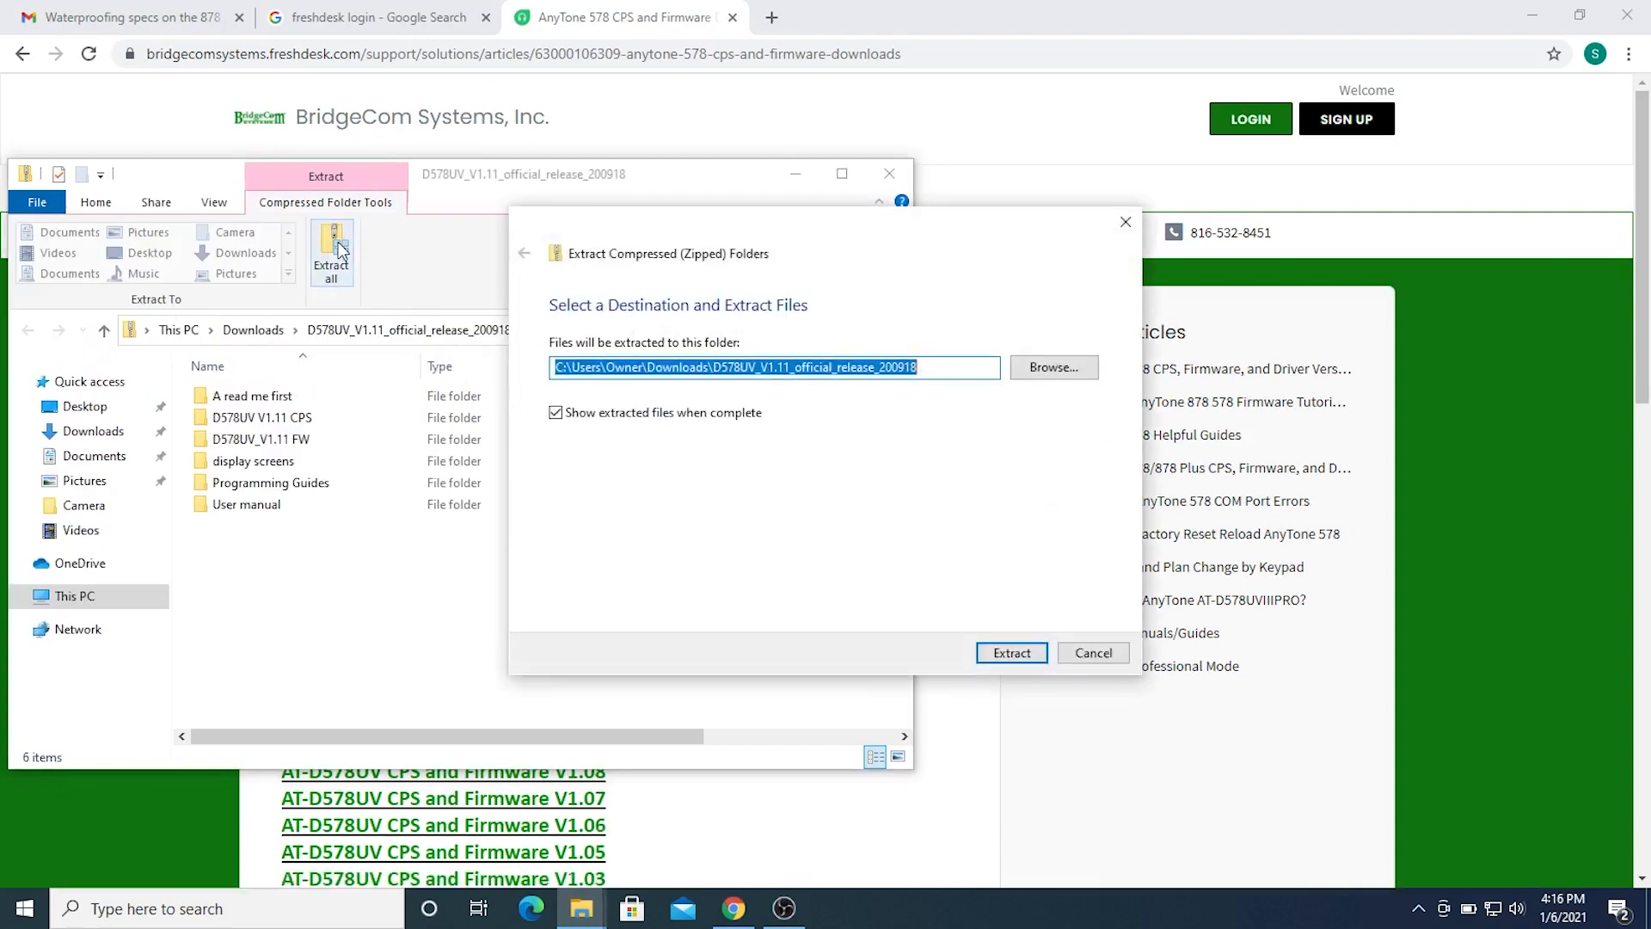
text(c)
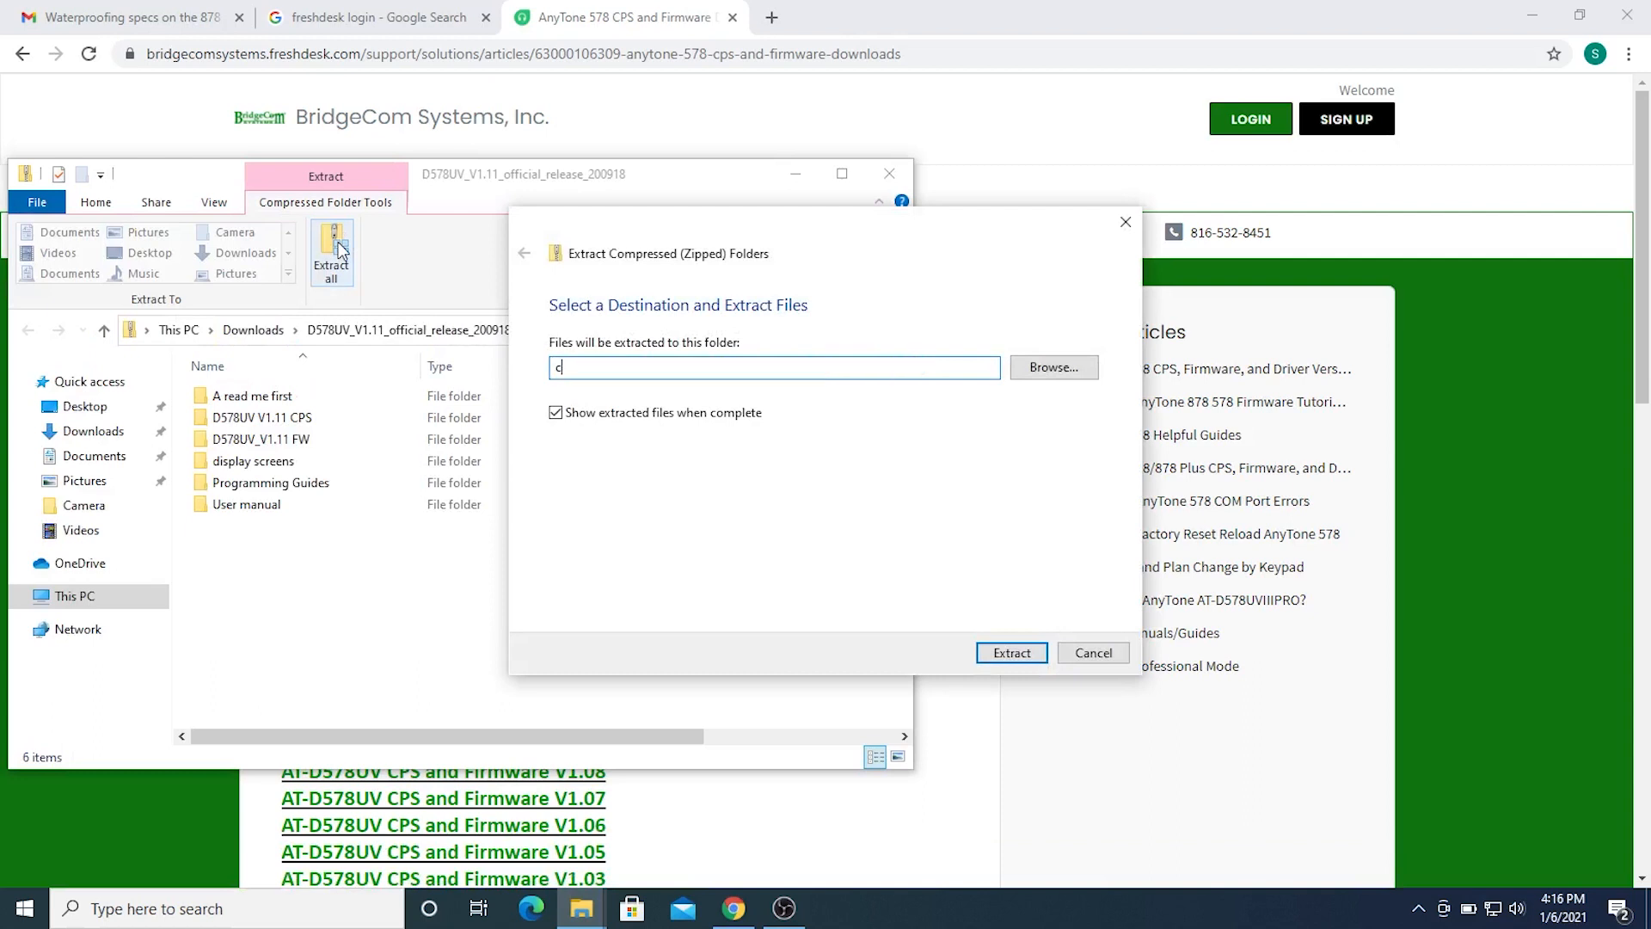
text(:\AnyTone5)
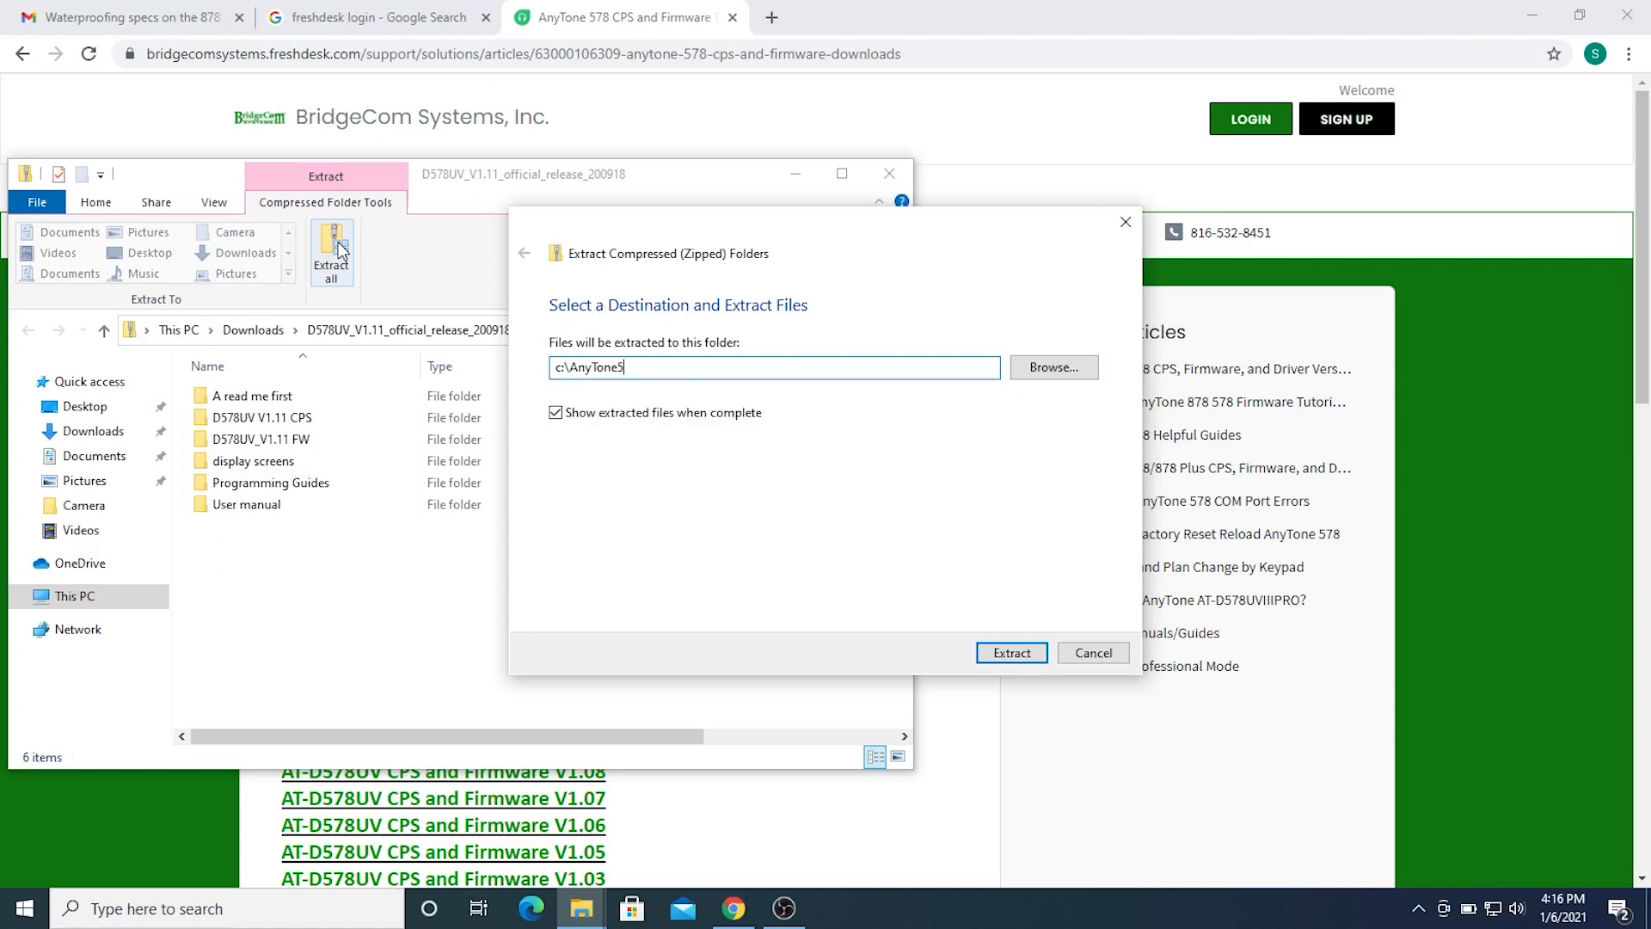
text(78)
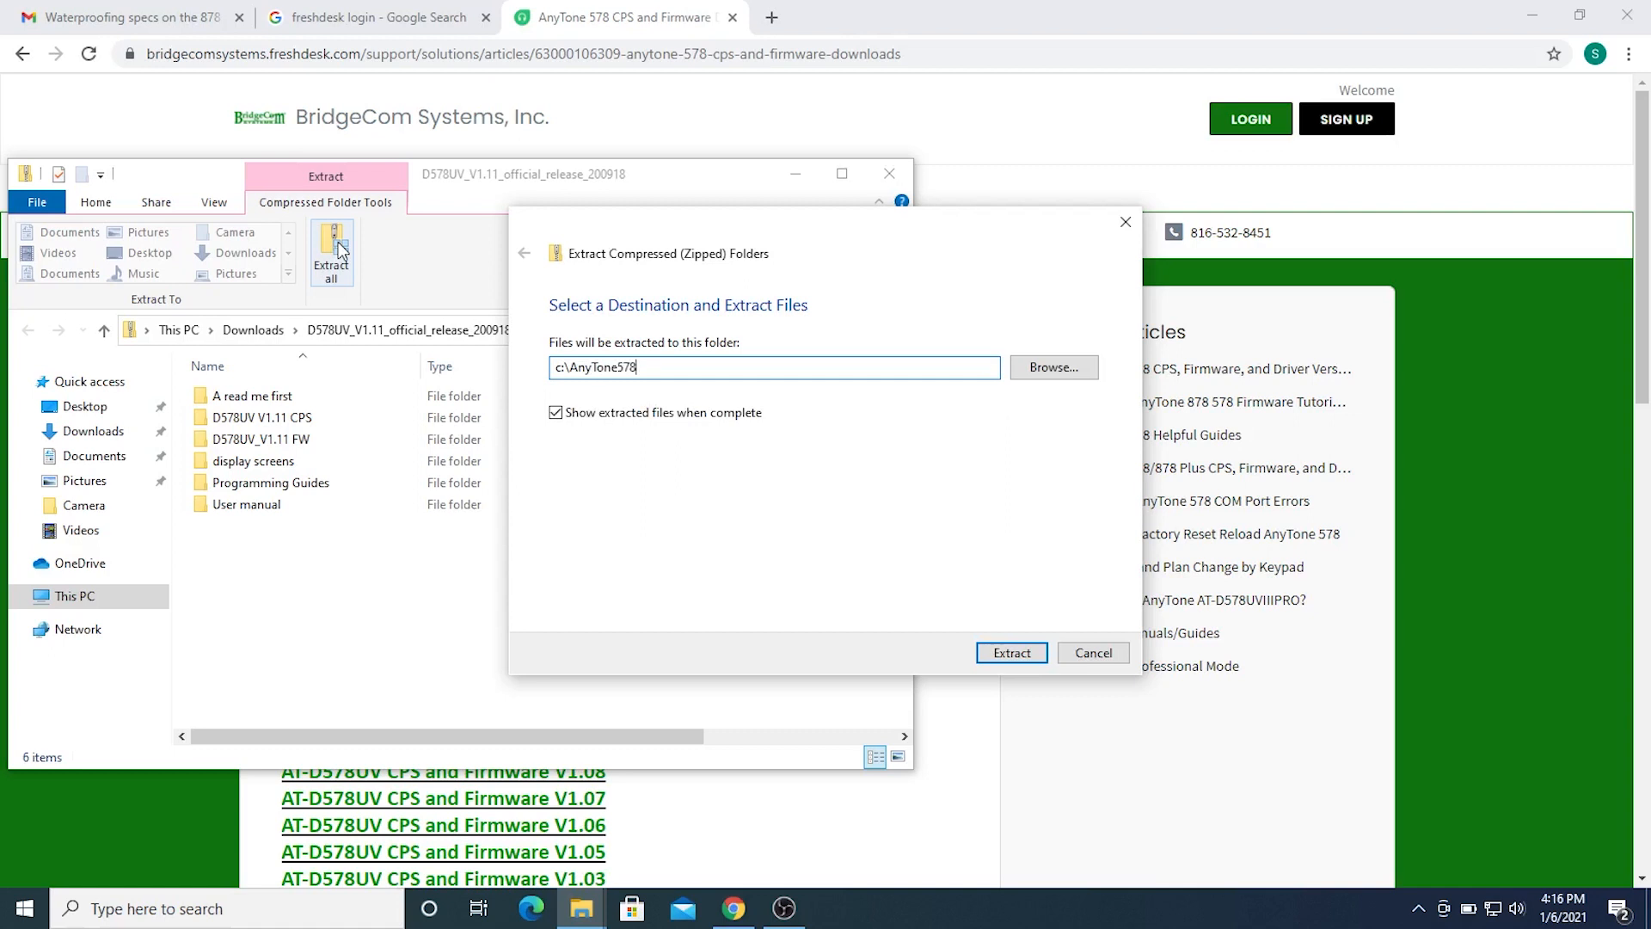
text(v)
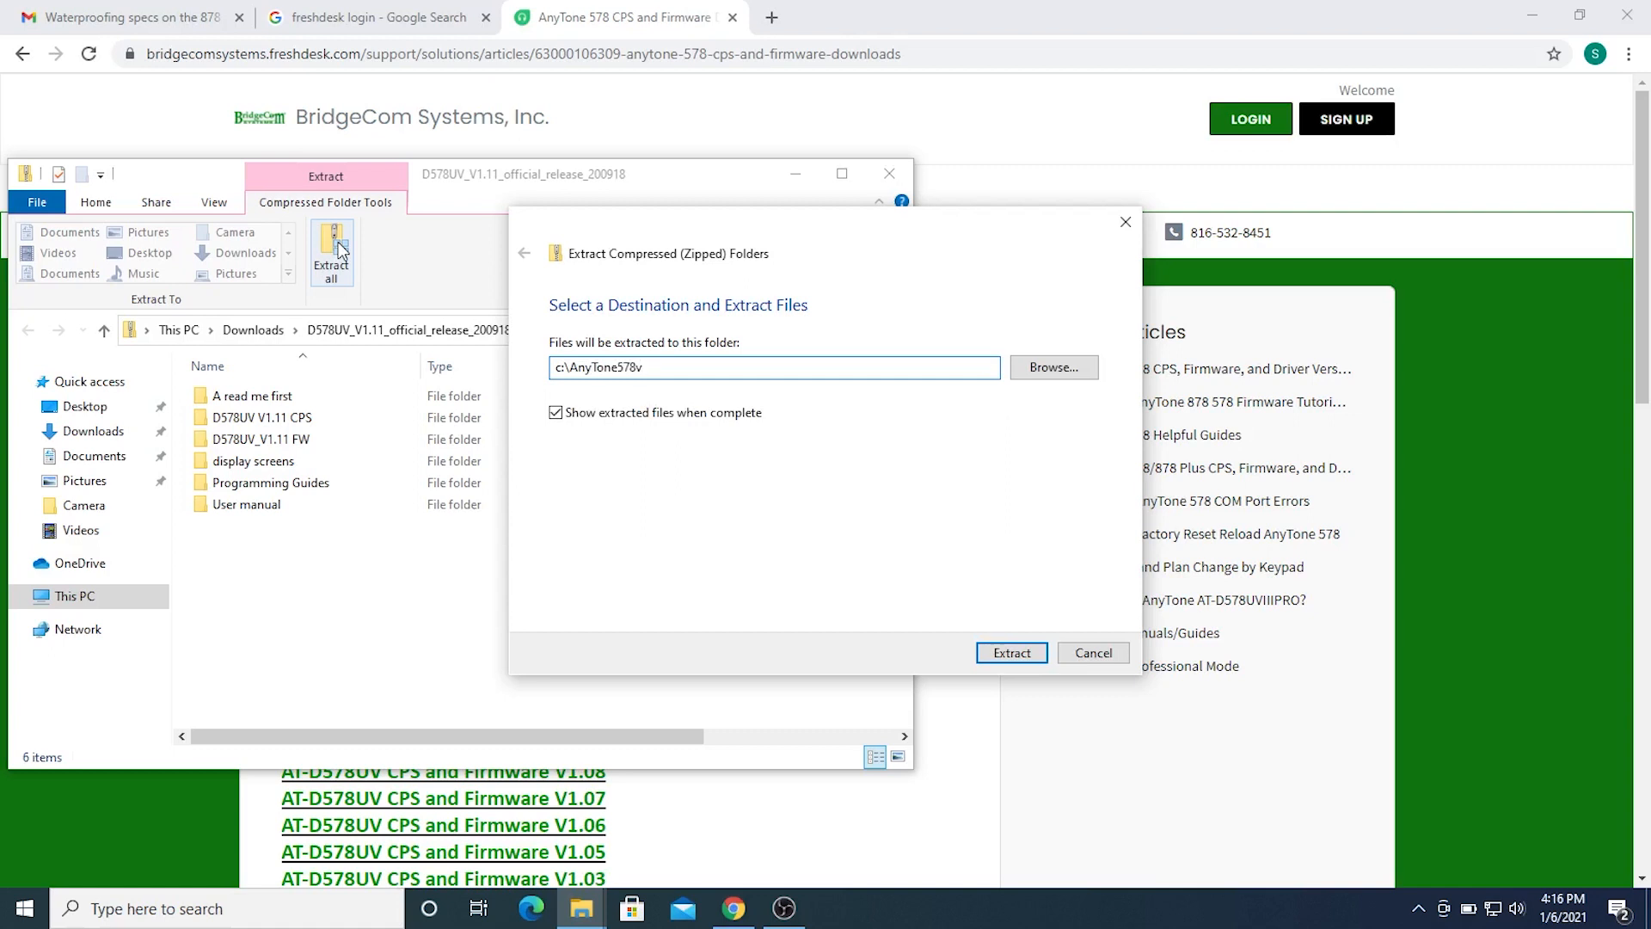
text(1_11)
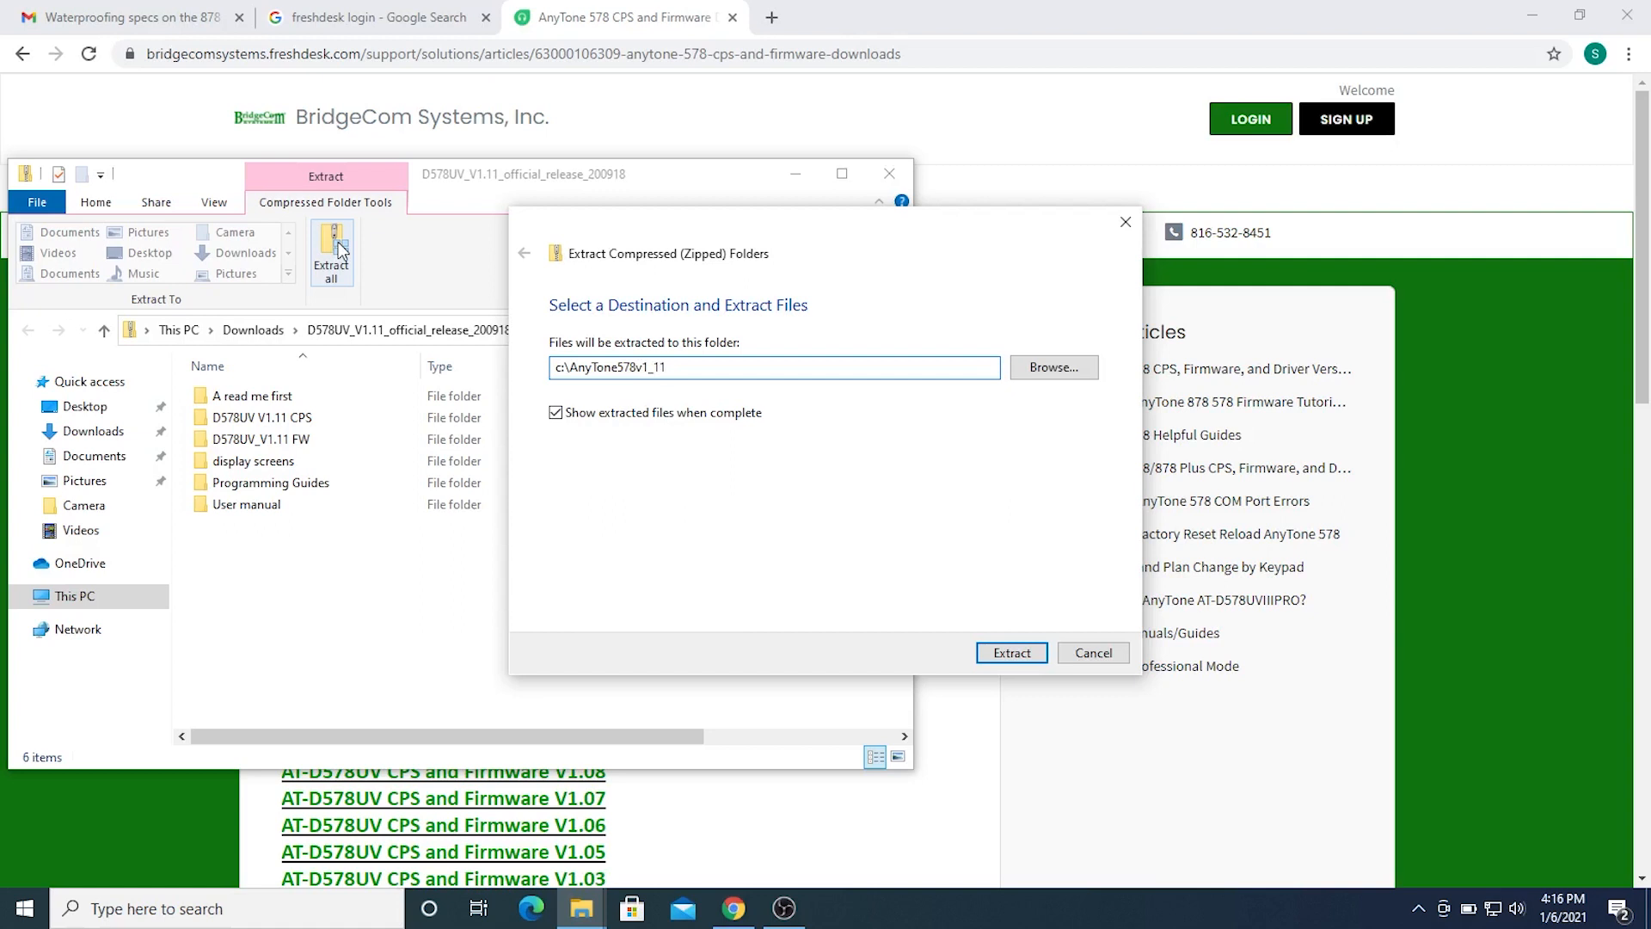
text(\)
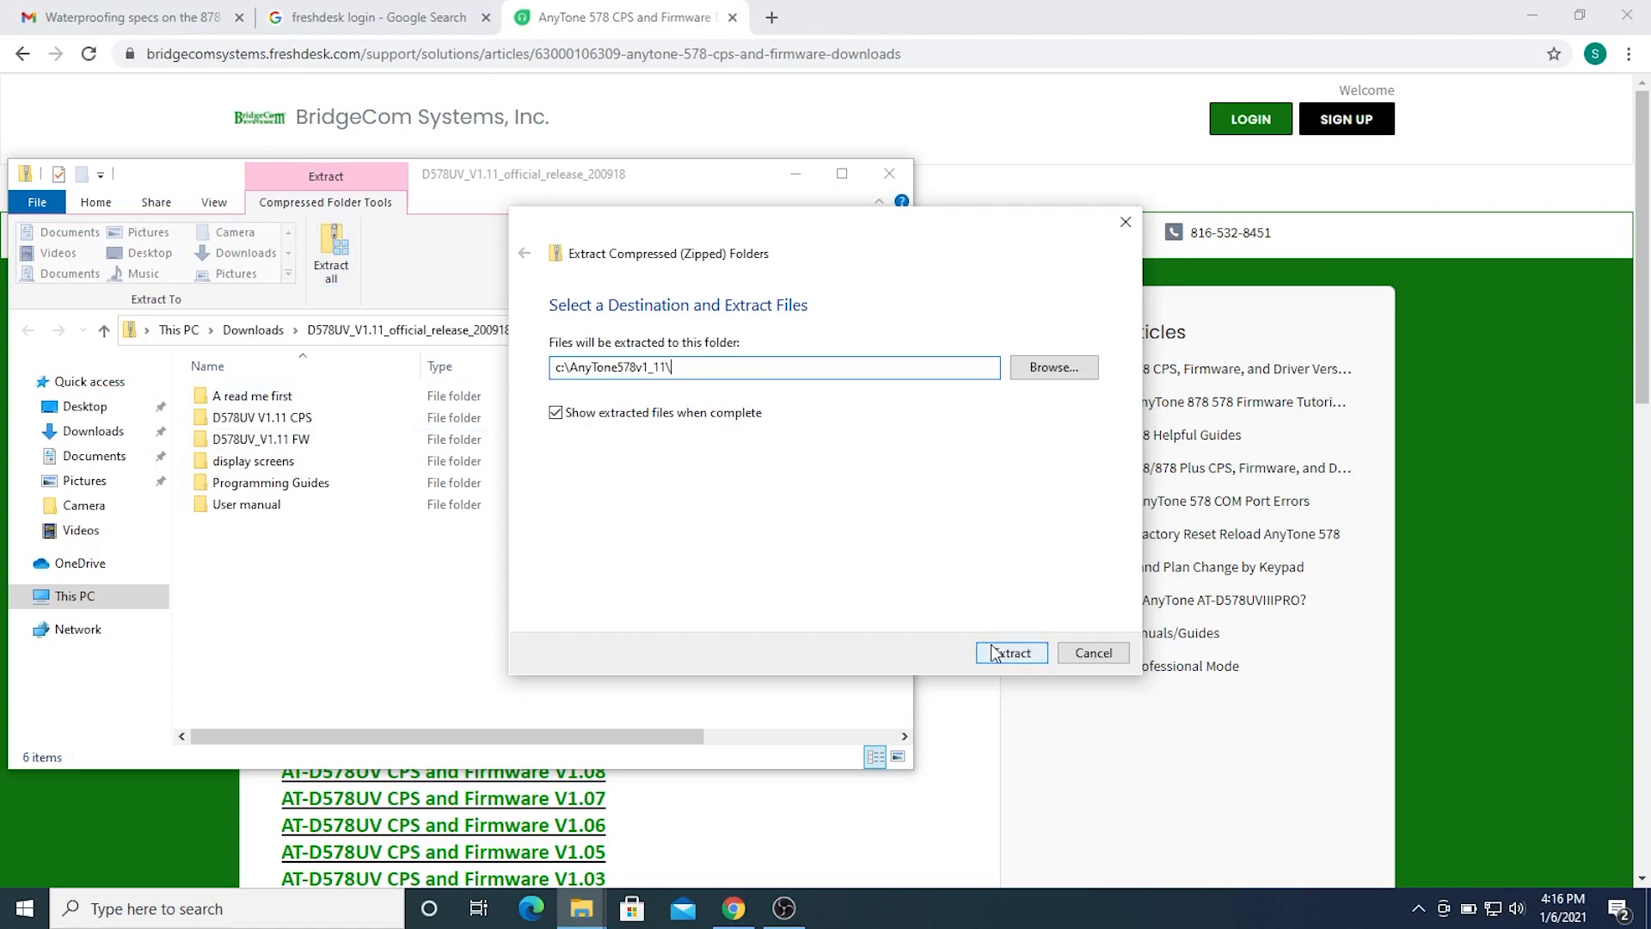
click(1009, 652)
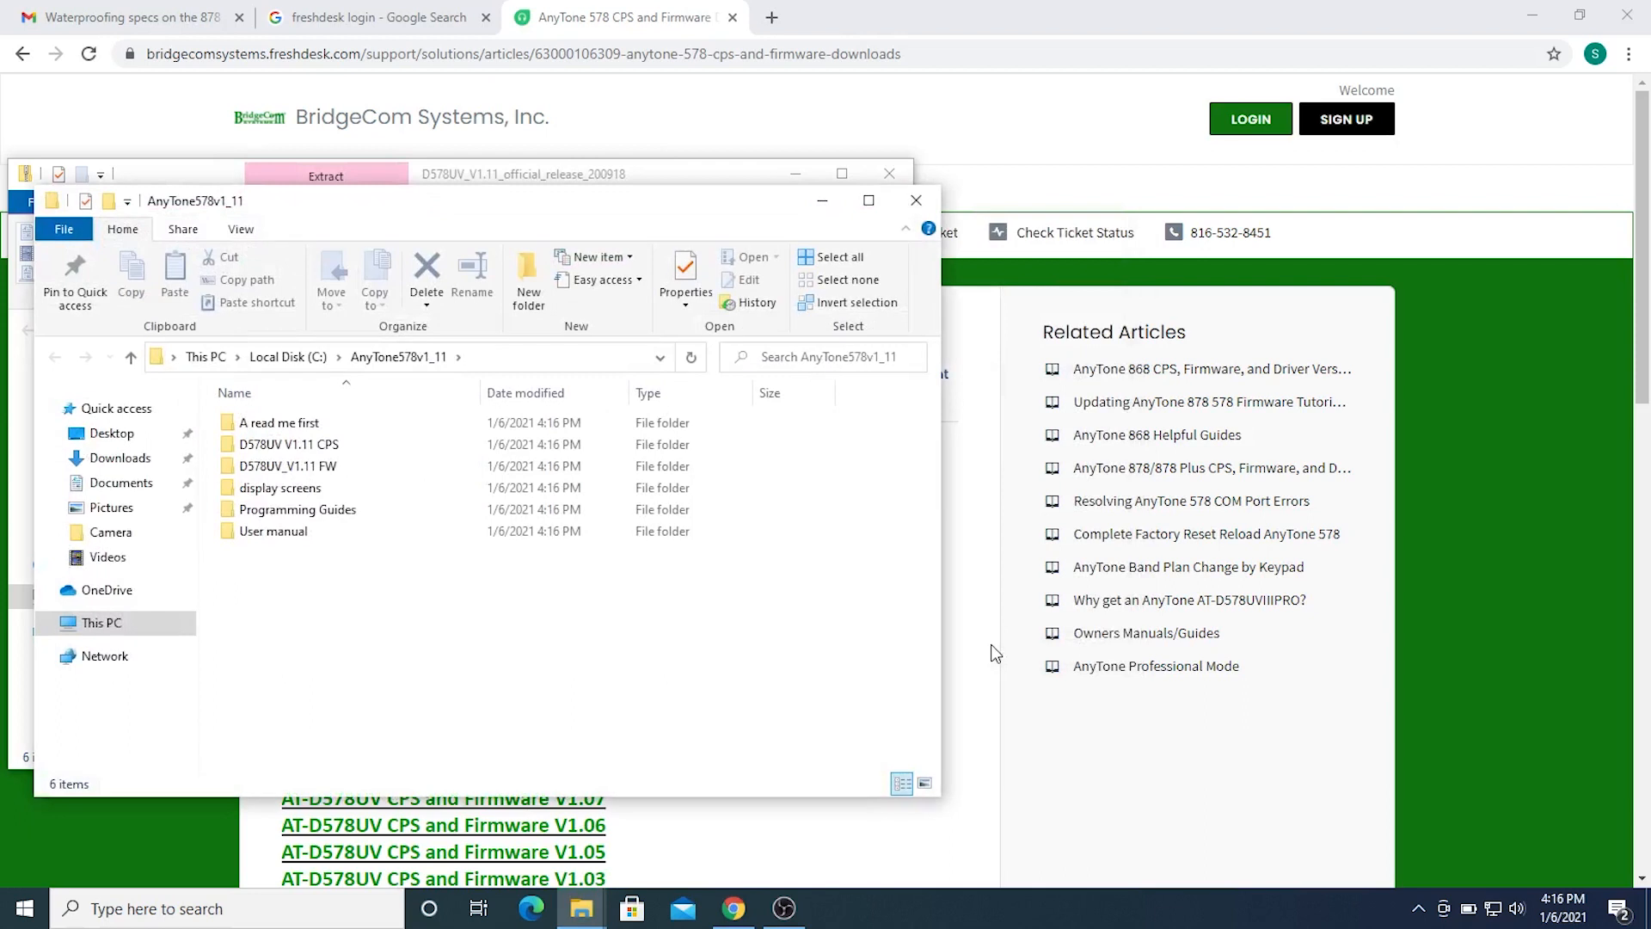
mouse_move(482, 610)
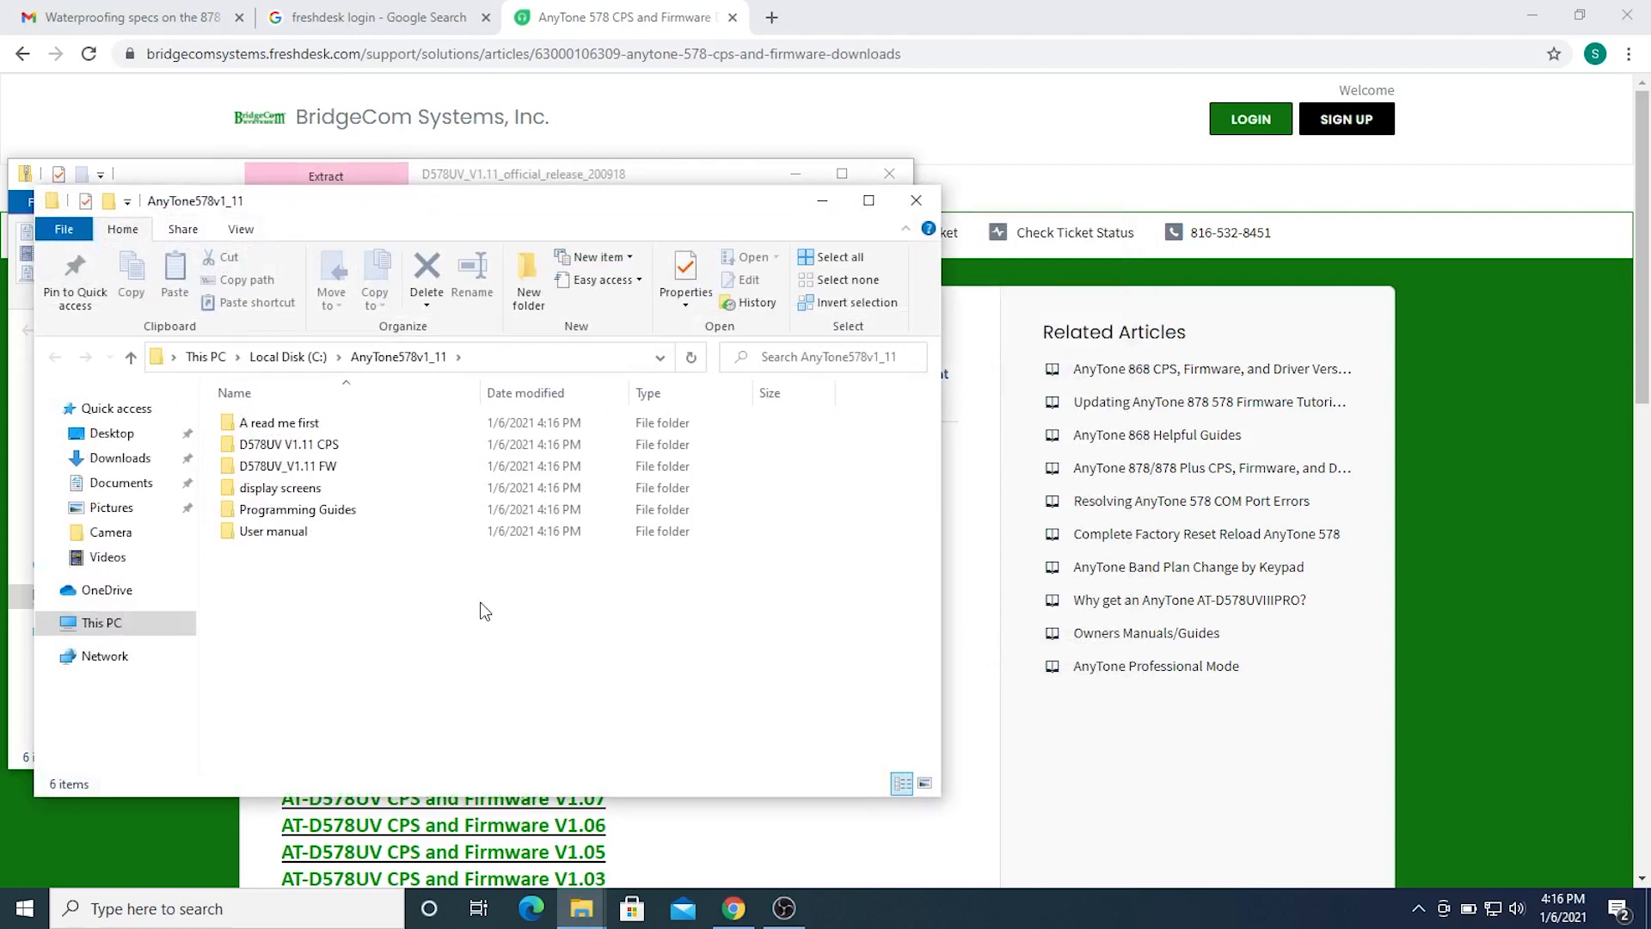
- Enter the D578UV V1.11 CPS folder and select the D578UV_Setup_1.11 installer with its context menu
click(297, 509)
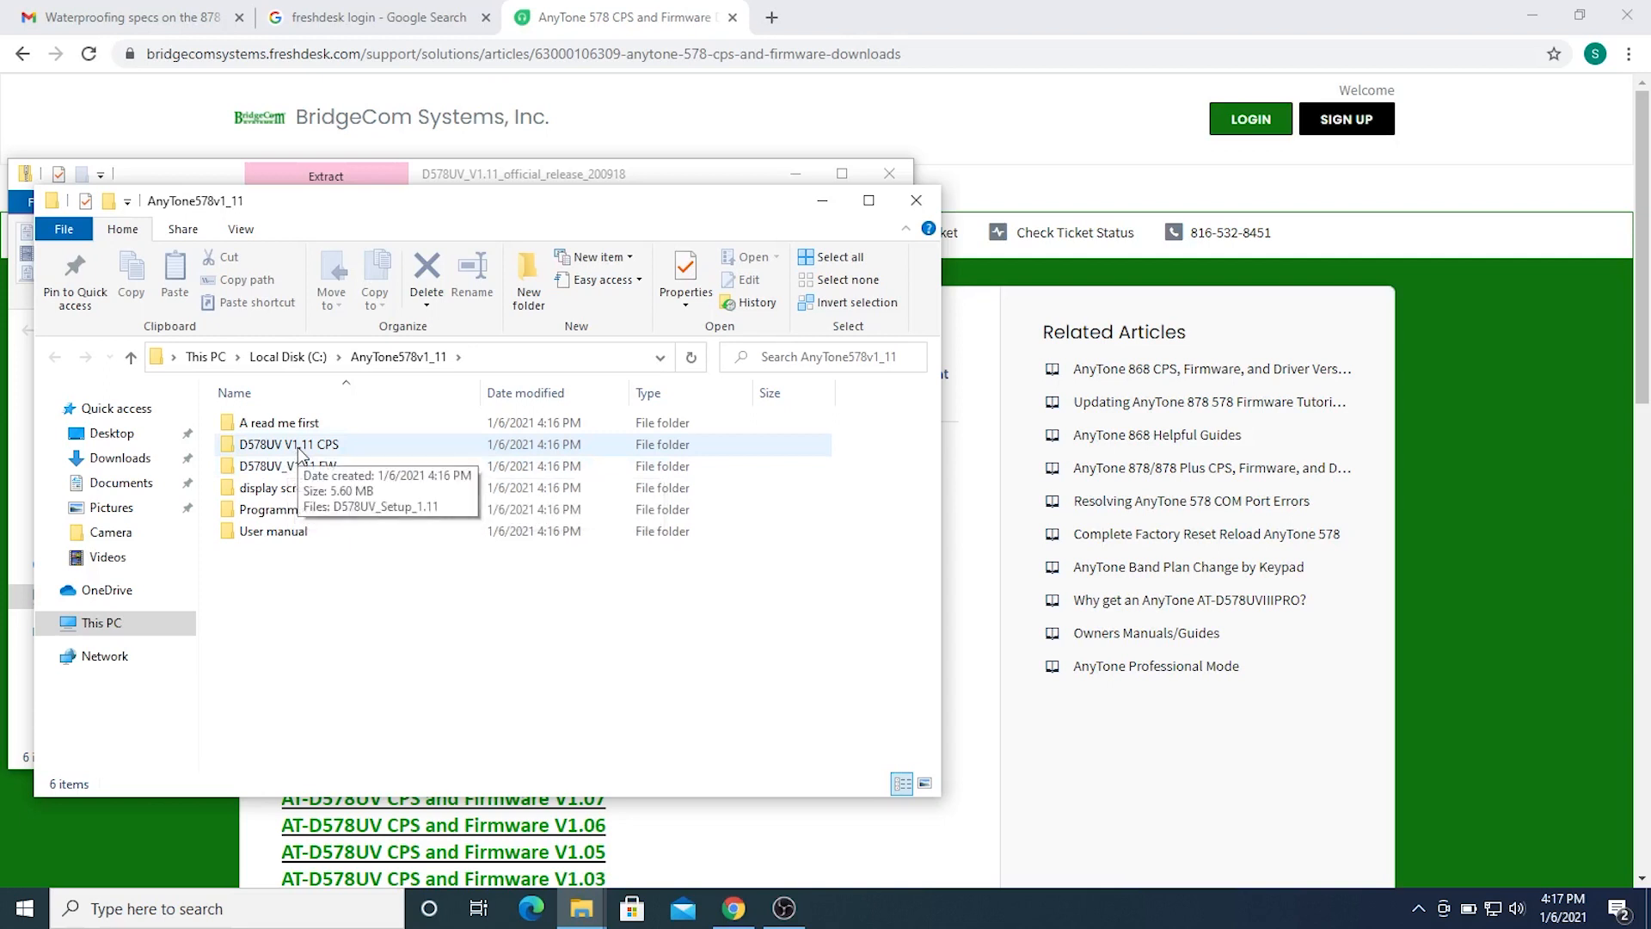
mouse_move(304, 457)
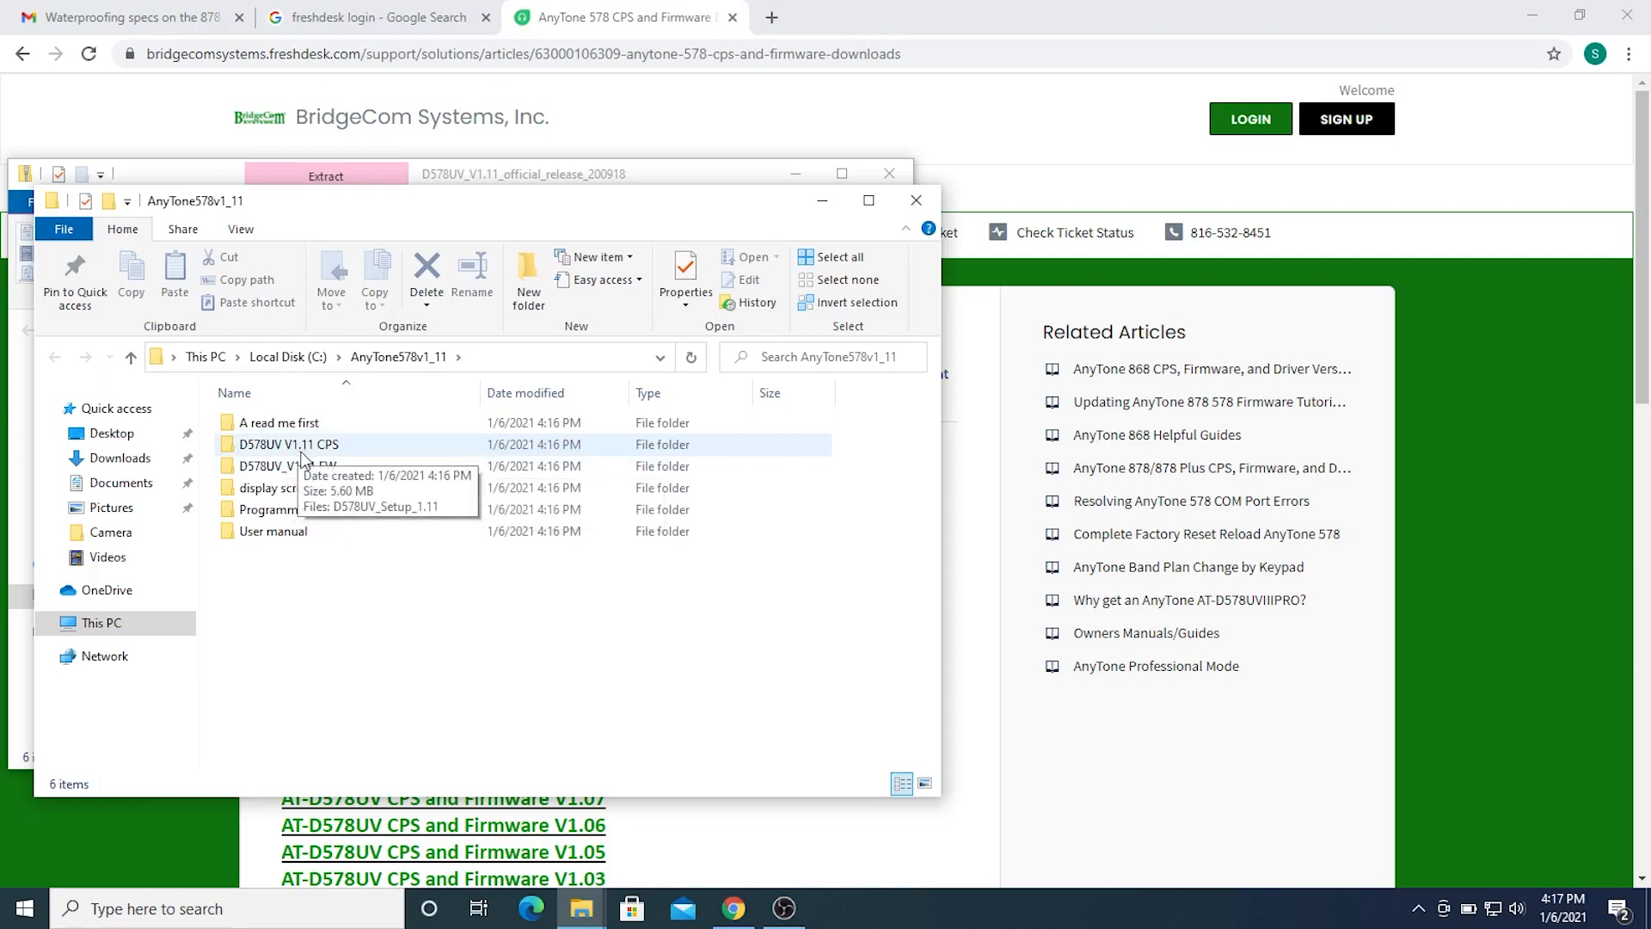
double_click(290, 444)
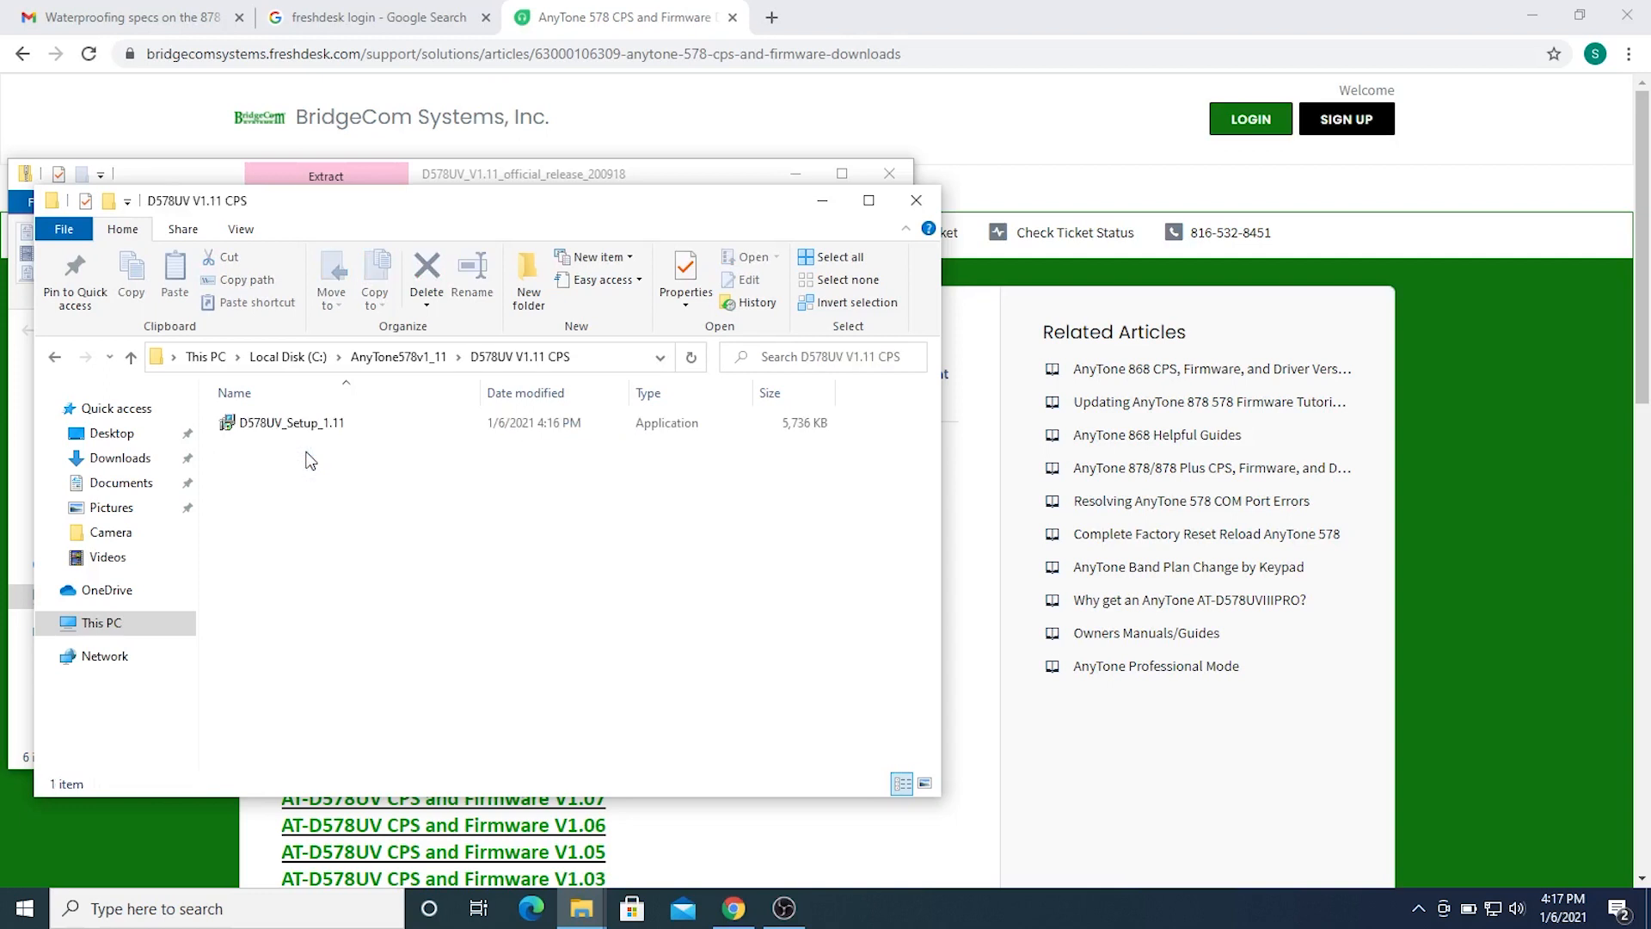
click(290, 422)
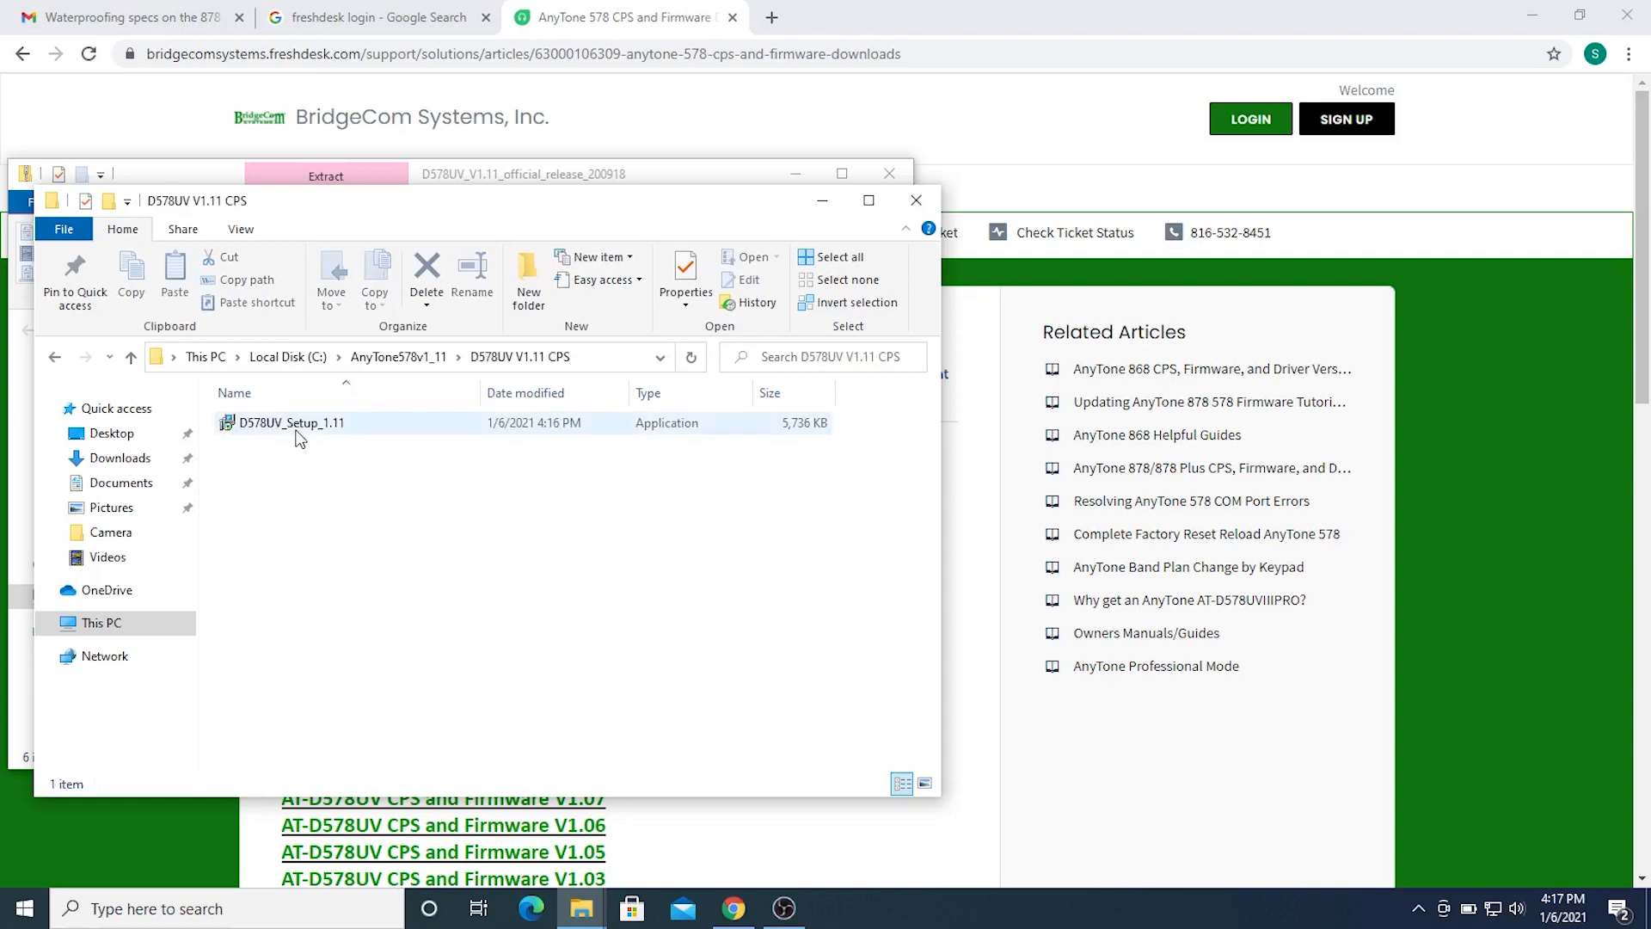
mouse_move(295, 431)
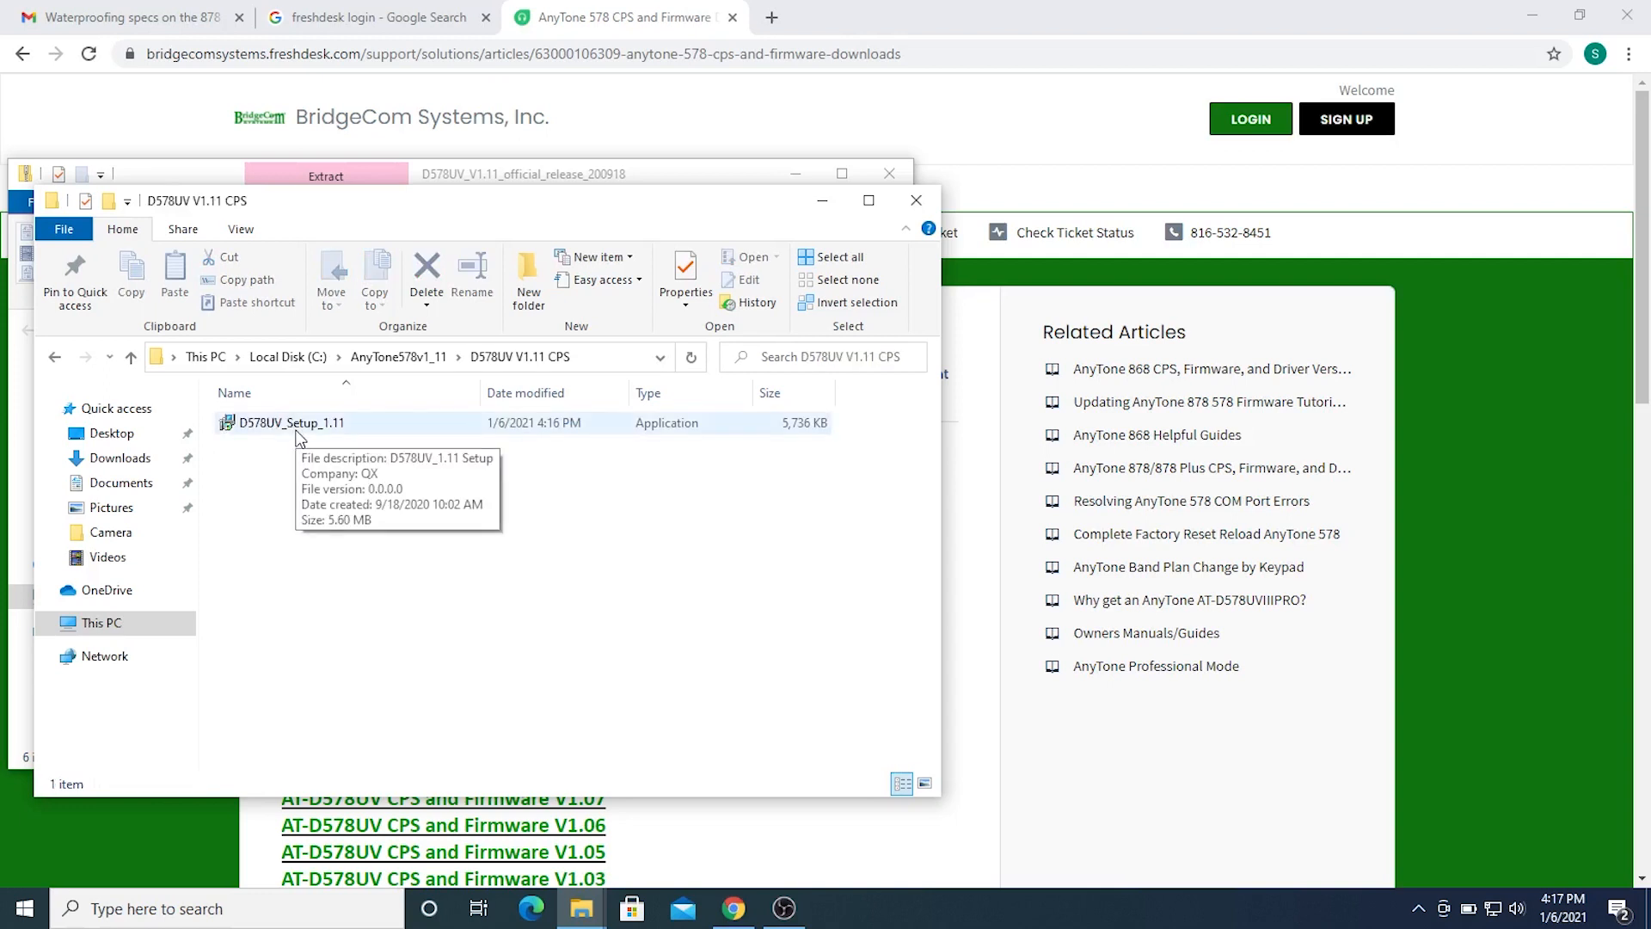
right_click(286, 423)
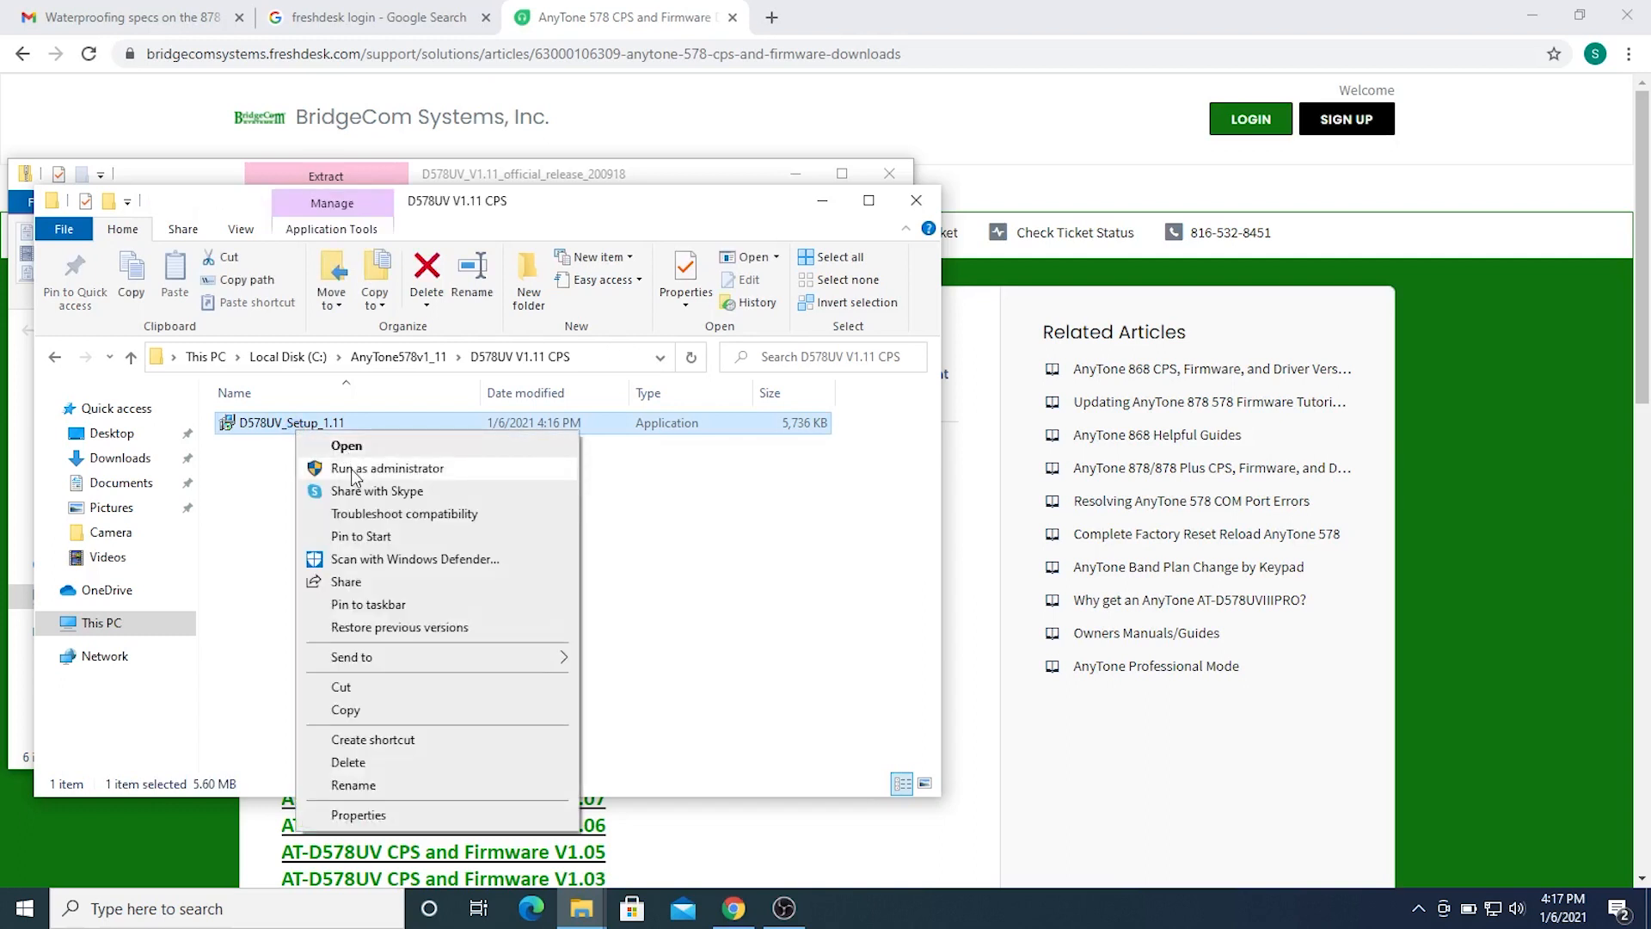
- Run D578UV_Setup_1.11 as administrator, allowing it past the SmartScreen warning via Run anyway
click(386, 467)
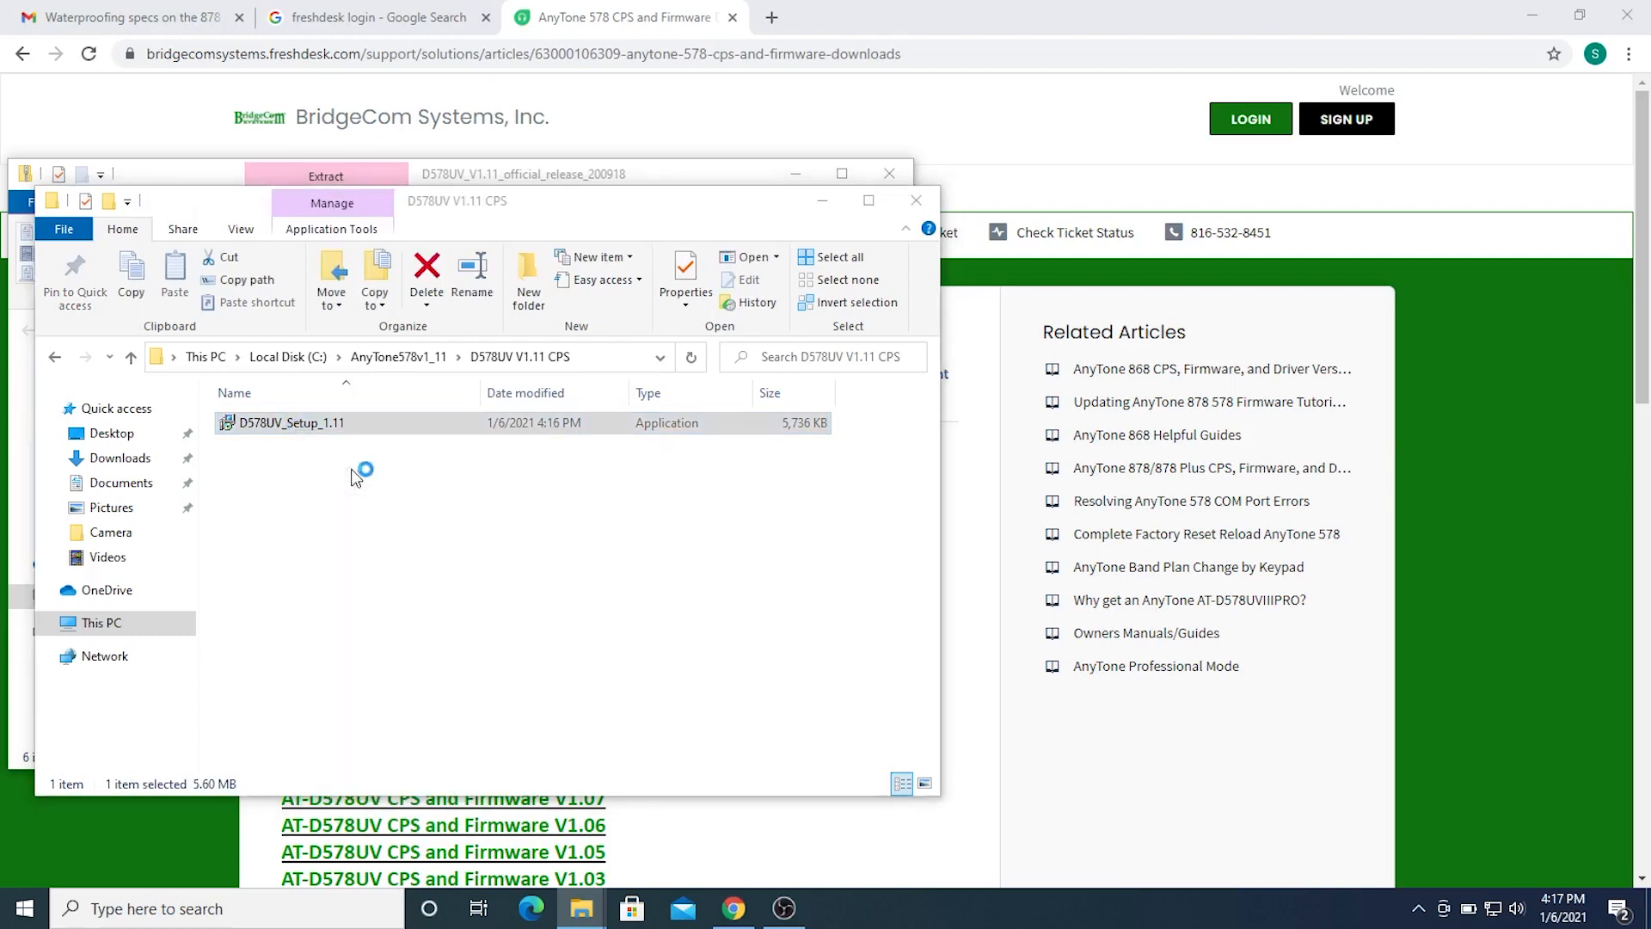
double_click(287, 423)
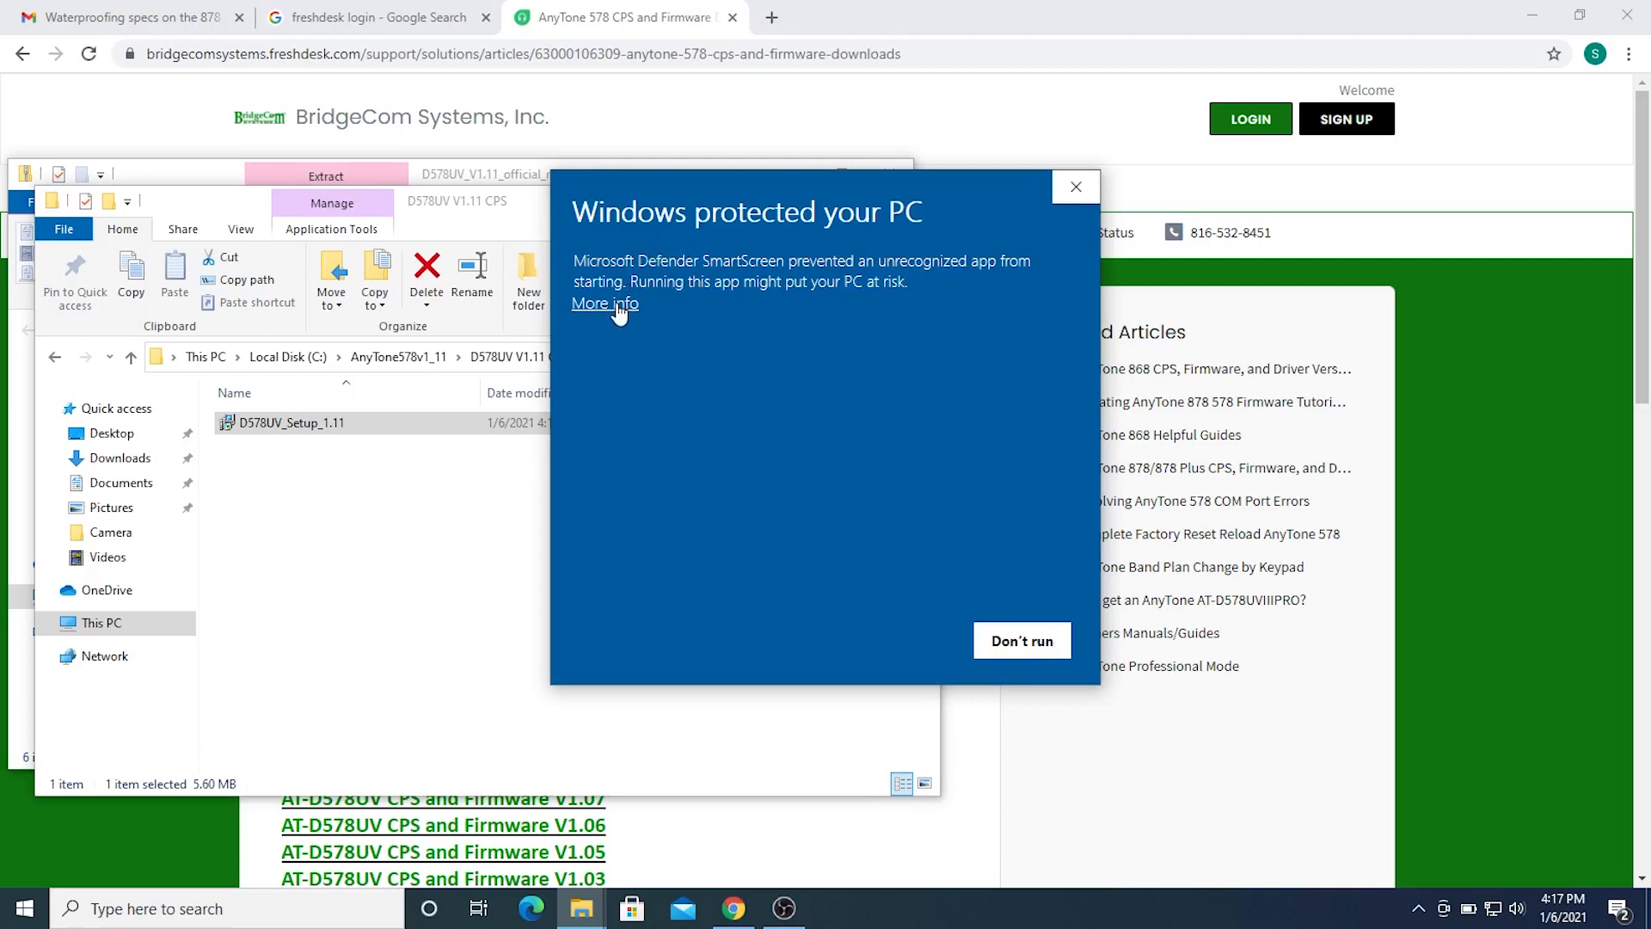
click(604, 304)
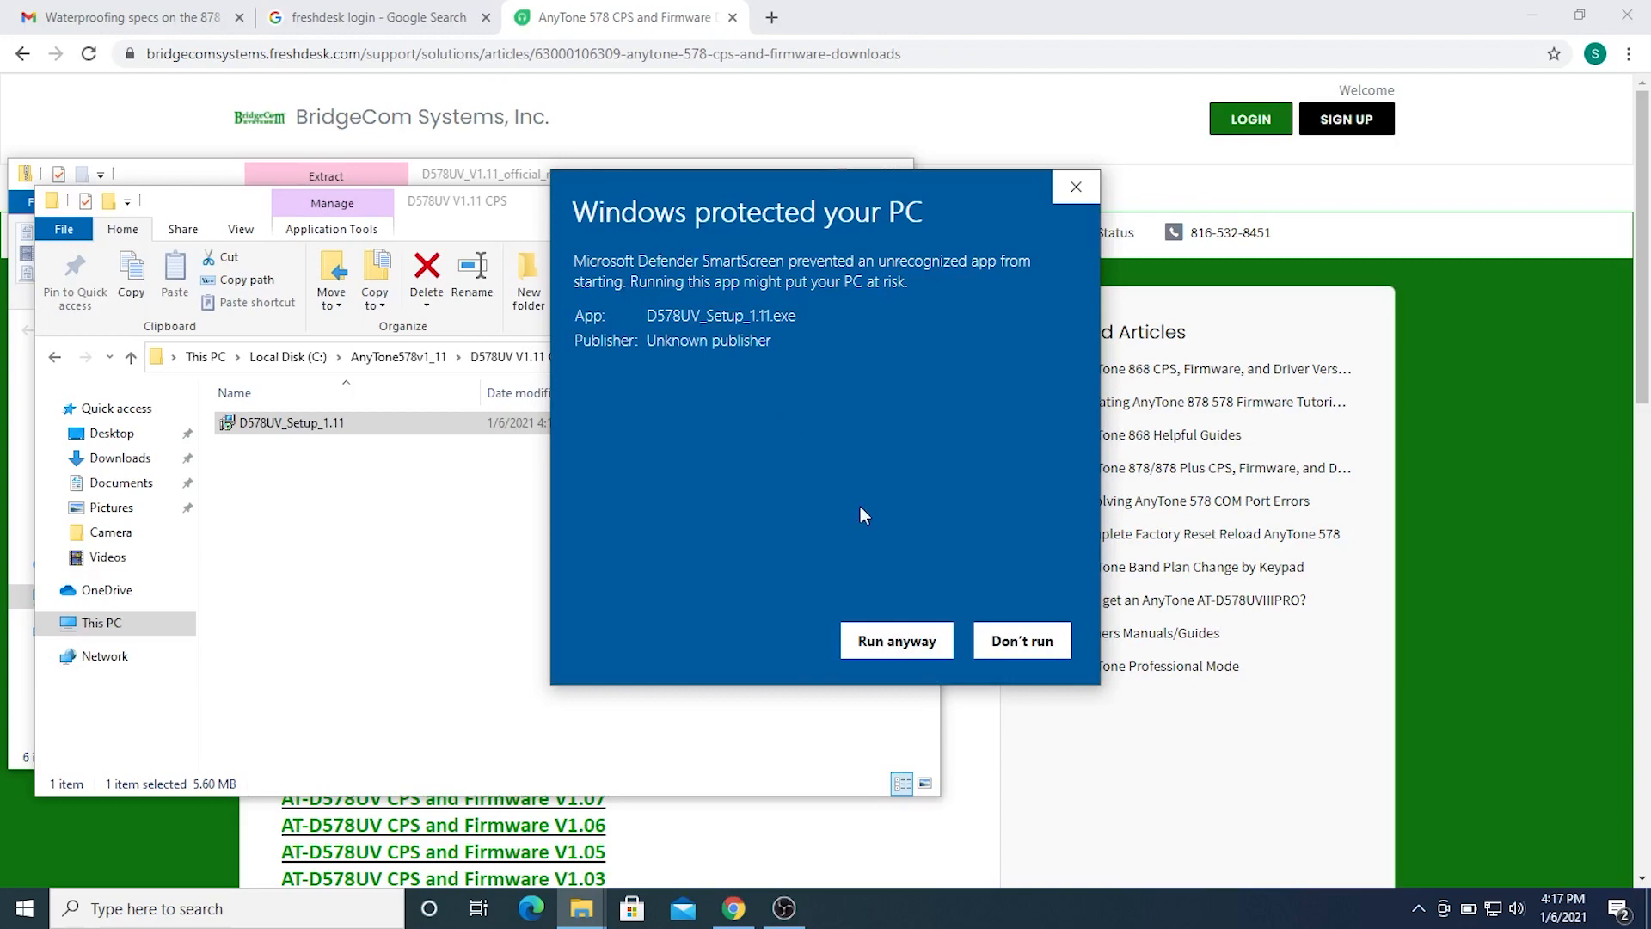
click(896, 640)
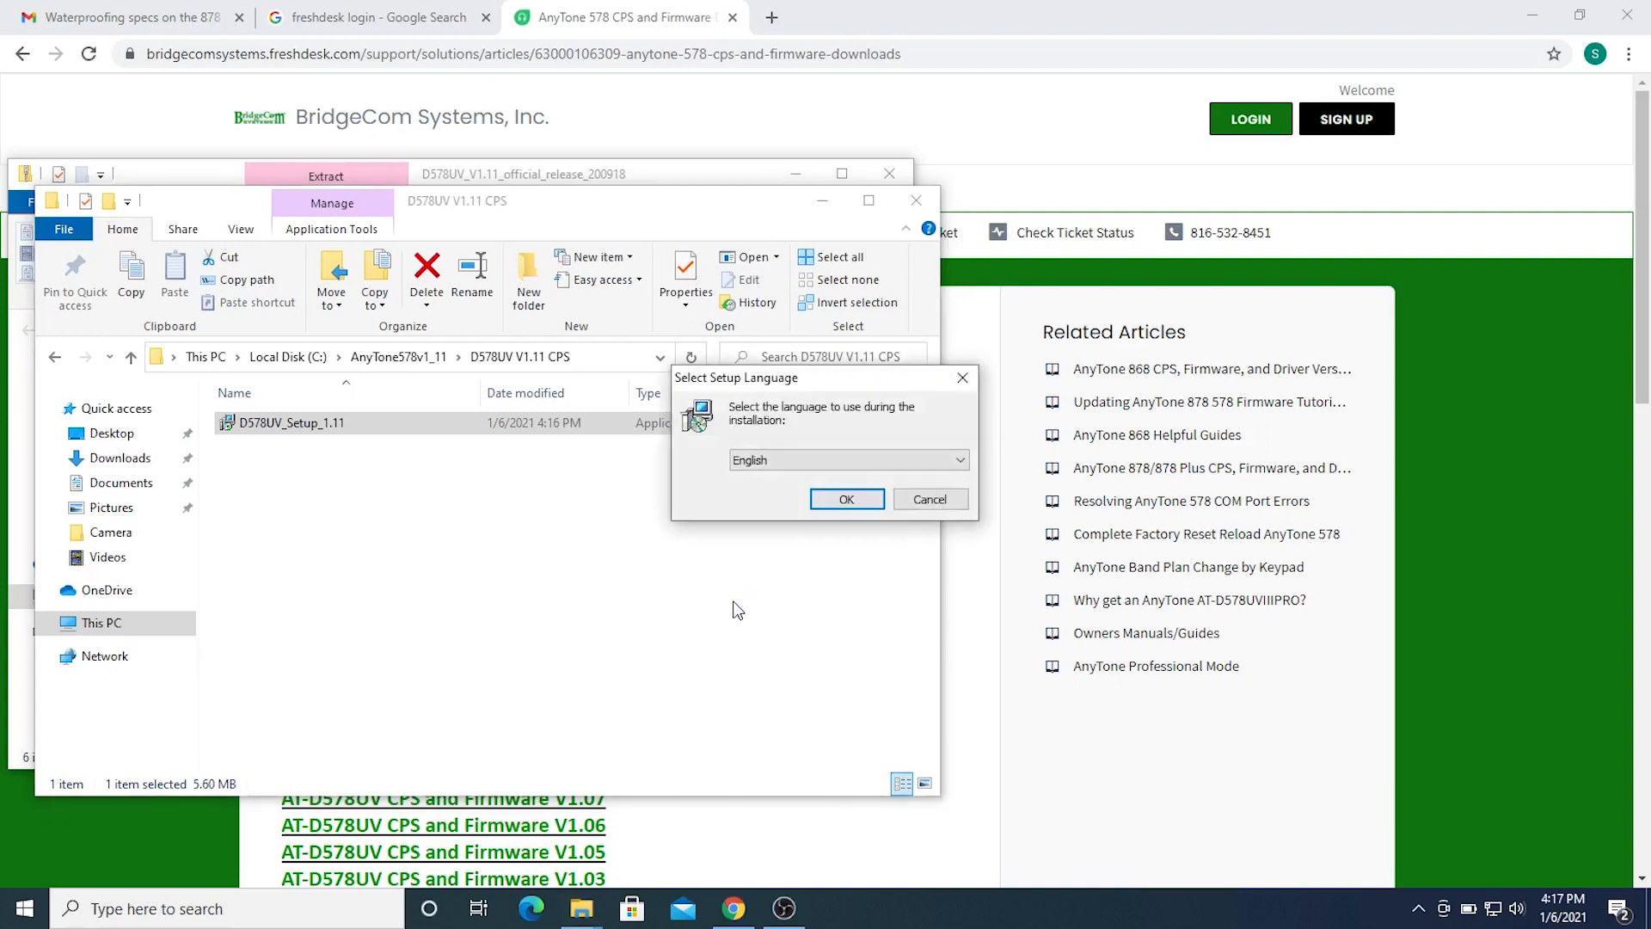
mouse_move(852, 540)
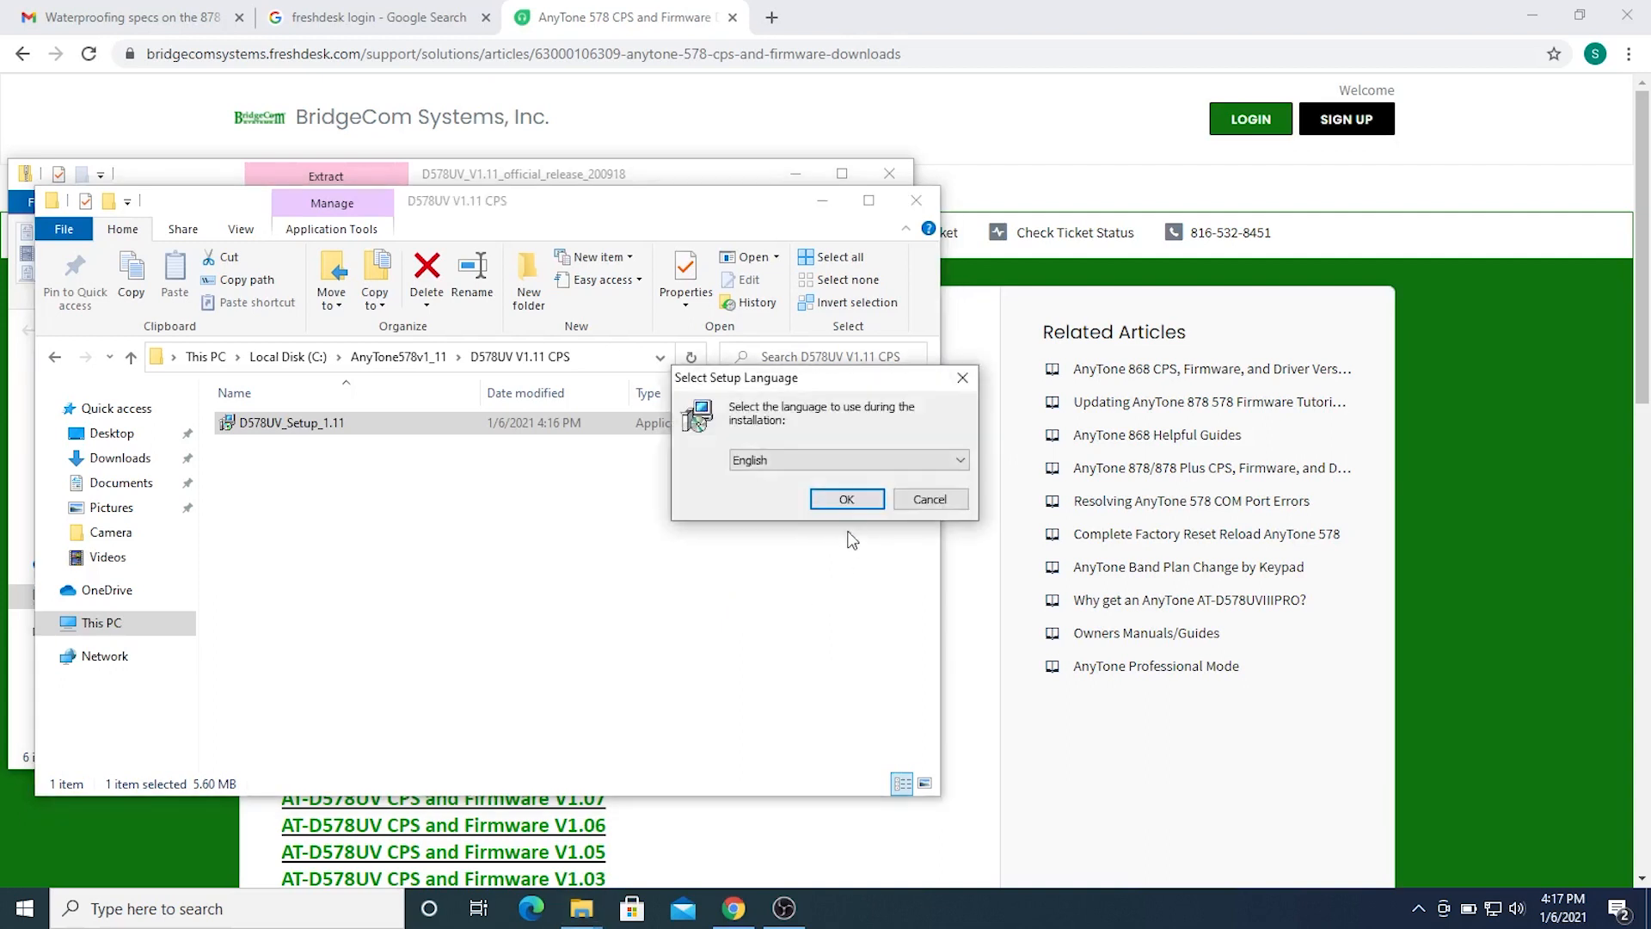
- Keep English, install to C:\Anytone\D578UV_1.11 with the Anytone start menu folder
click(845, 498)
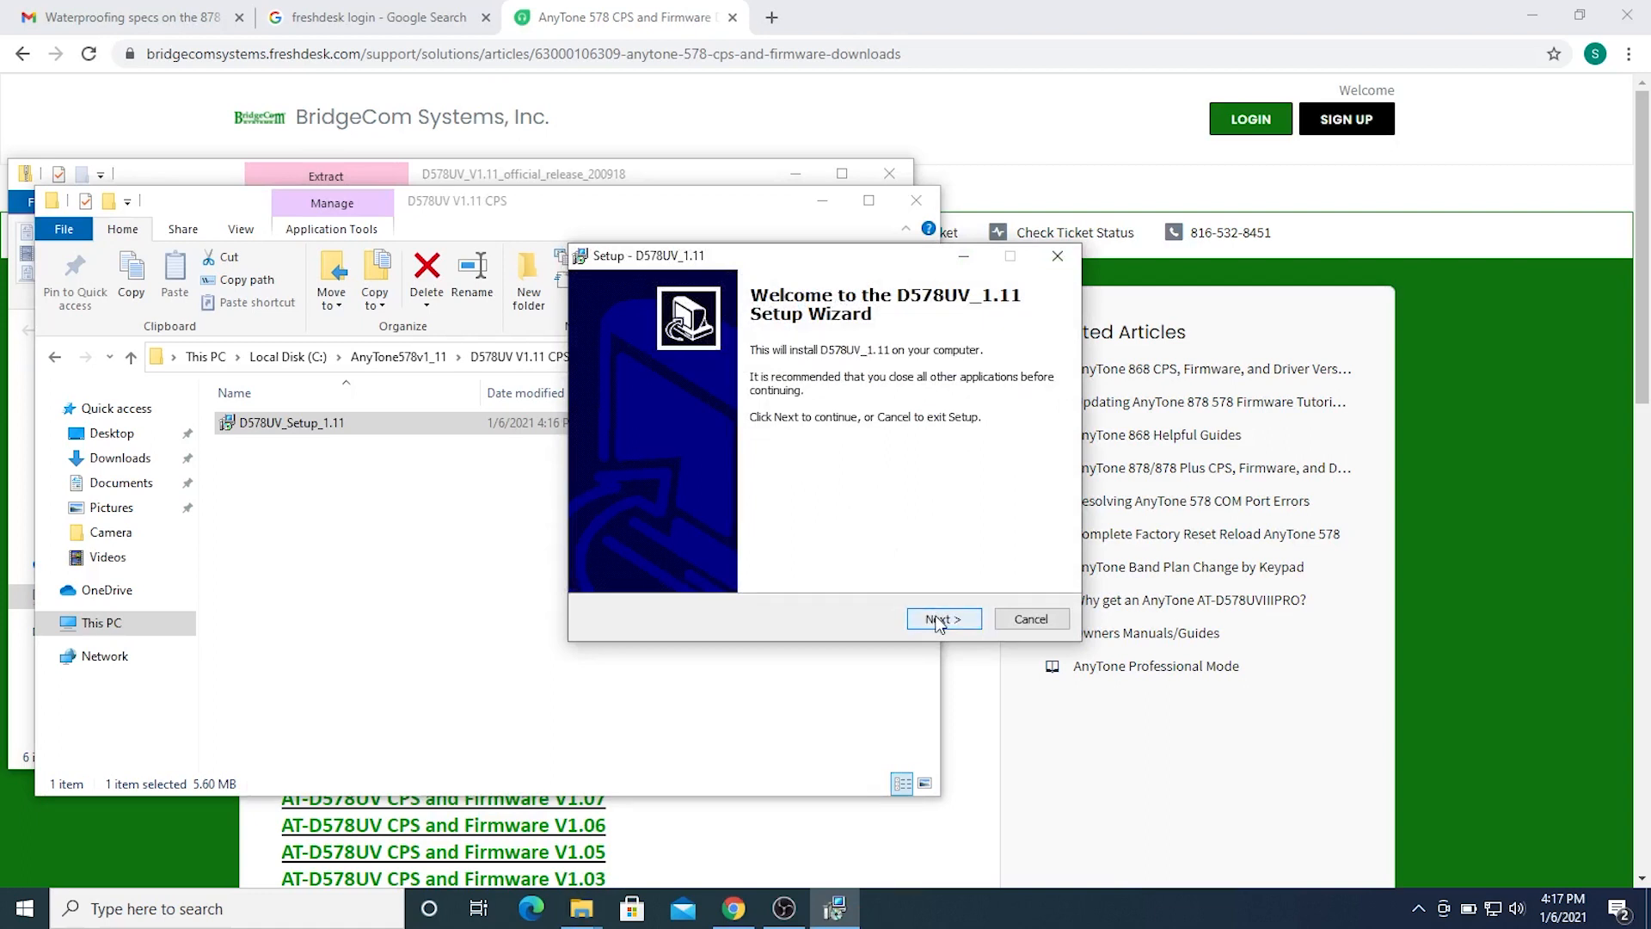
click(941, 619)
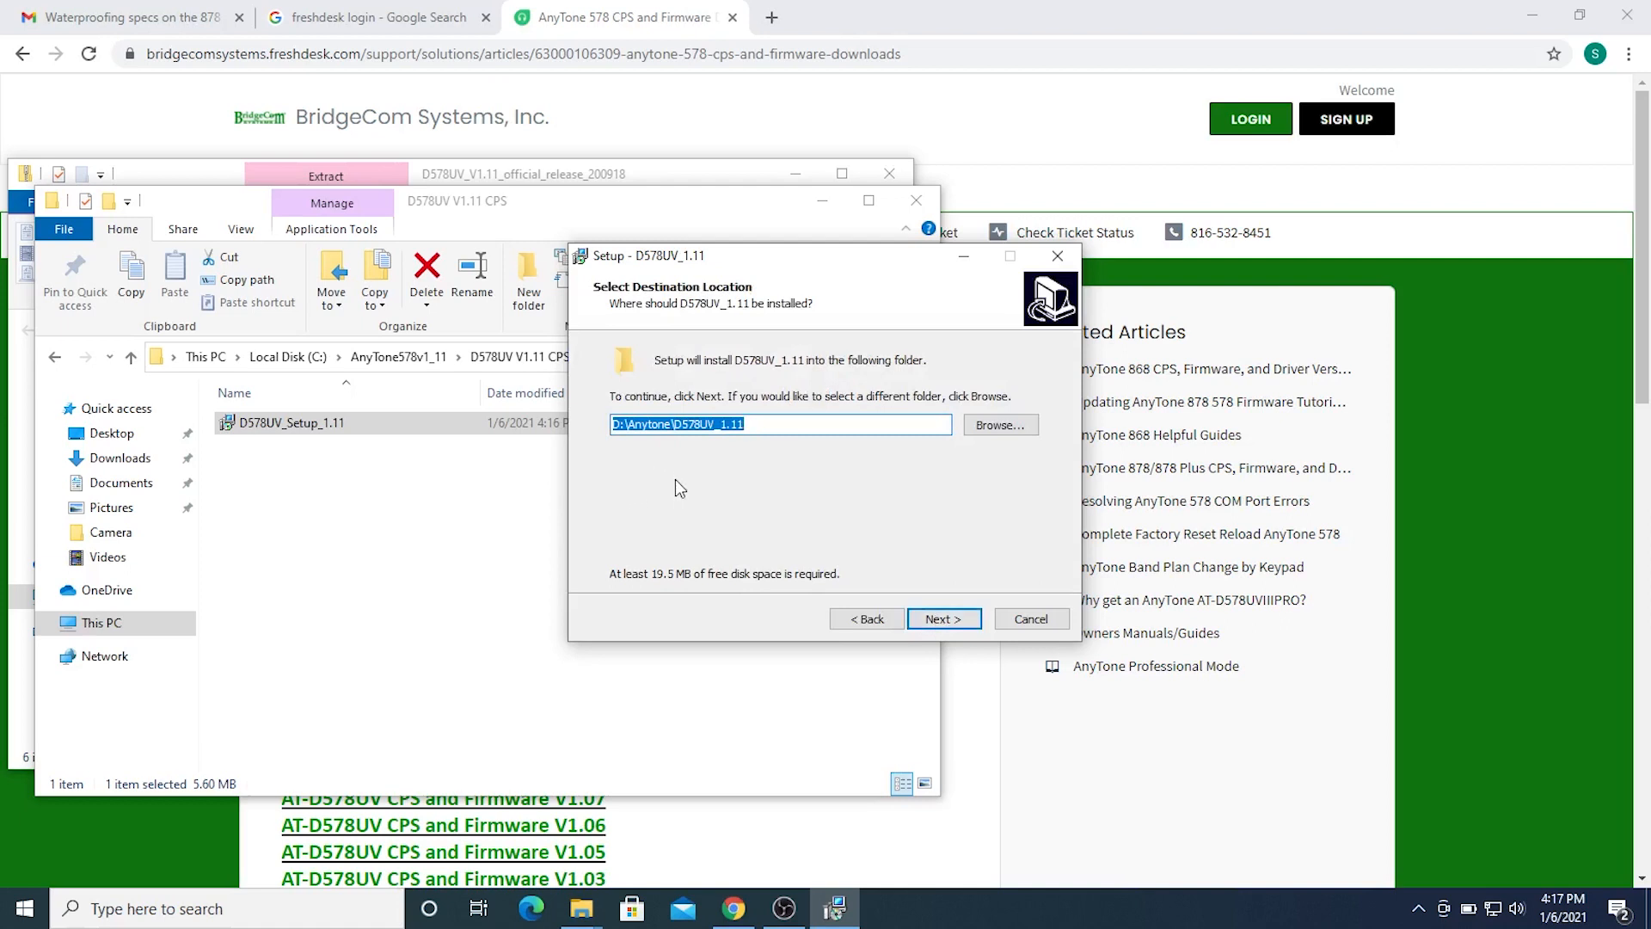
mouse_move(737, 444)
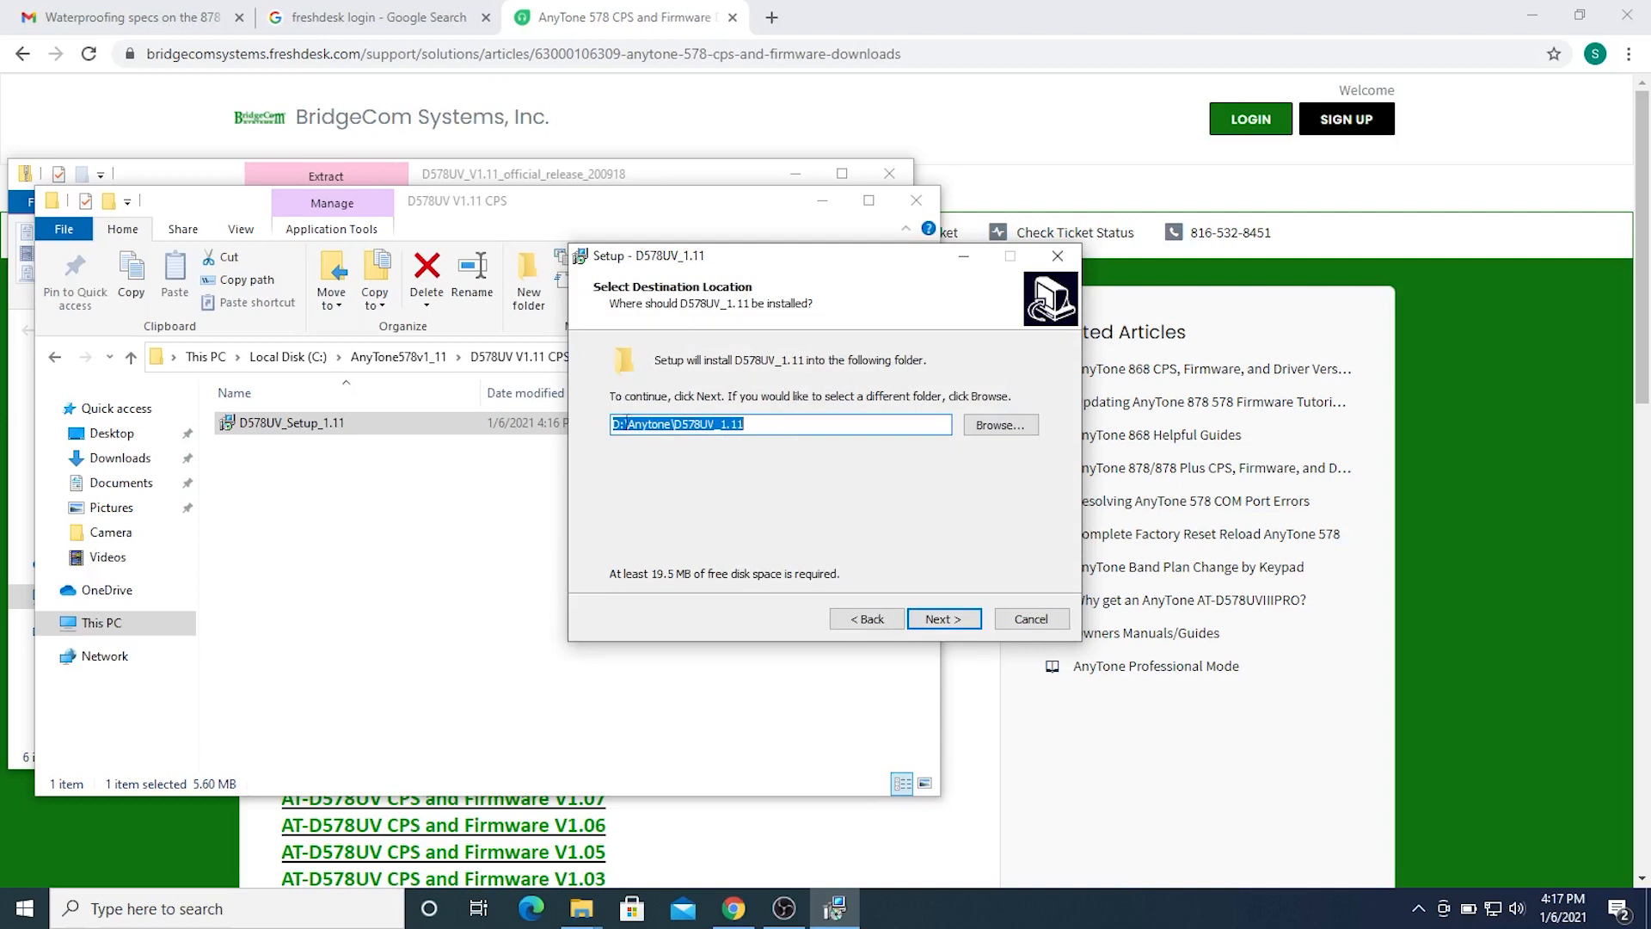
click(780, 423)
text(C)
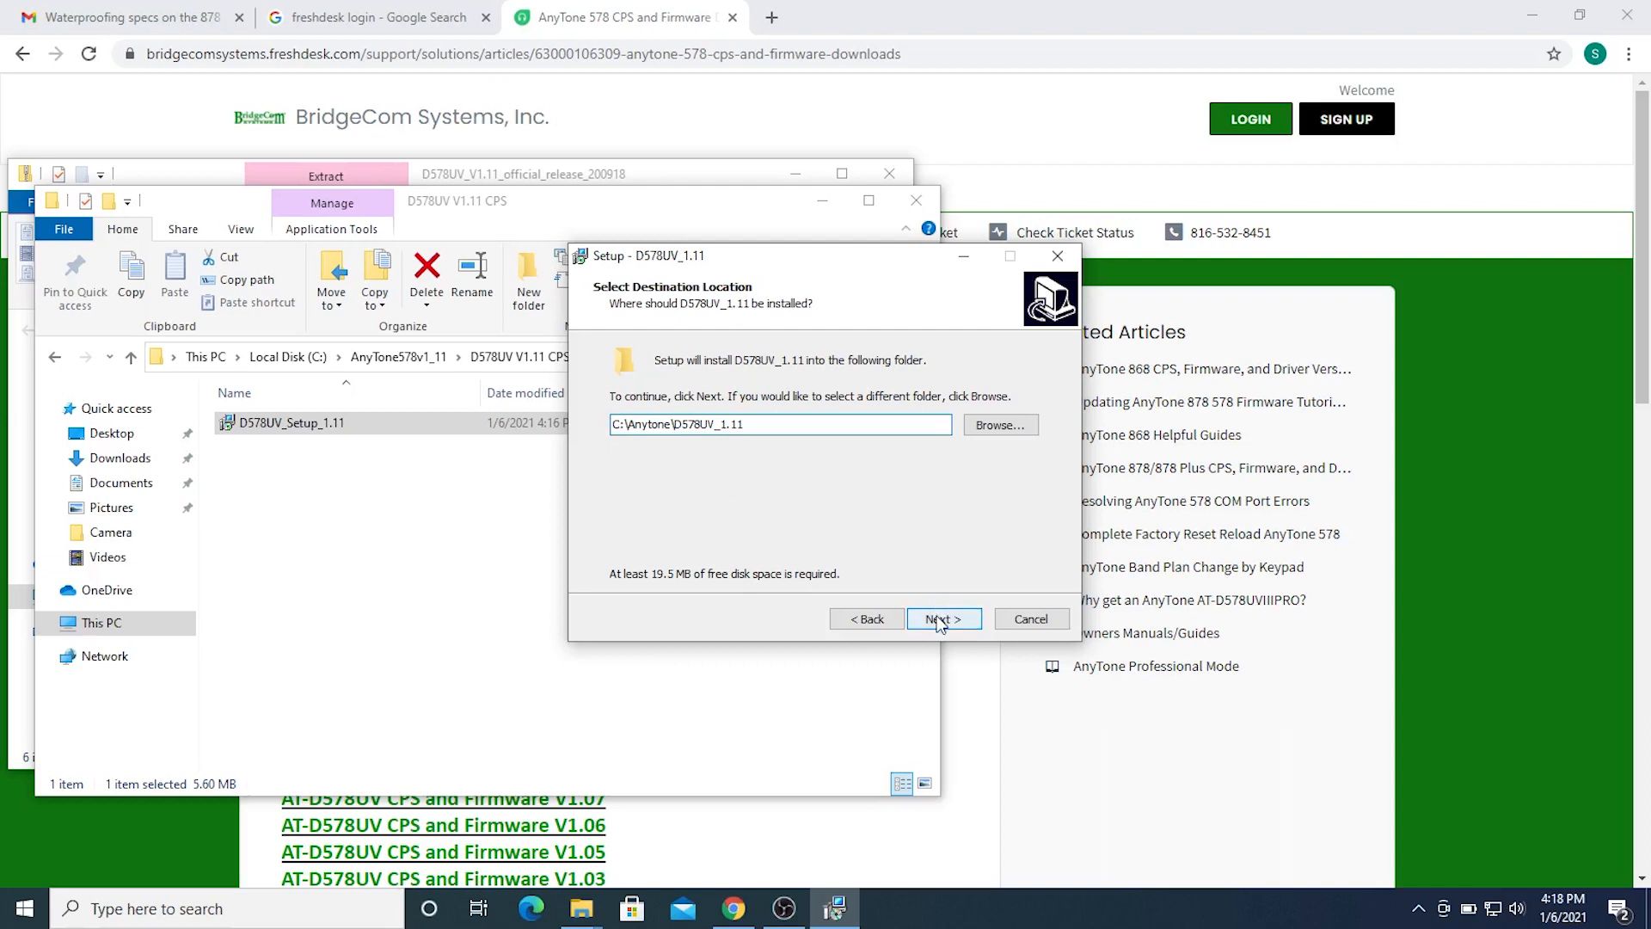
click(939, 618)
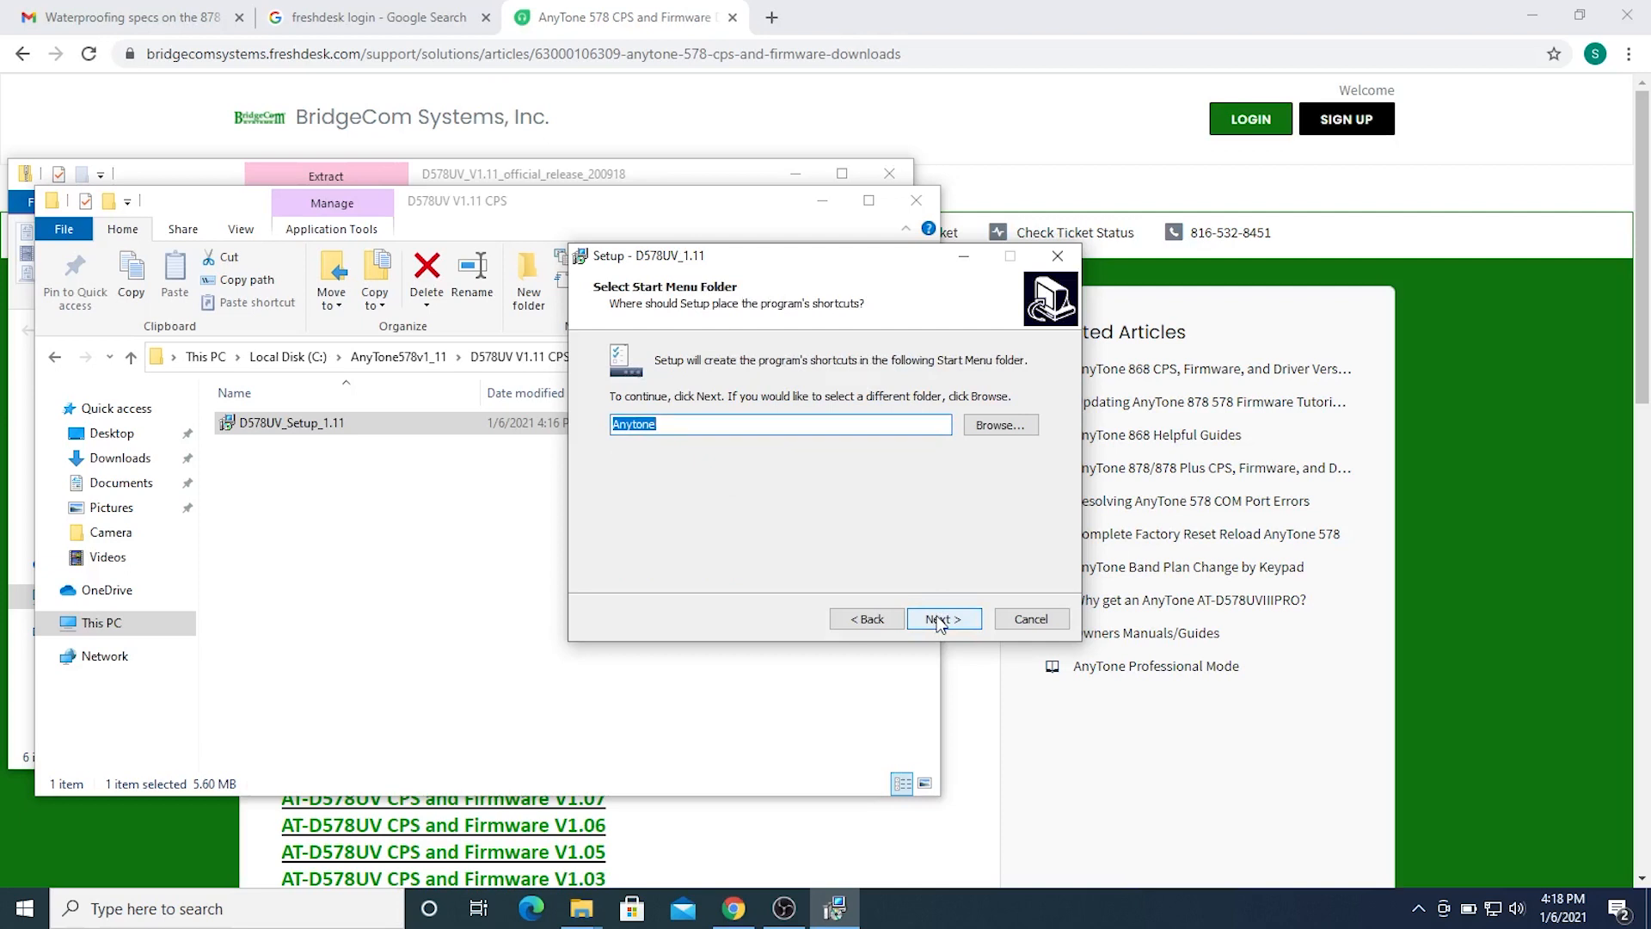
click(941, 618)
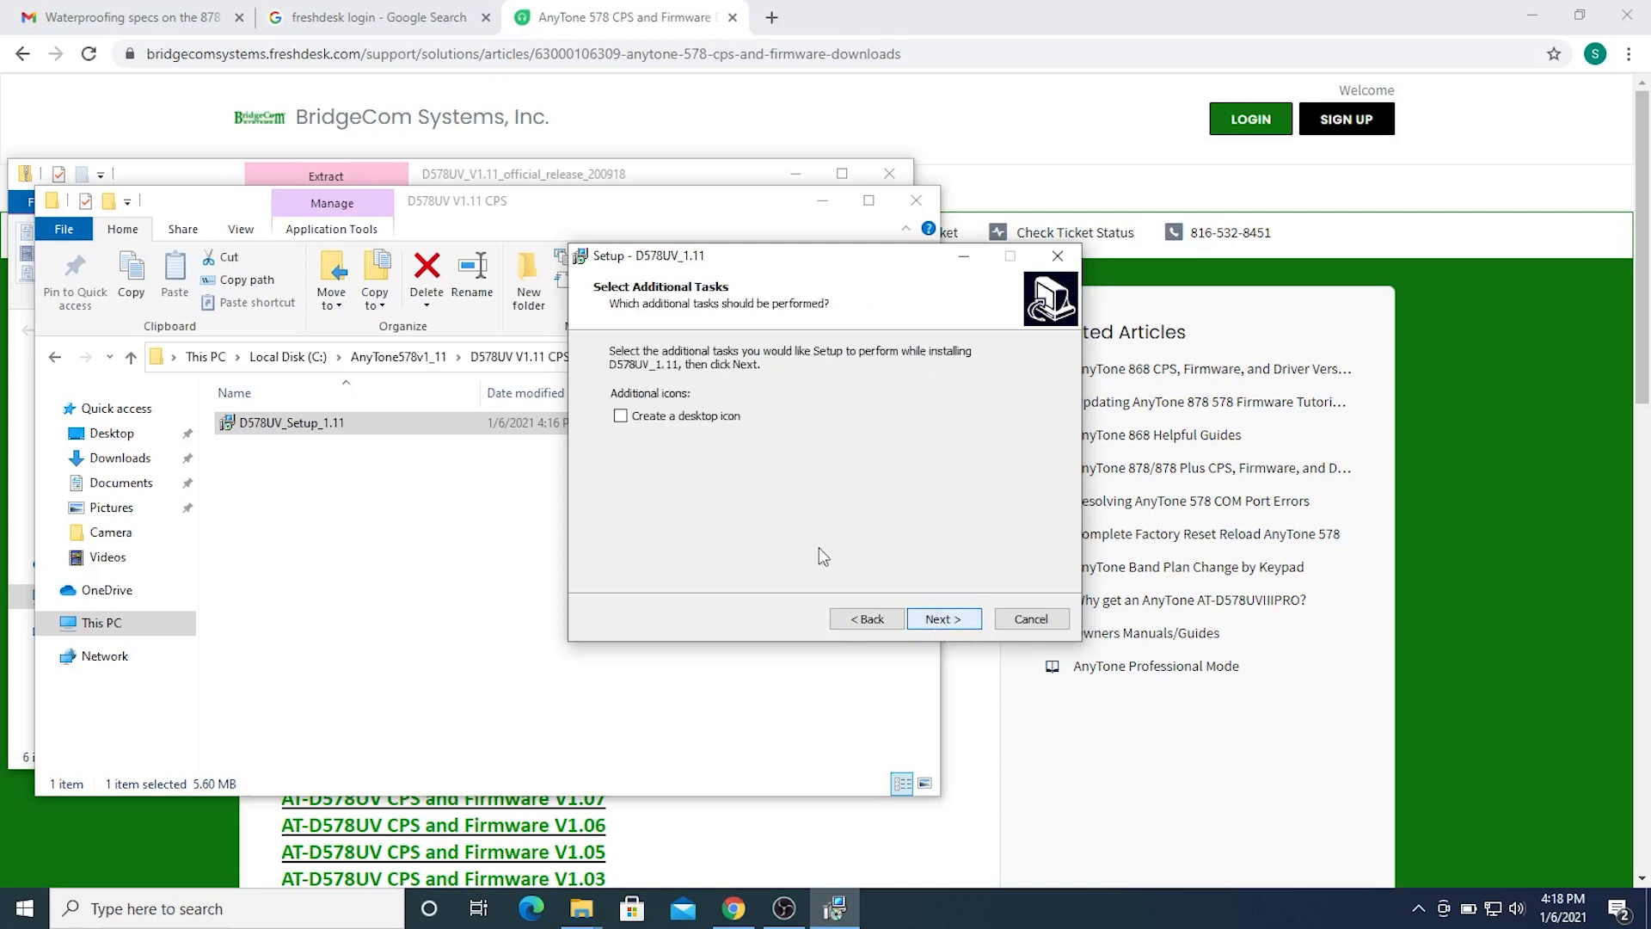
- Add a desktop icon, install the software and finish, launching the CPS
click(620, 415)
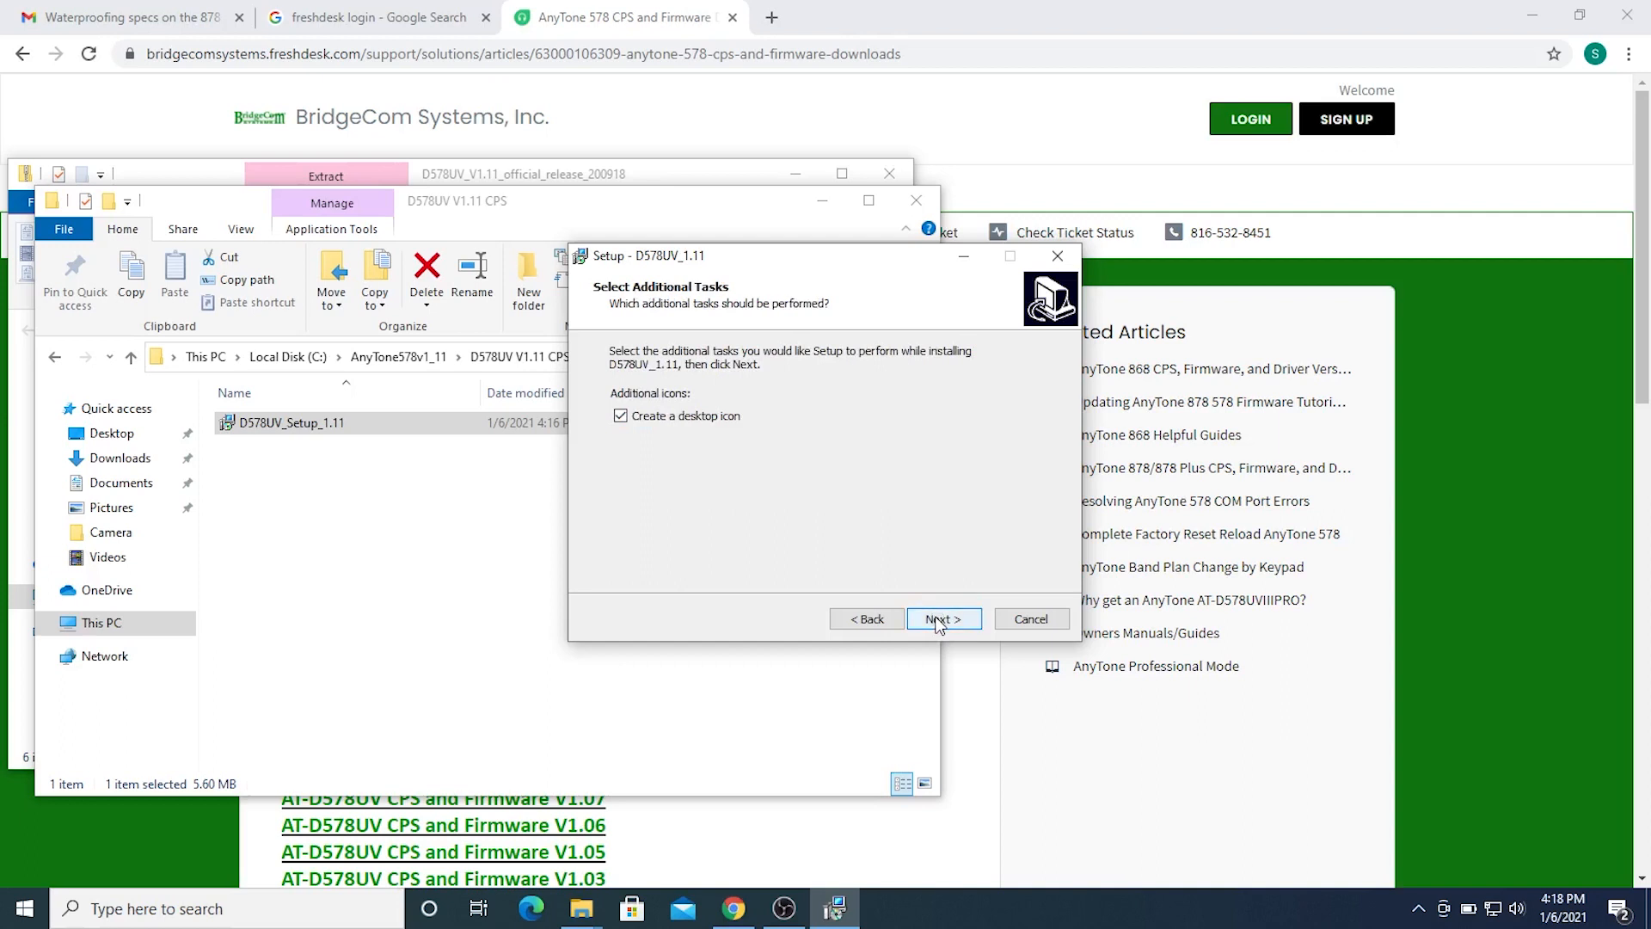
click(943, 618)
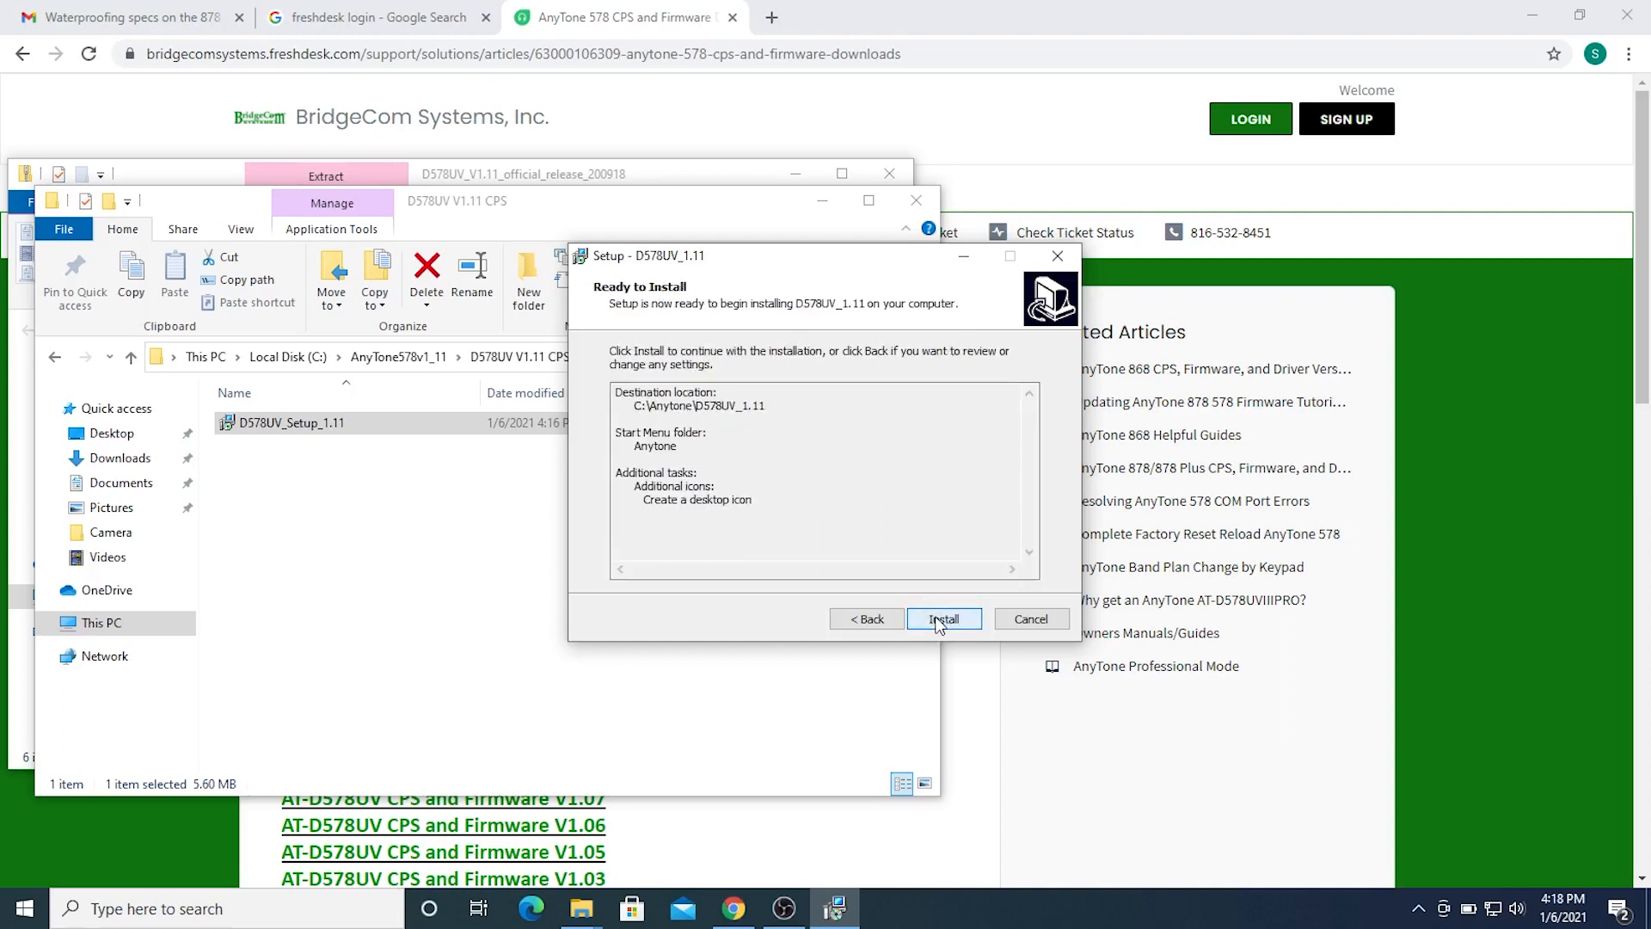
click(942, 618)
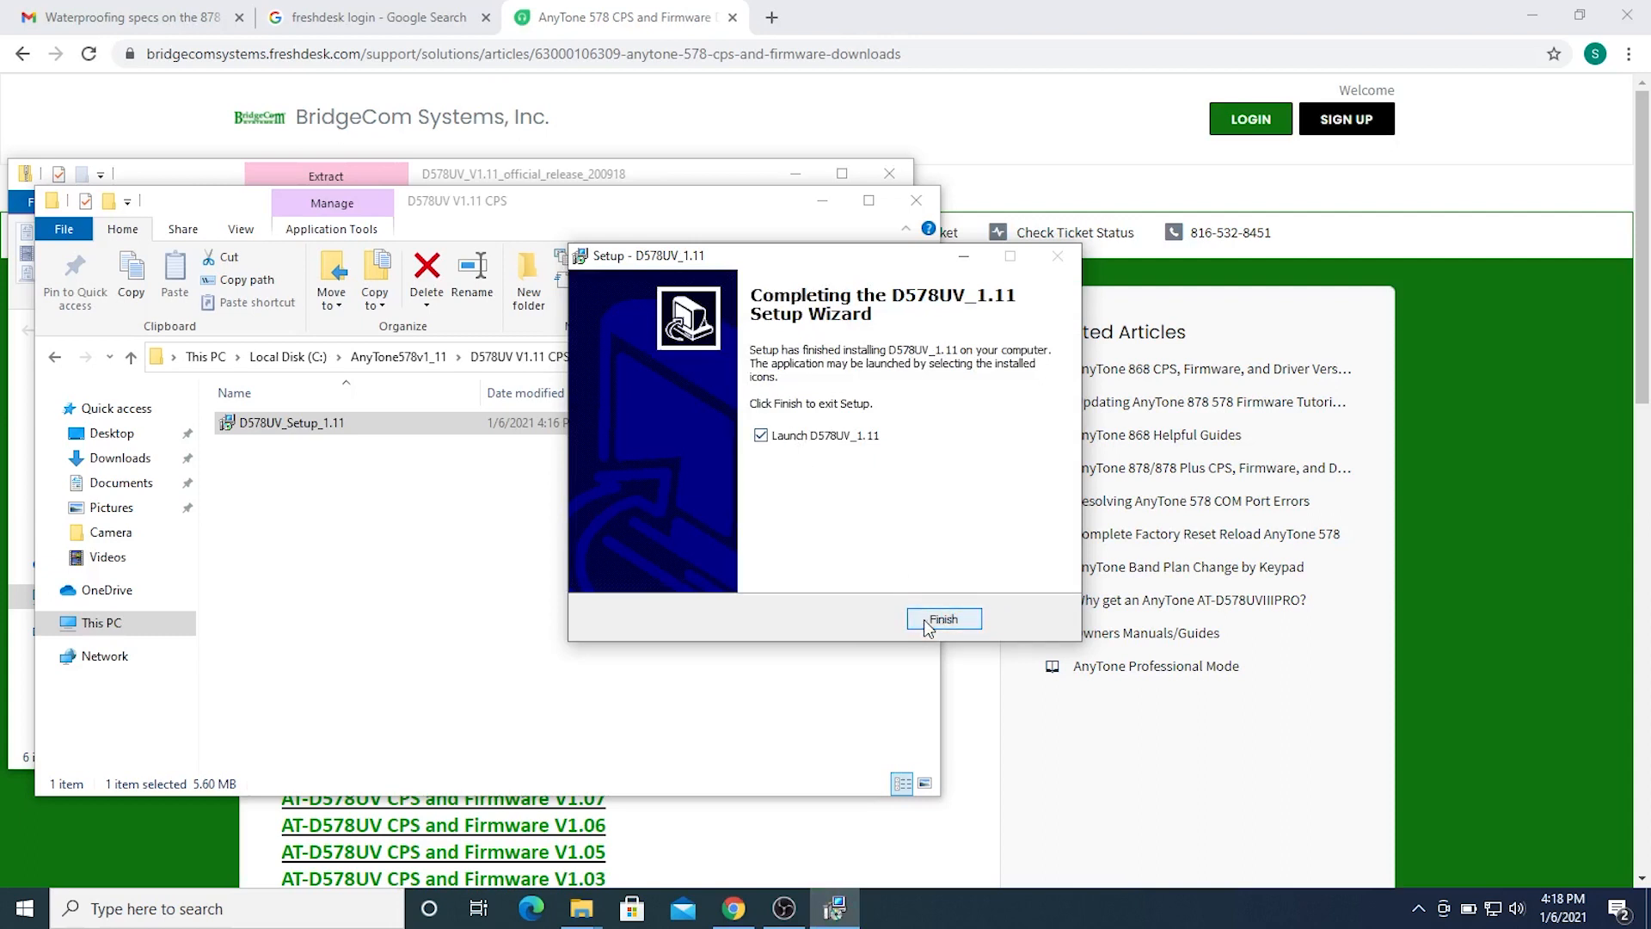
click(942, 618)
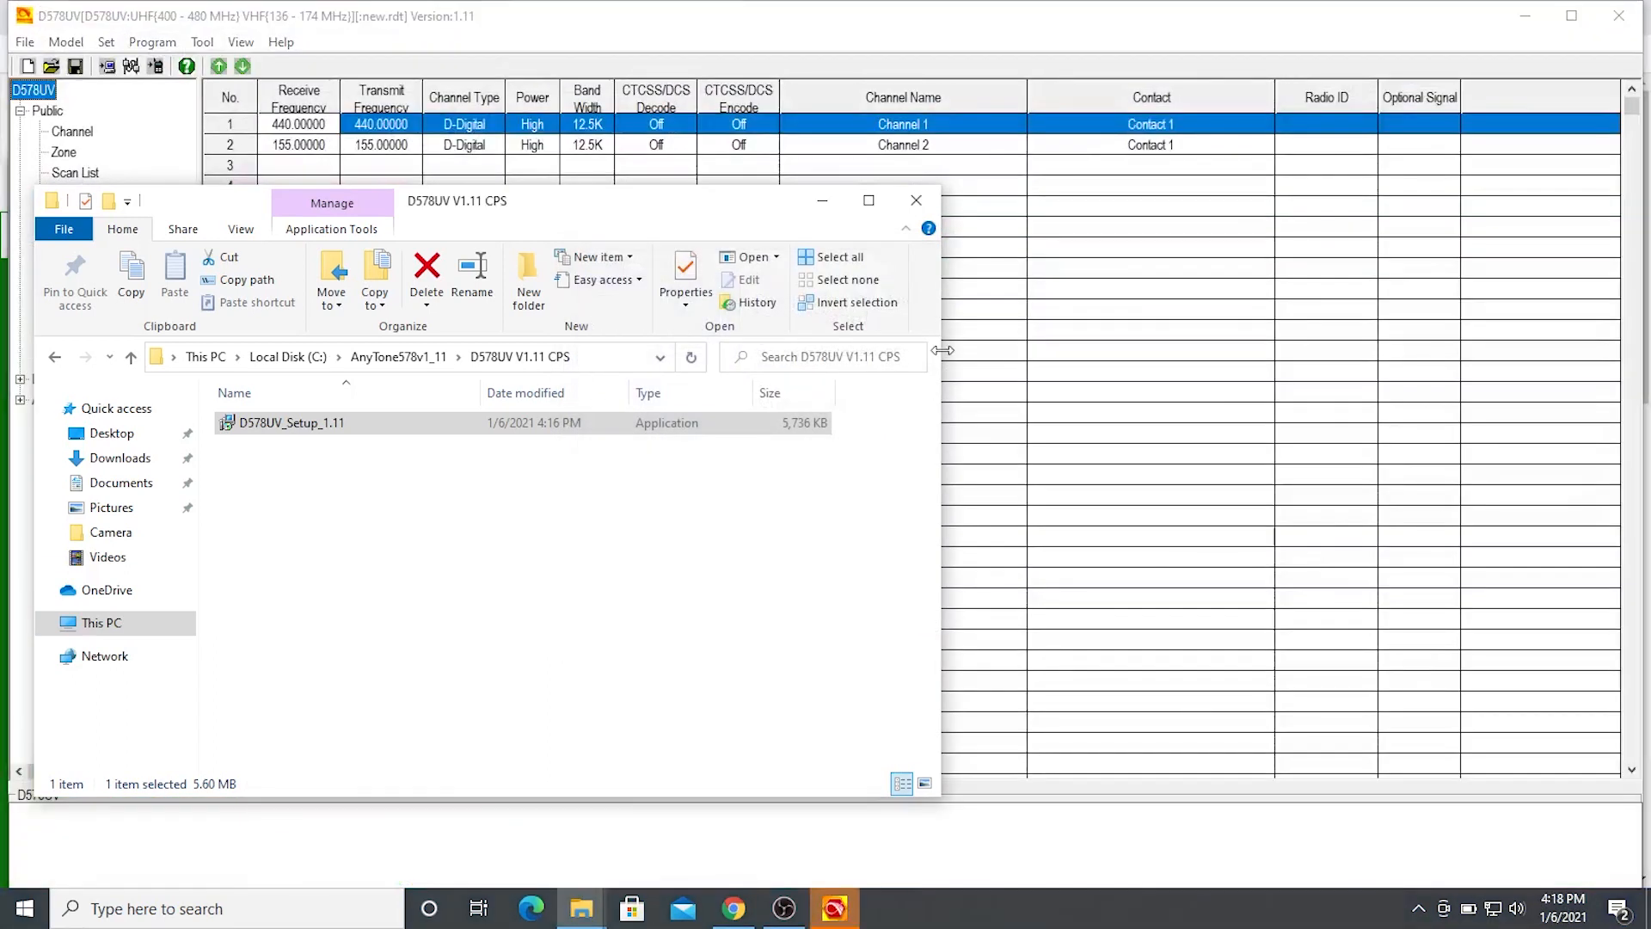
- Bring the D578UV CPS v1.11 window forward with its default two-channel list
click(913, 201)
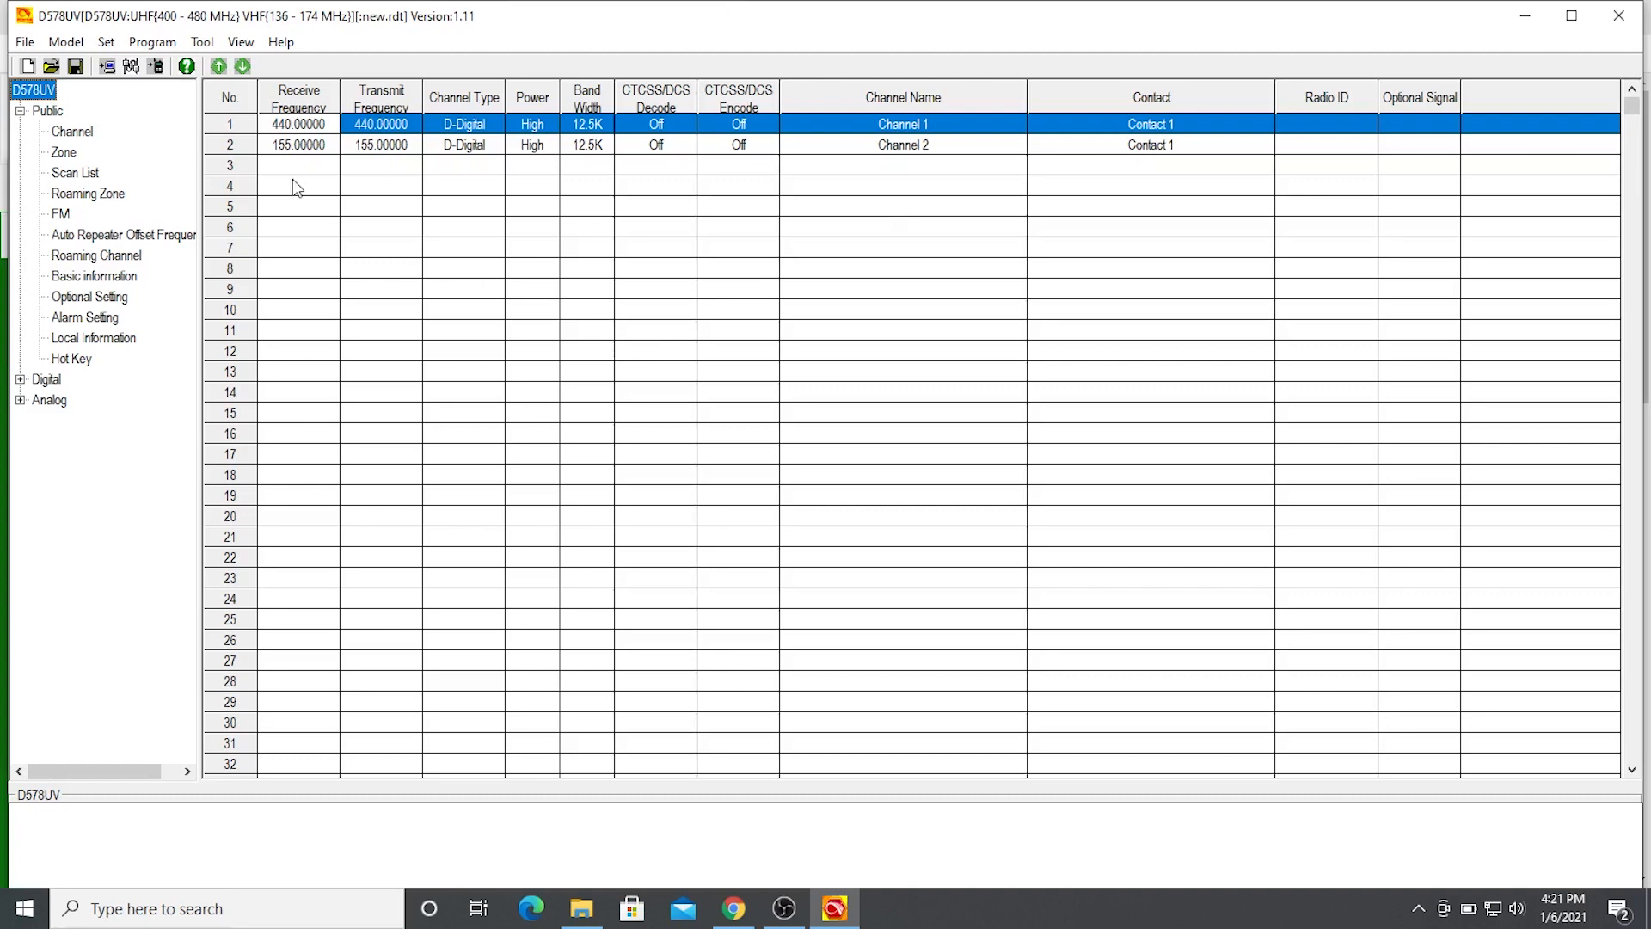
mouse_move(154, 120)
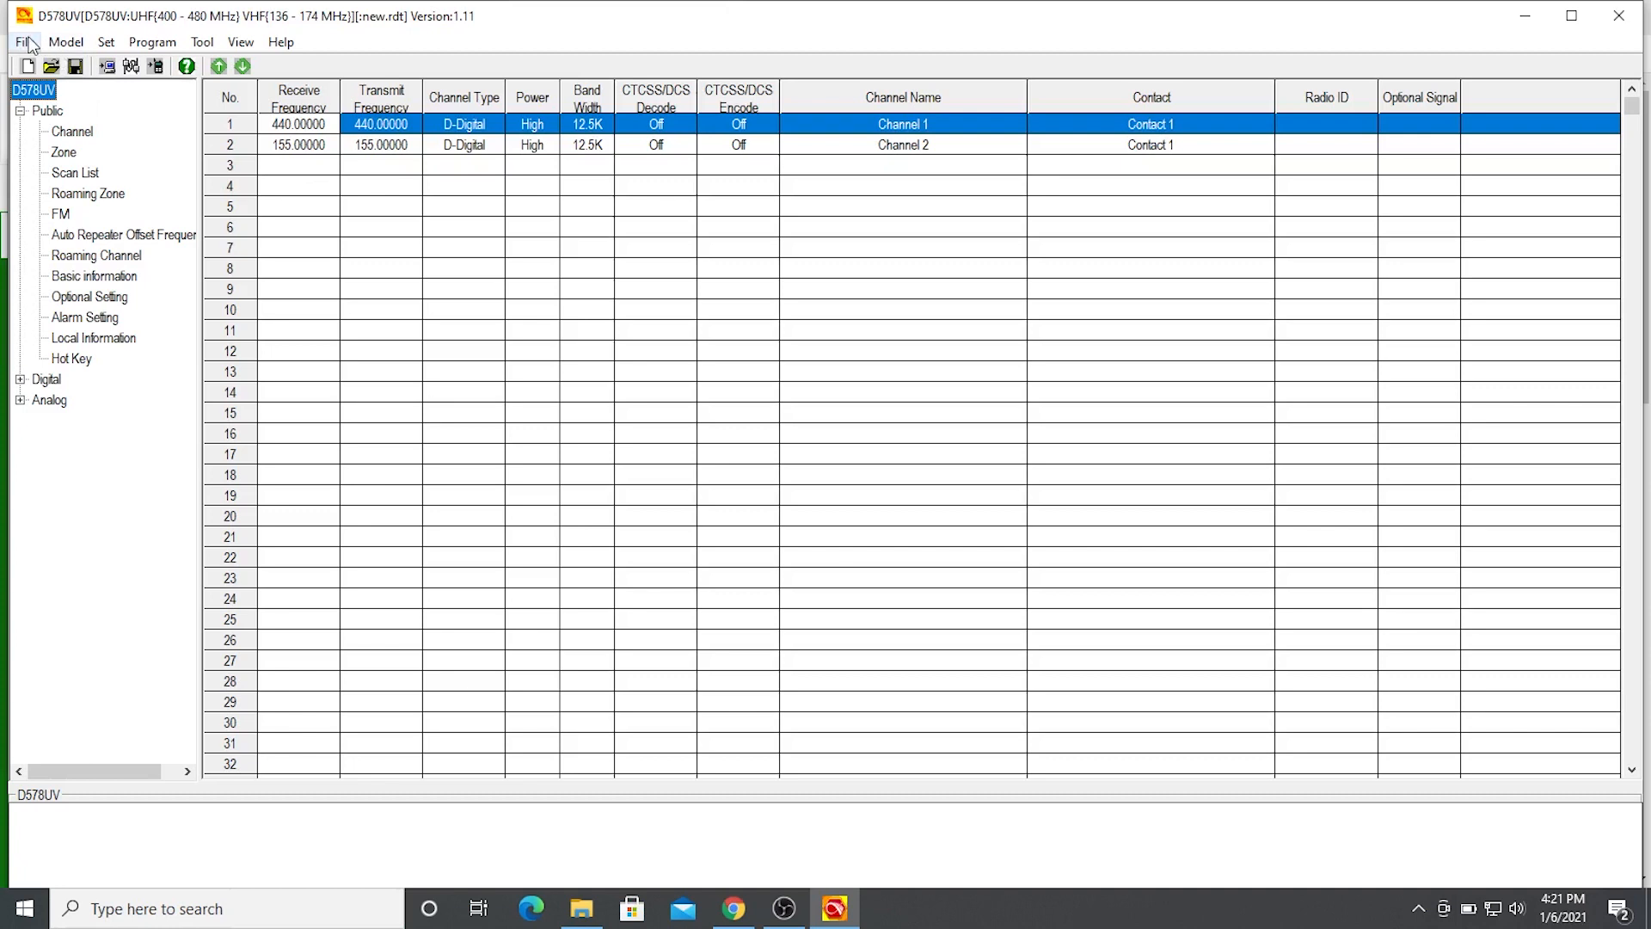
- Read from Radio on the confirmed COM port, including Other Data, to fill the channel grid
click(131, 65)
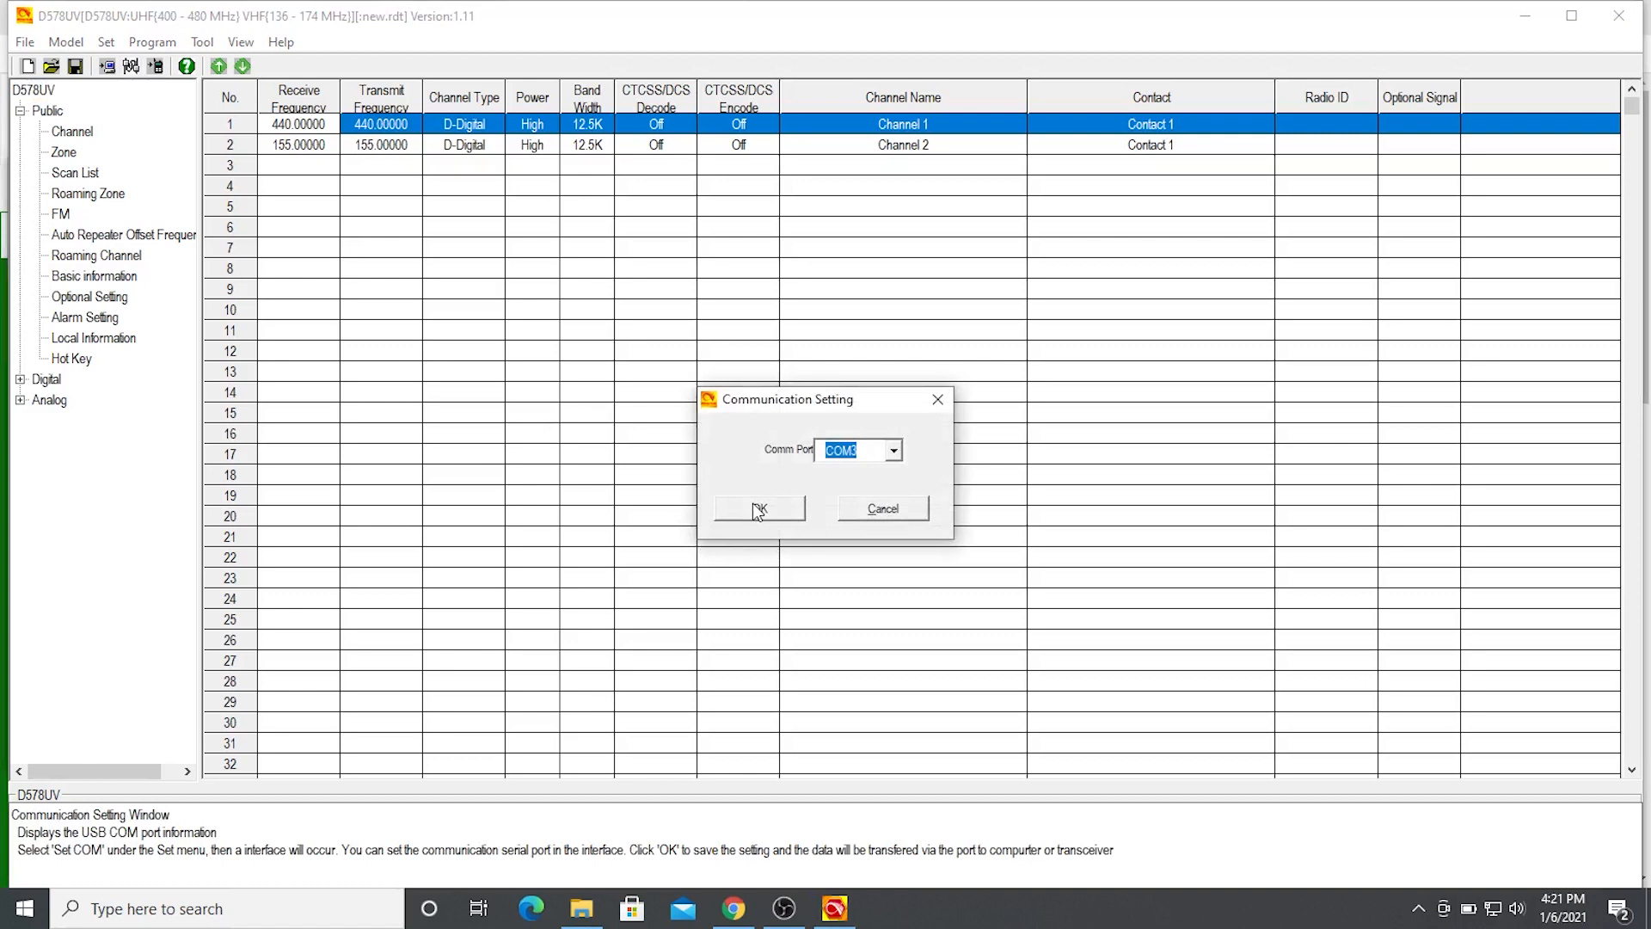
click(758, 508)
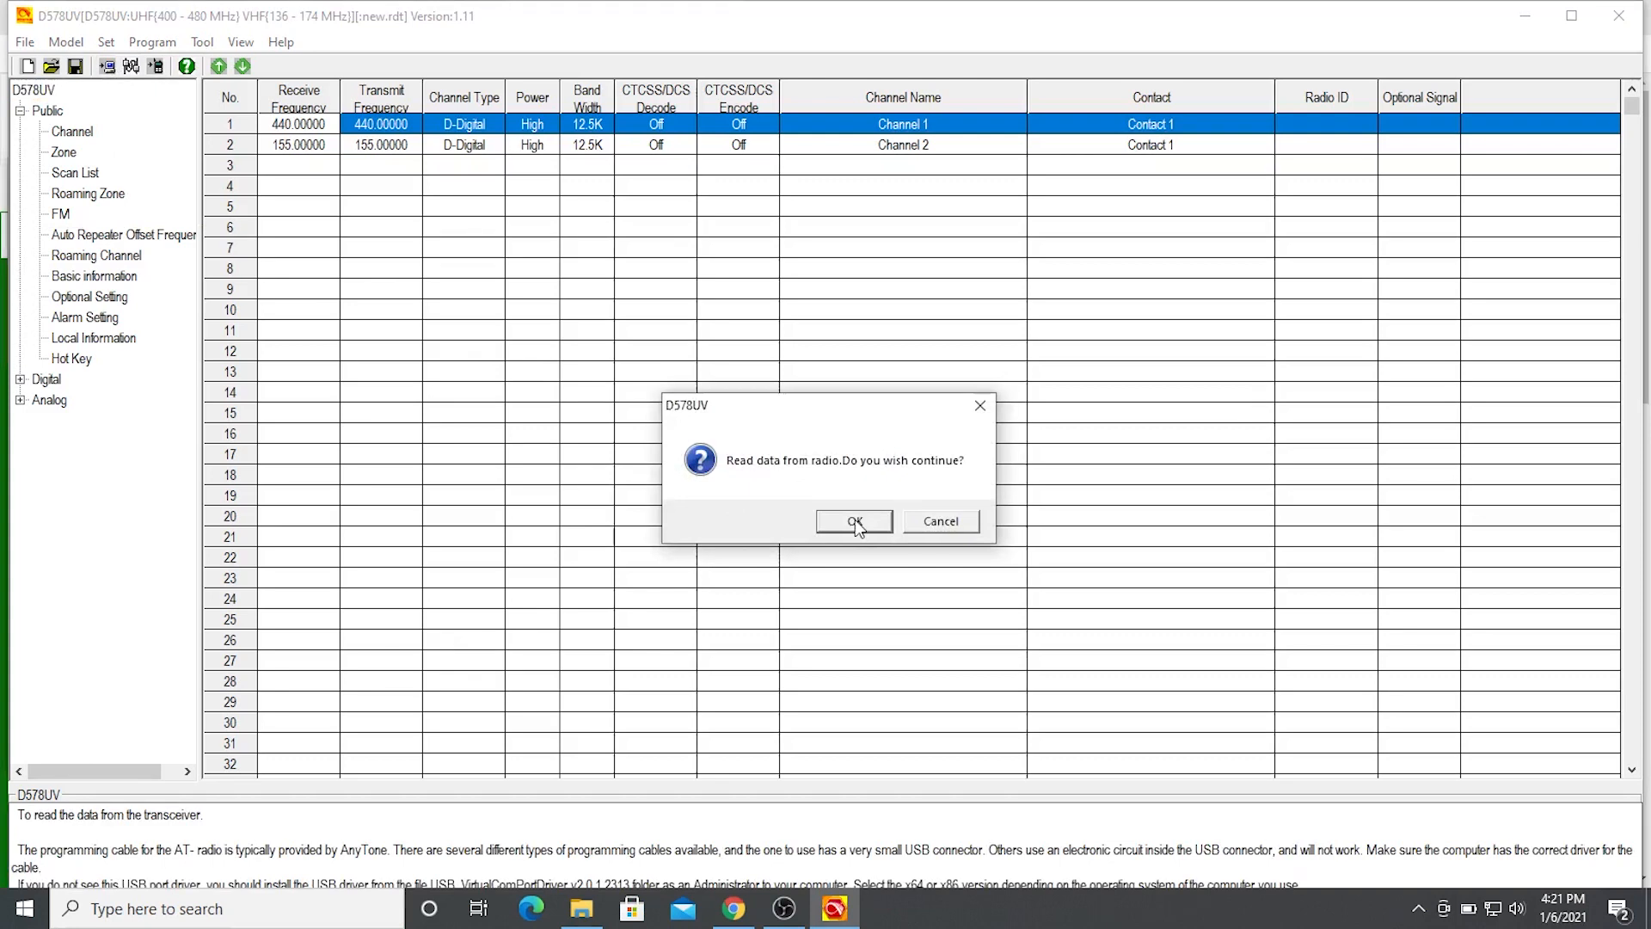
click(853, 521)
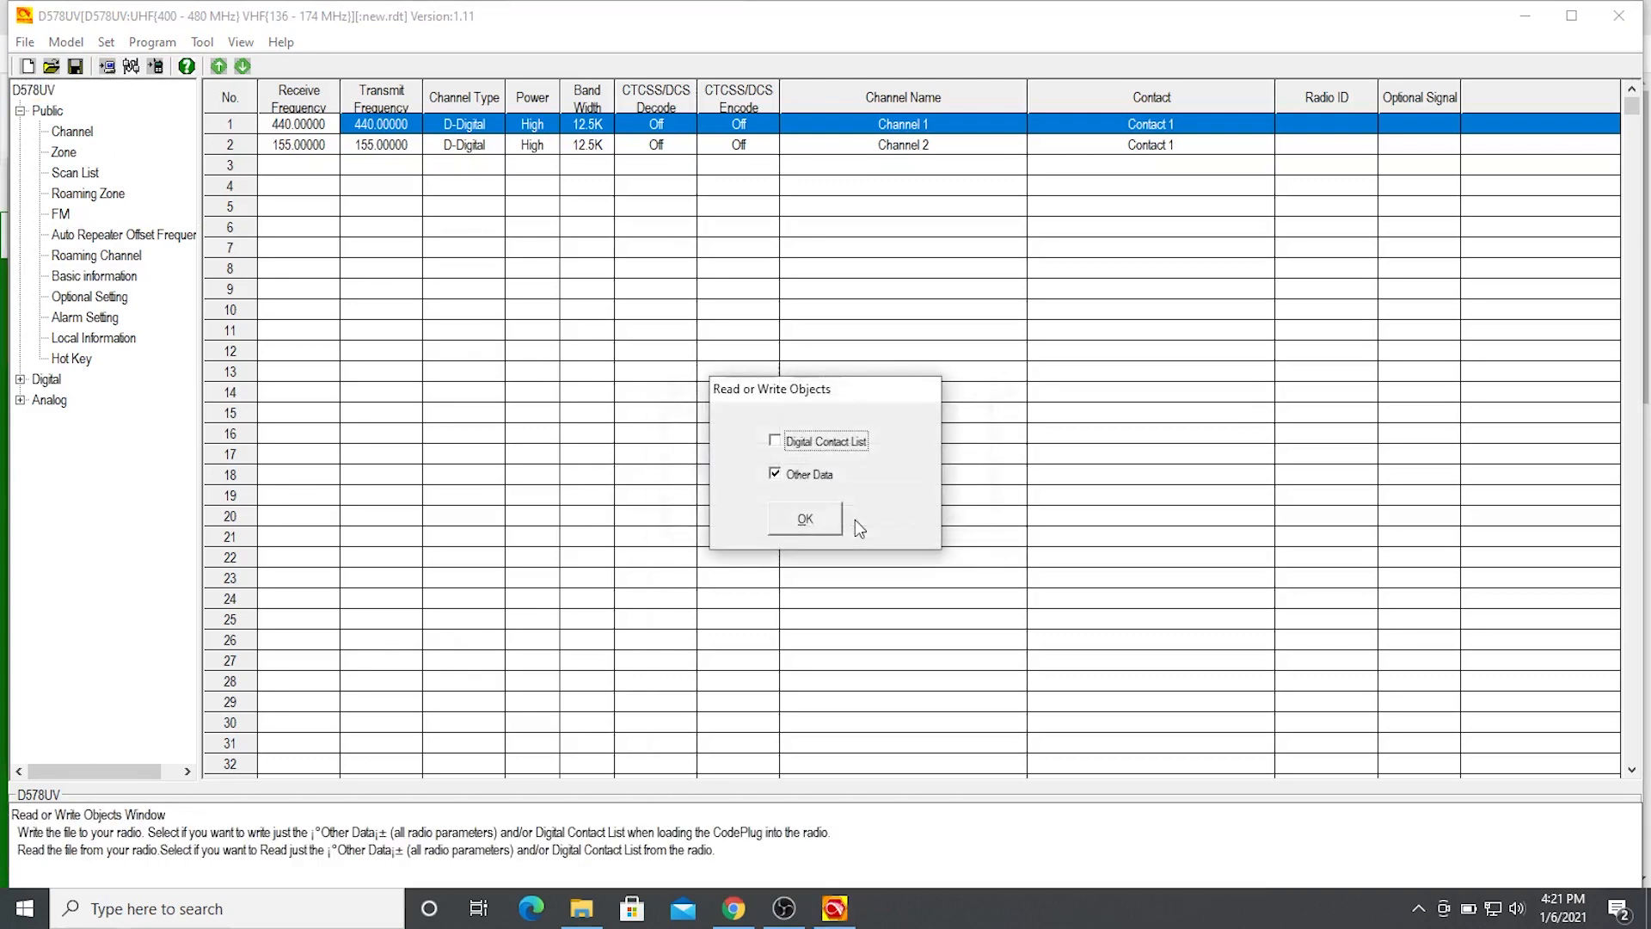
click(803, 518)
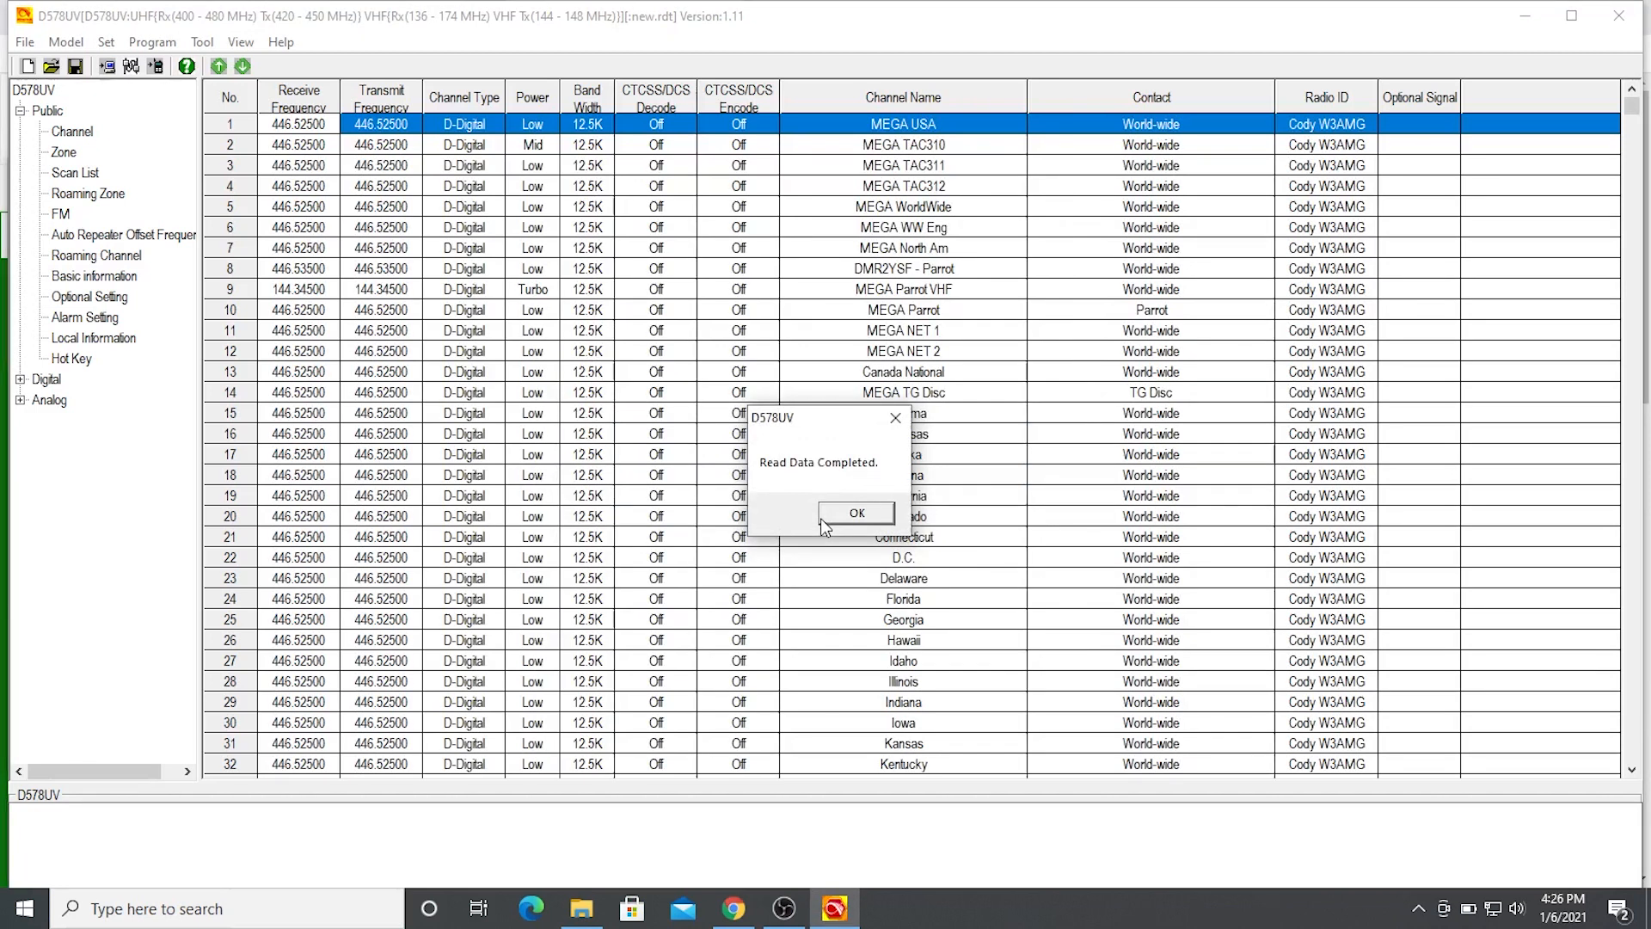
- Dismiss the Read Data Completed notice and start Tool > Firmware Upgrade
click(856, 513)
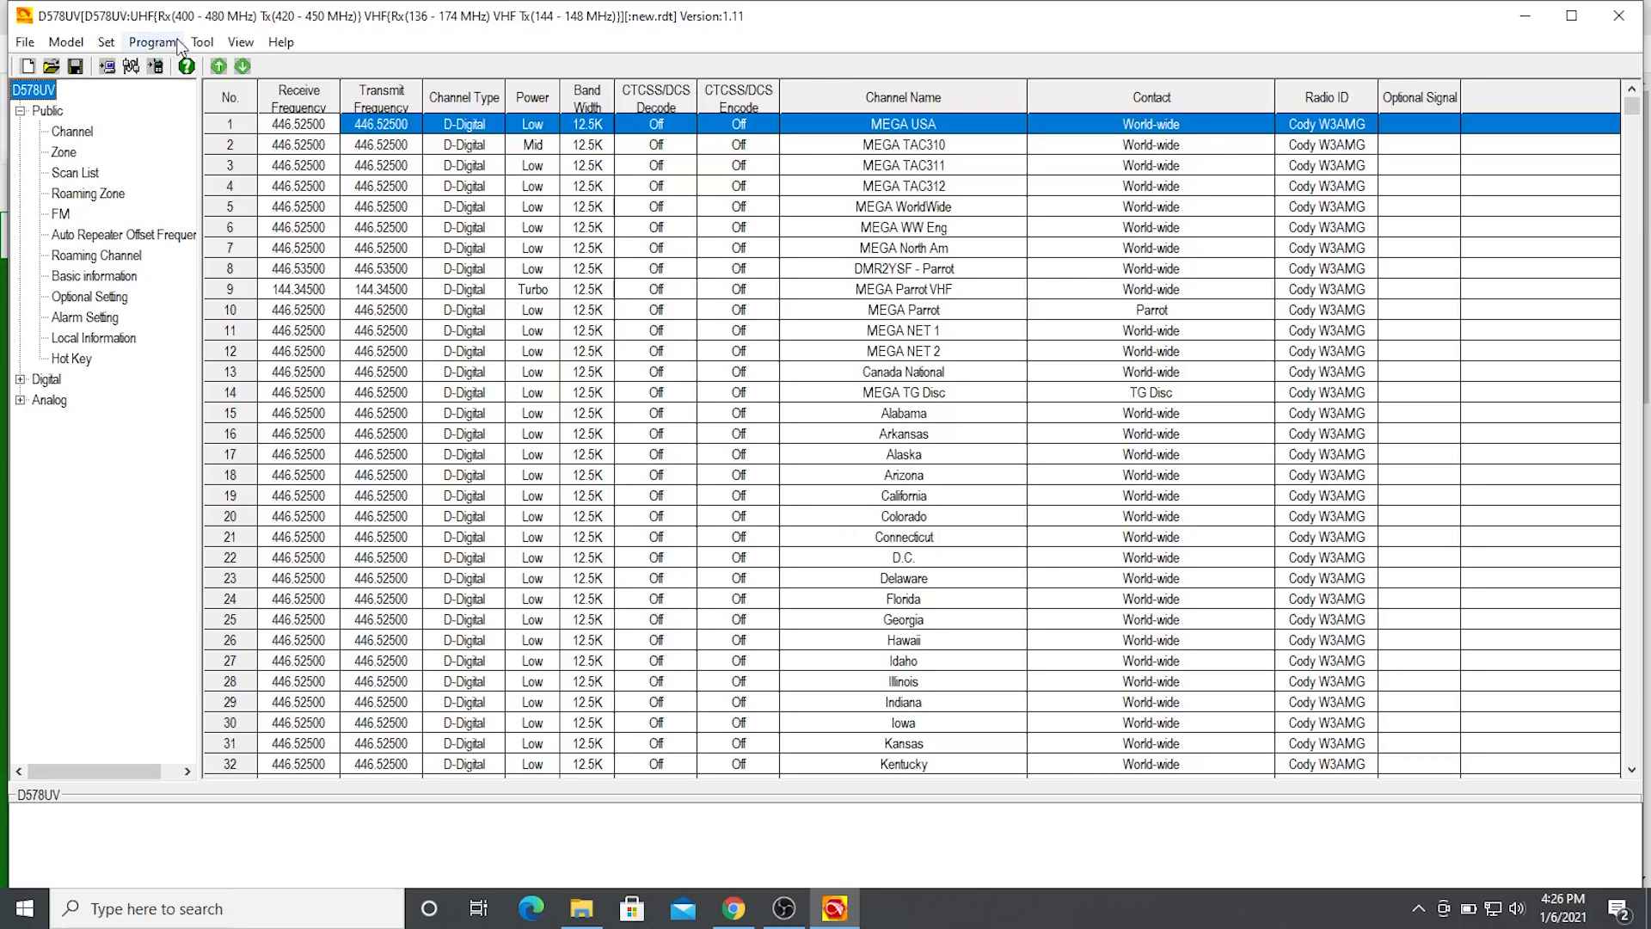
click(200, 42)
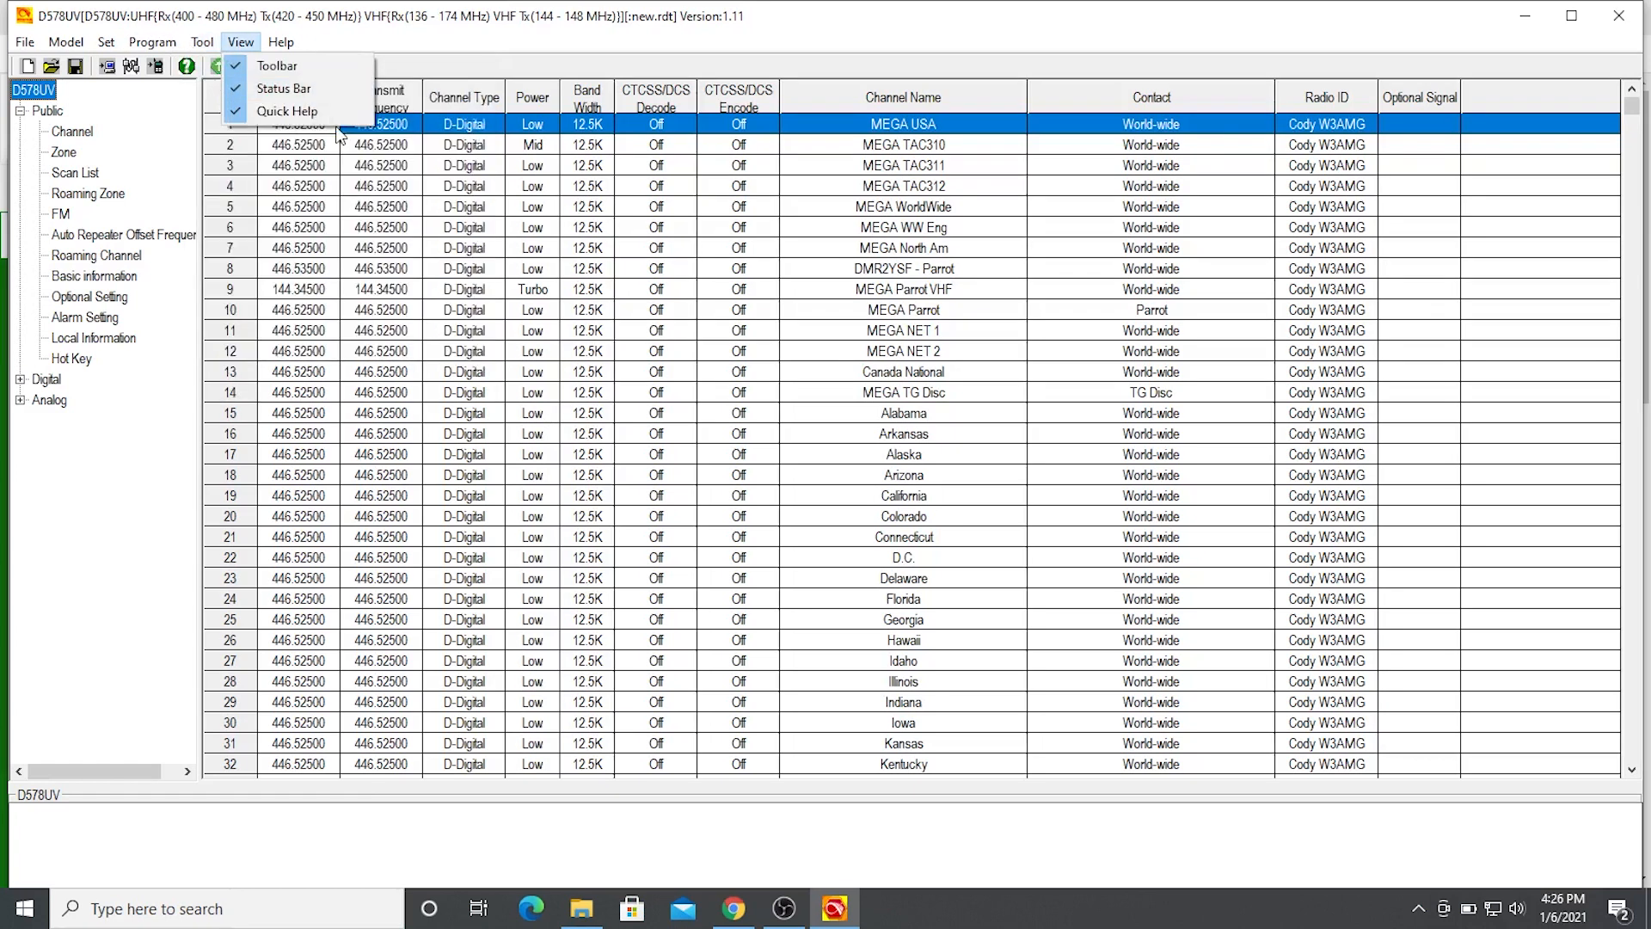
click(201, 43)
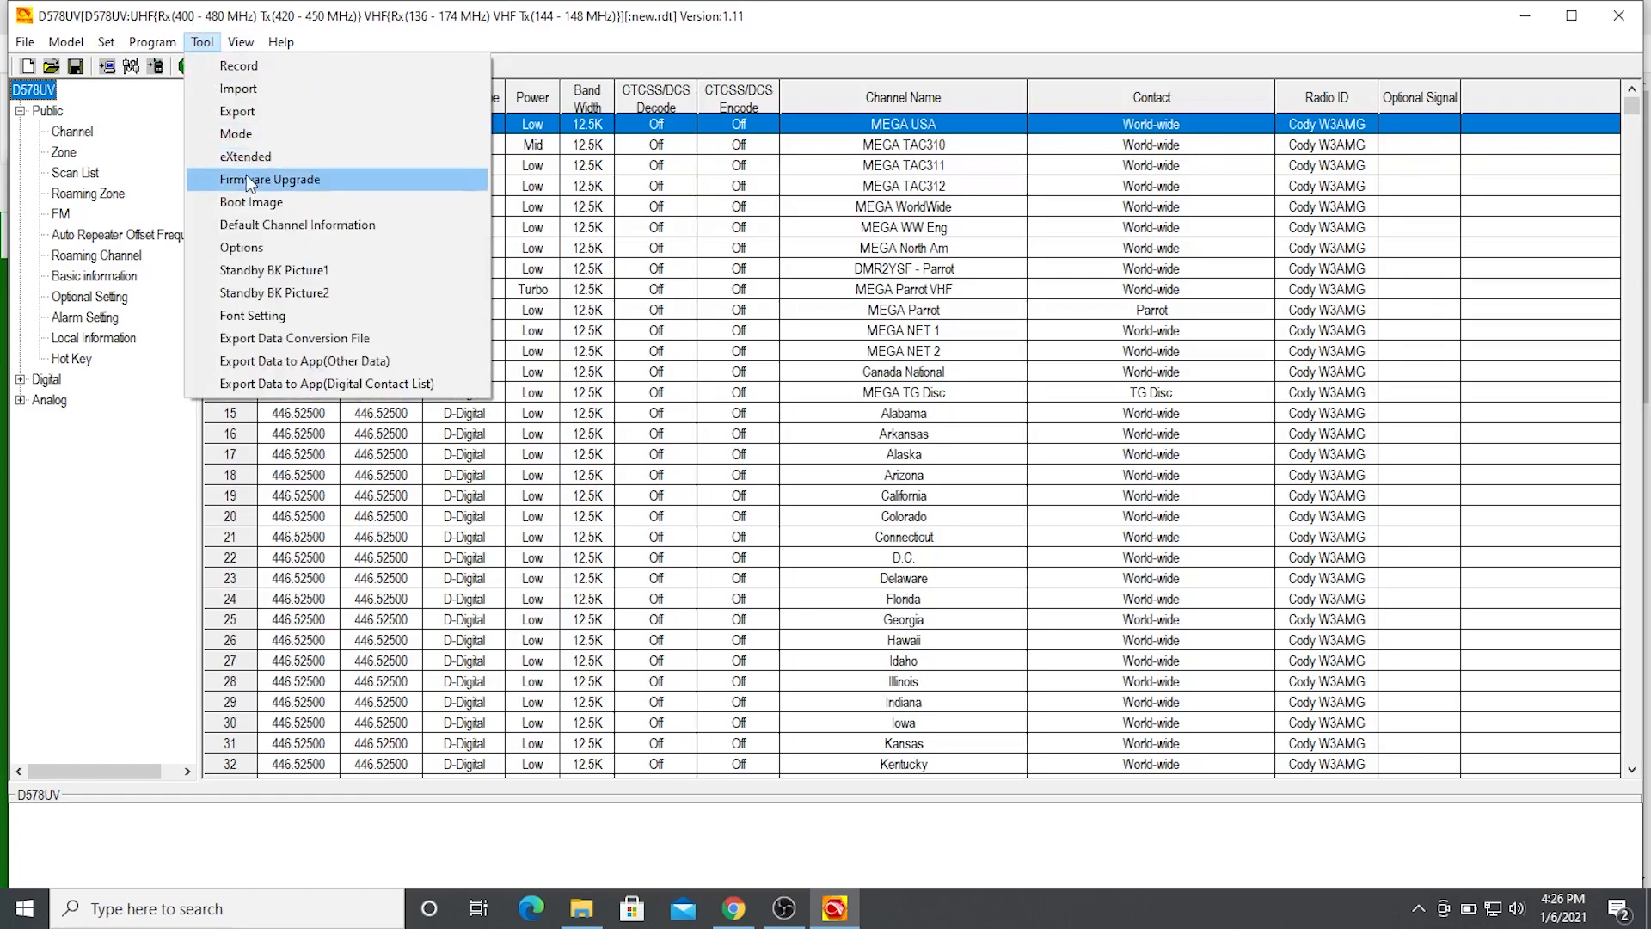
click(268, 179)
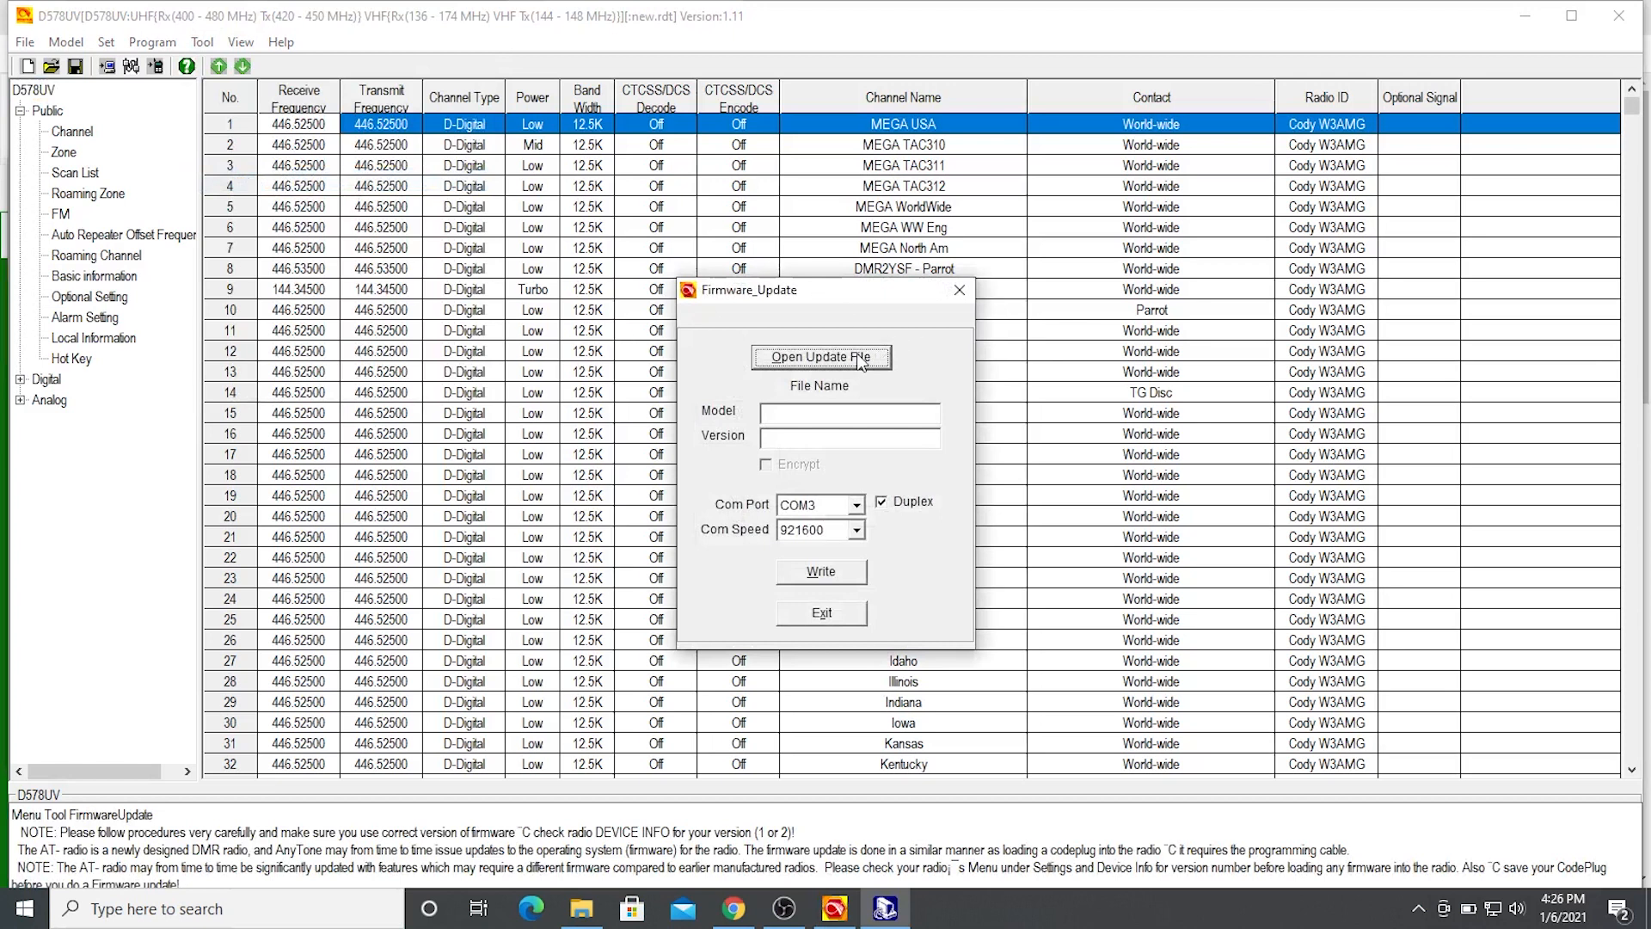
- Browse from Open Update File to C:\AnyTone578v1_11\D578UV_V1.11 FW
click(821, 357)
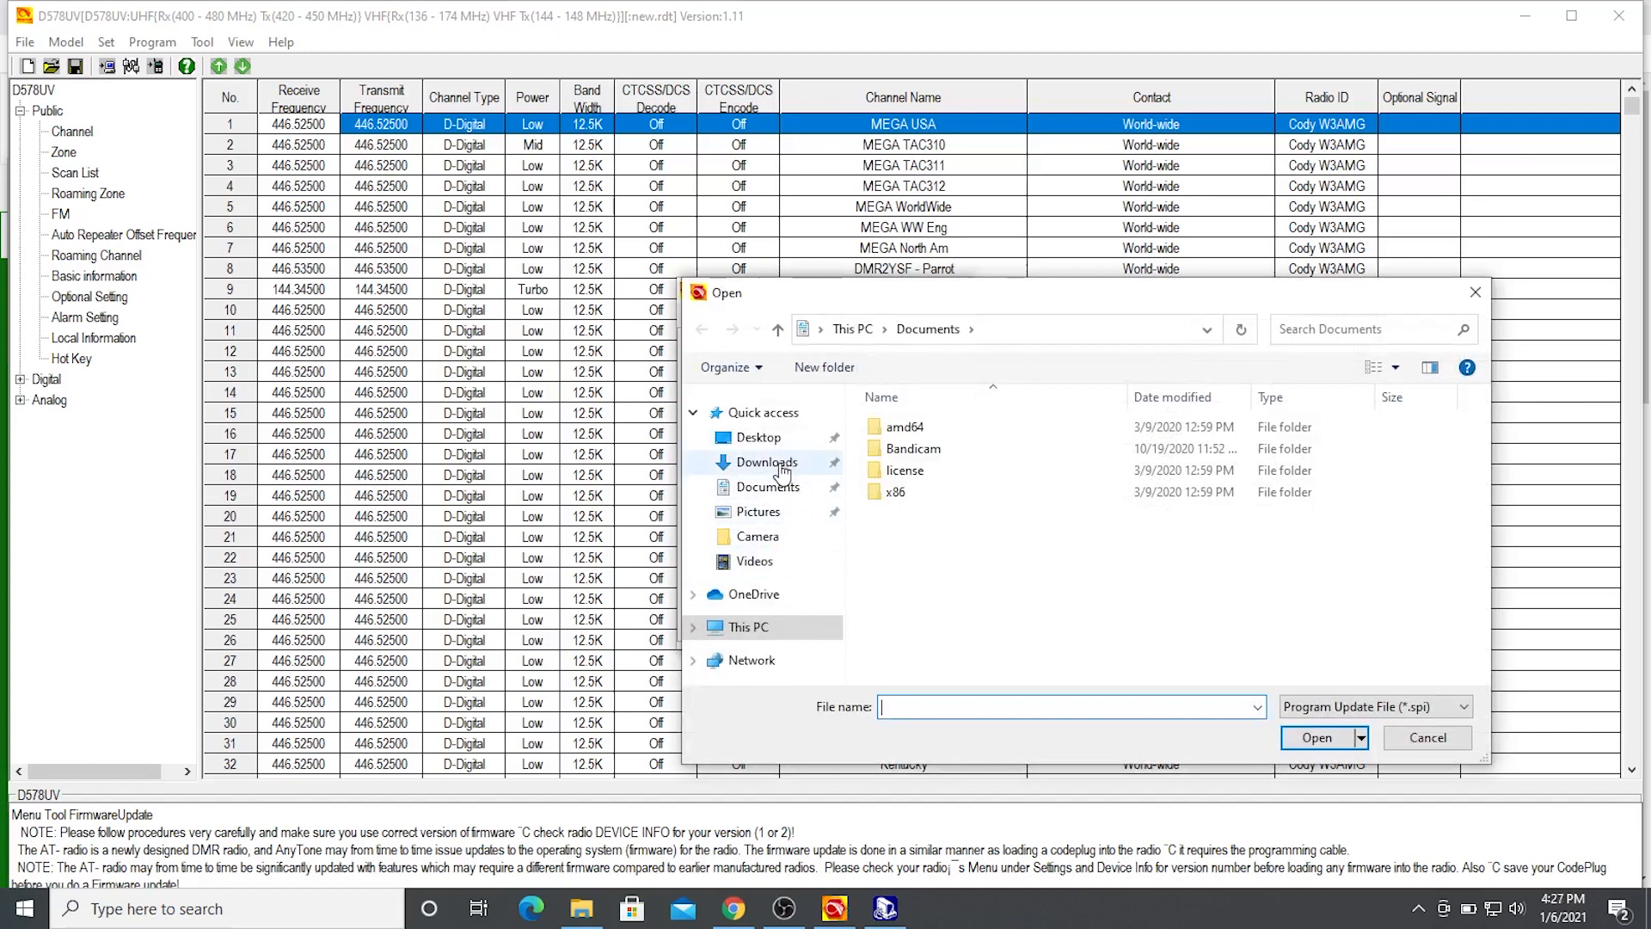
click(747, 626)
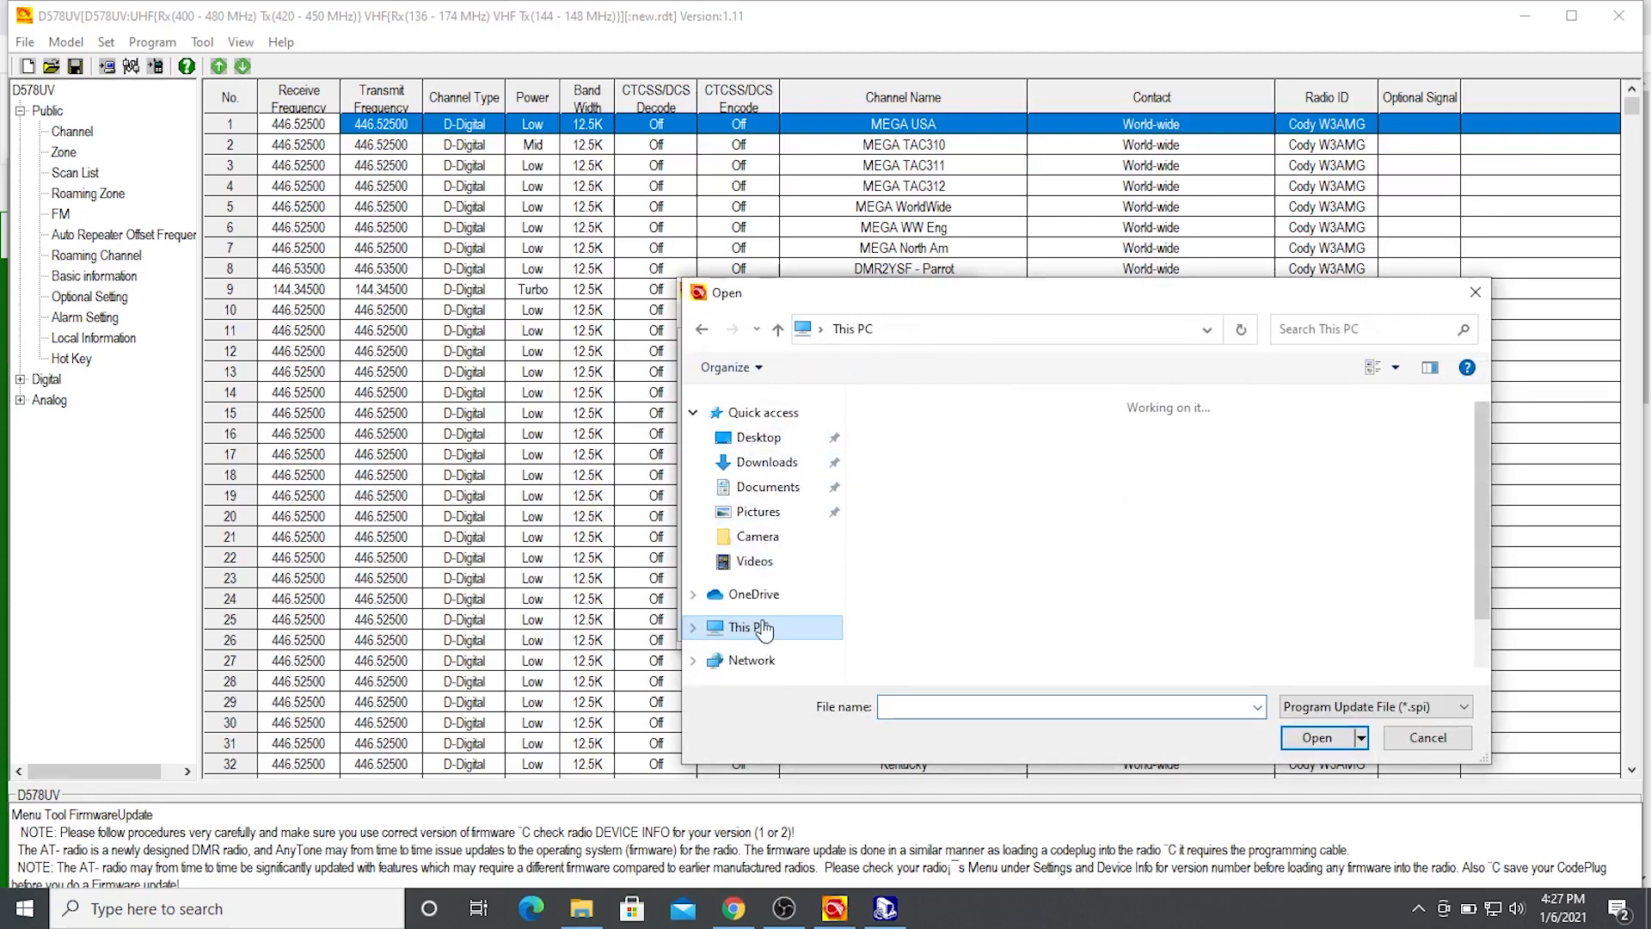
click(749, 628)
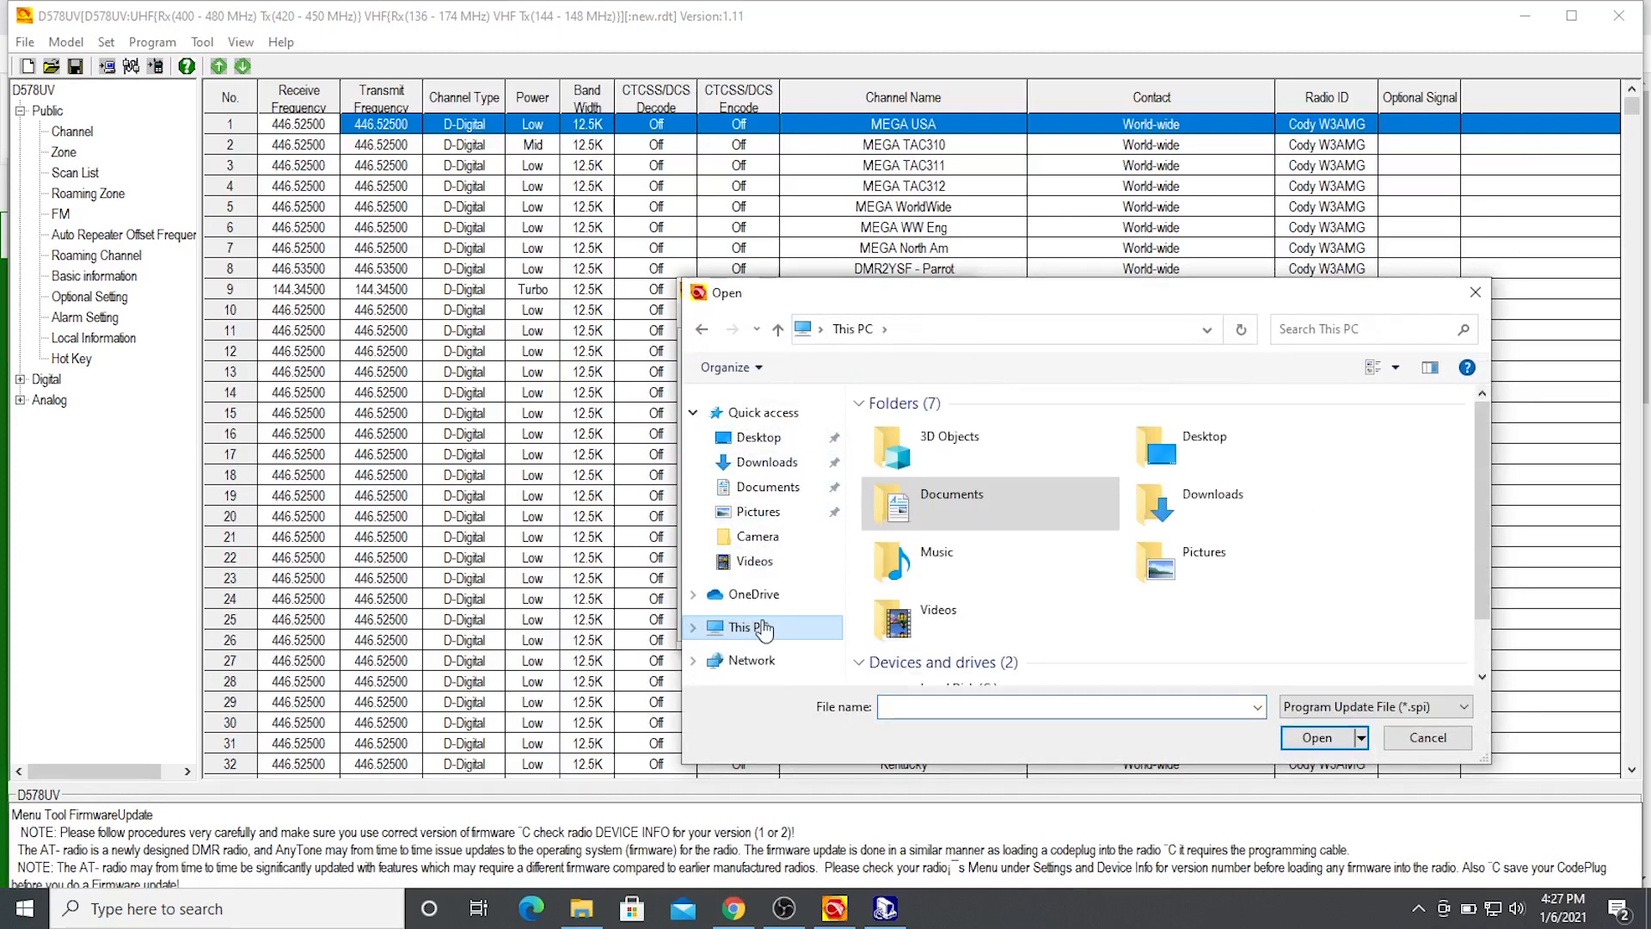
scroll(down, 3)
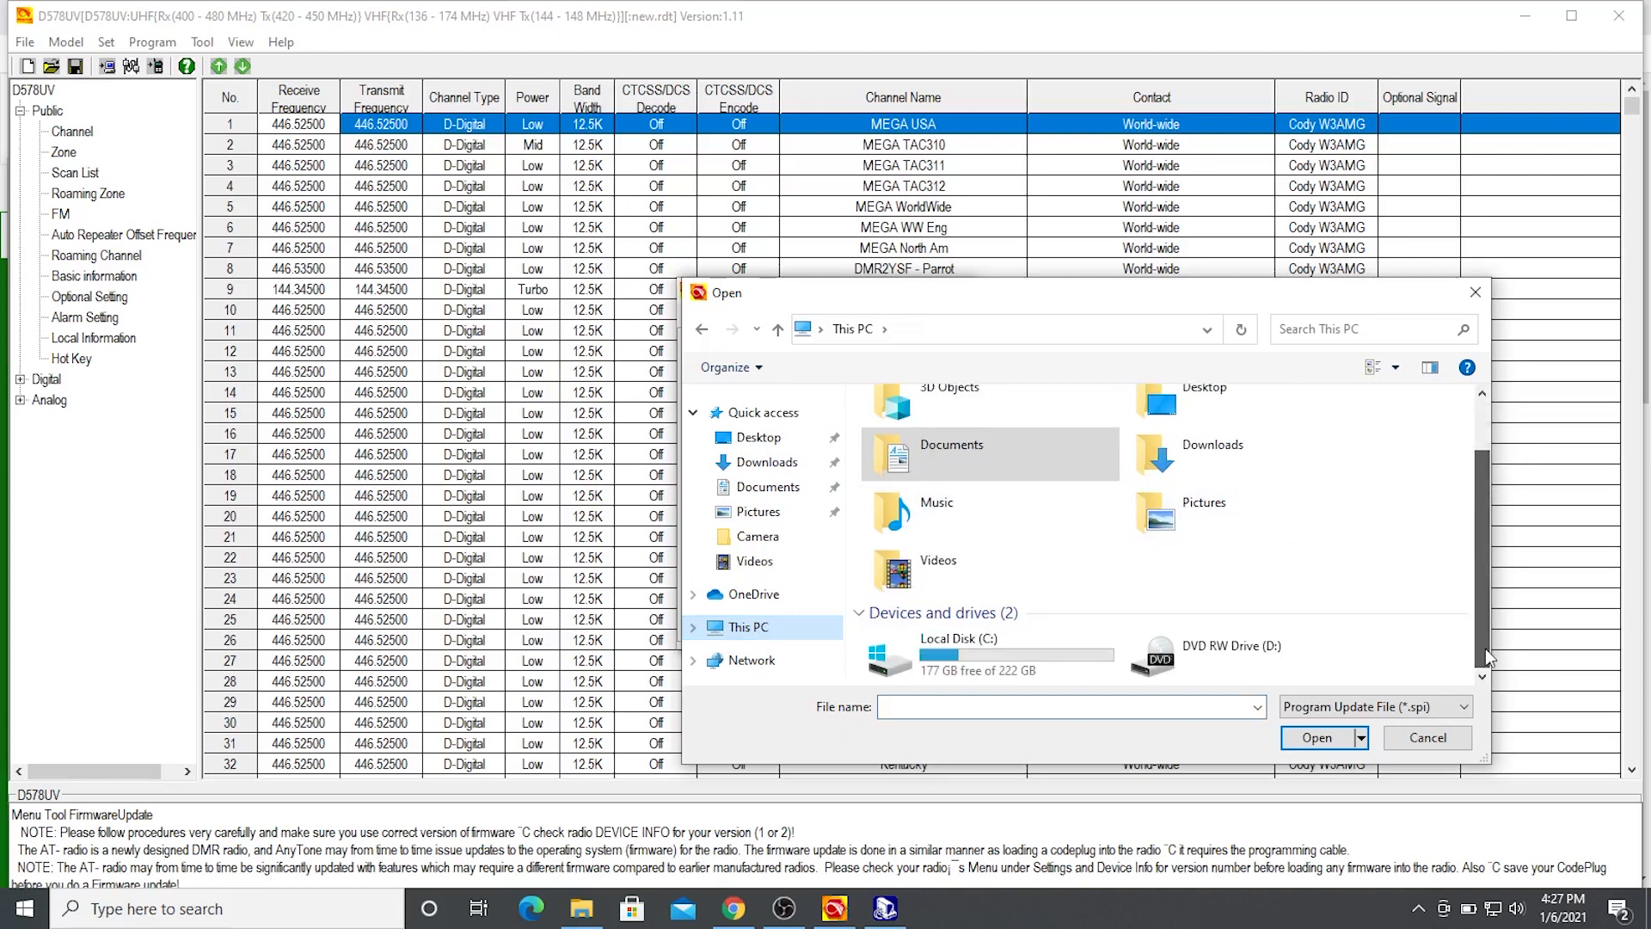
double_click(956, 638)
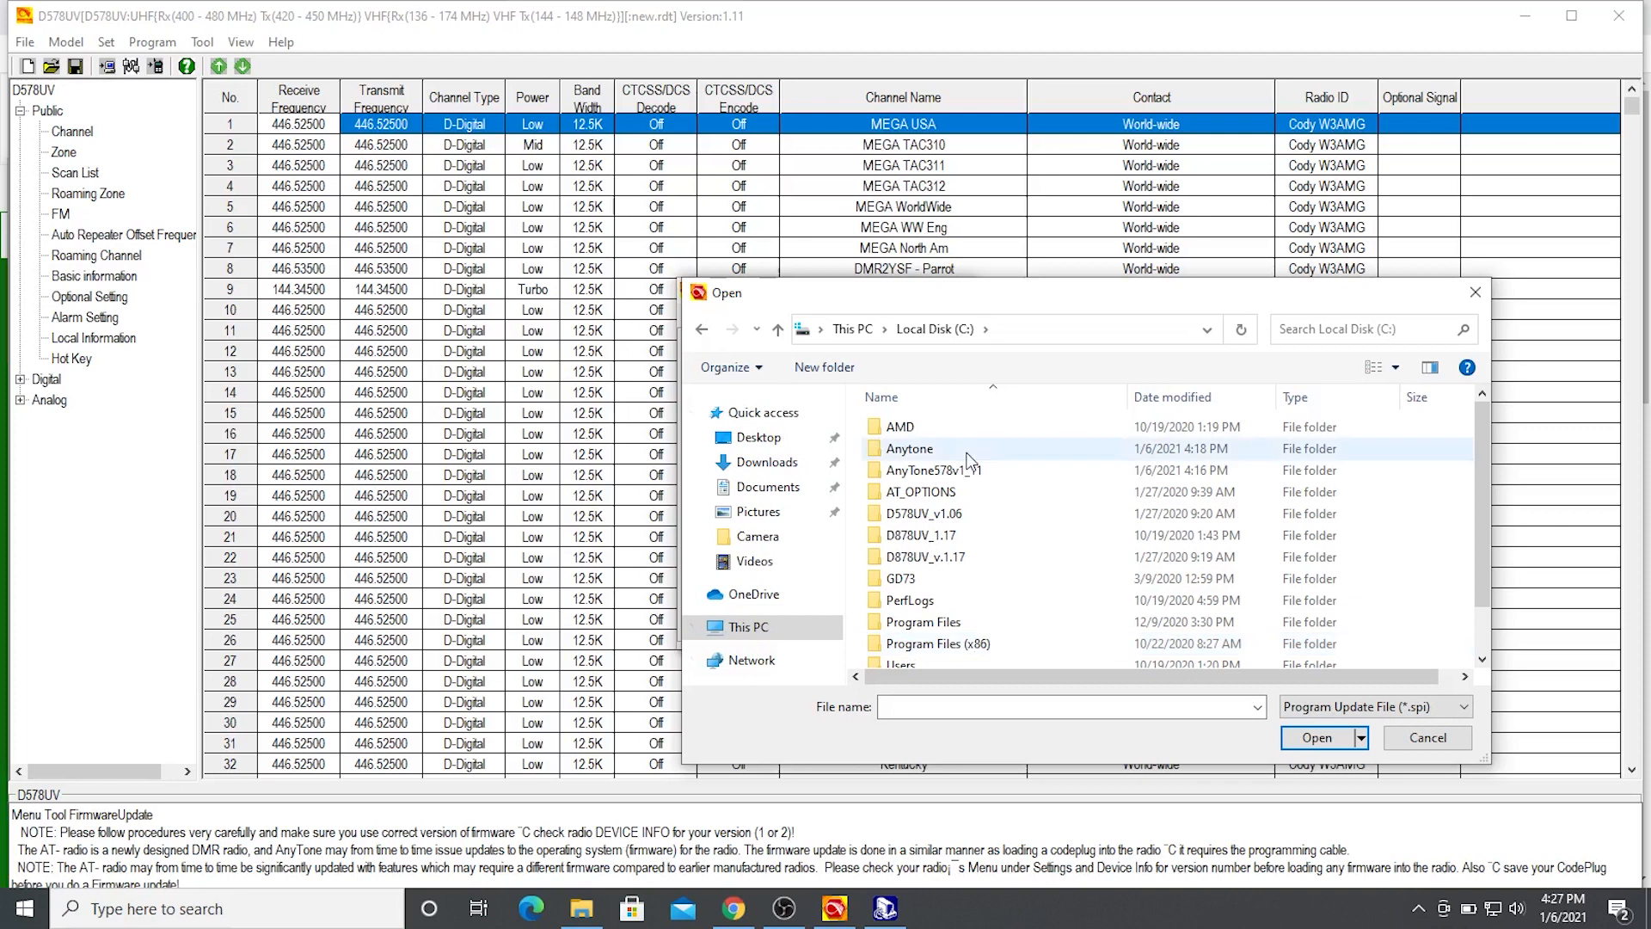
double_click(909, 447)
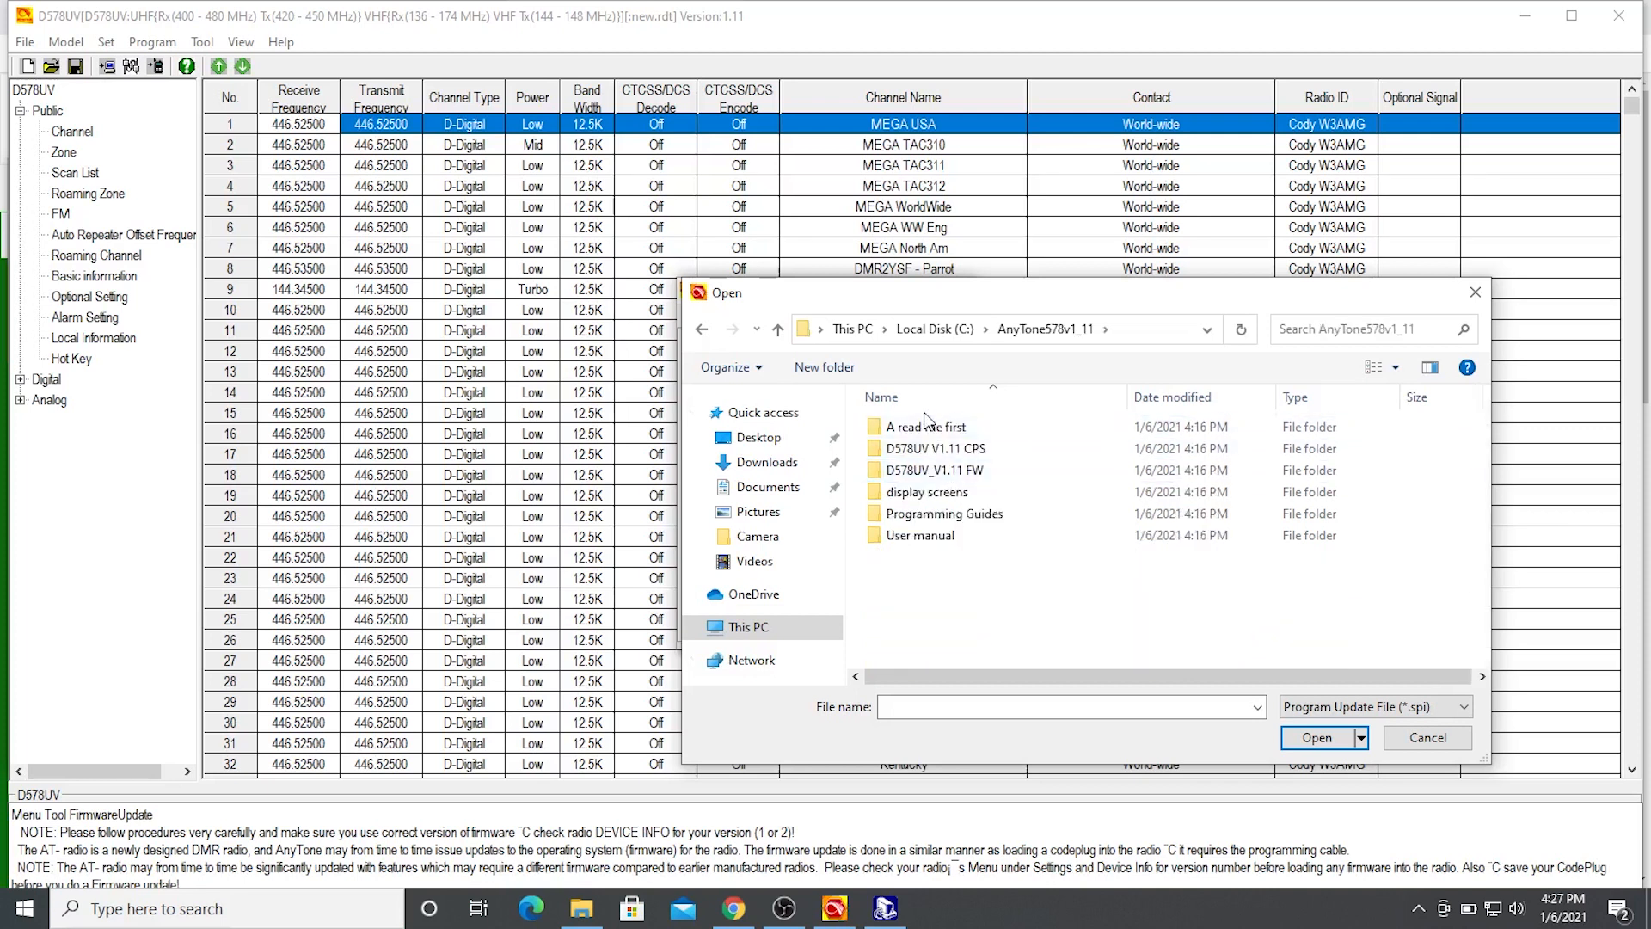
mouse_move(921, 447)
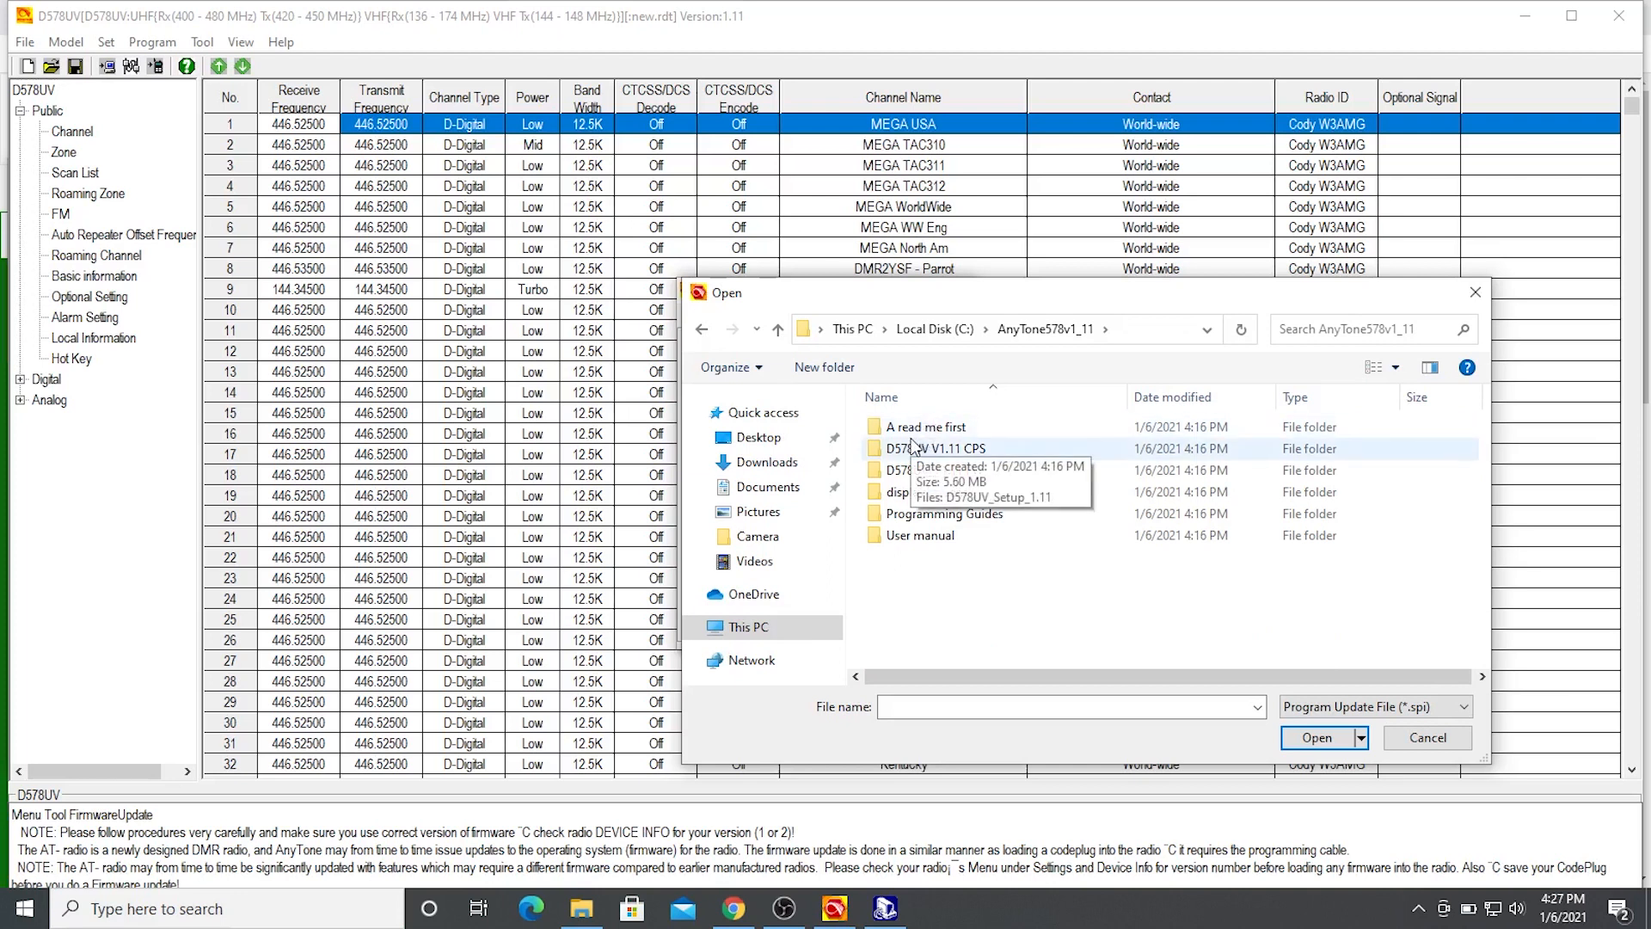
double_click(943, 469)
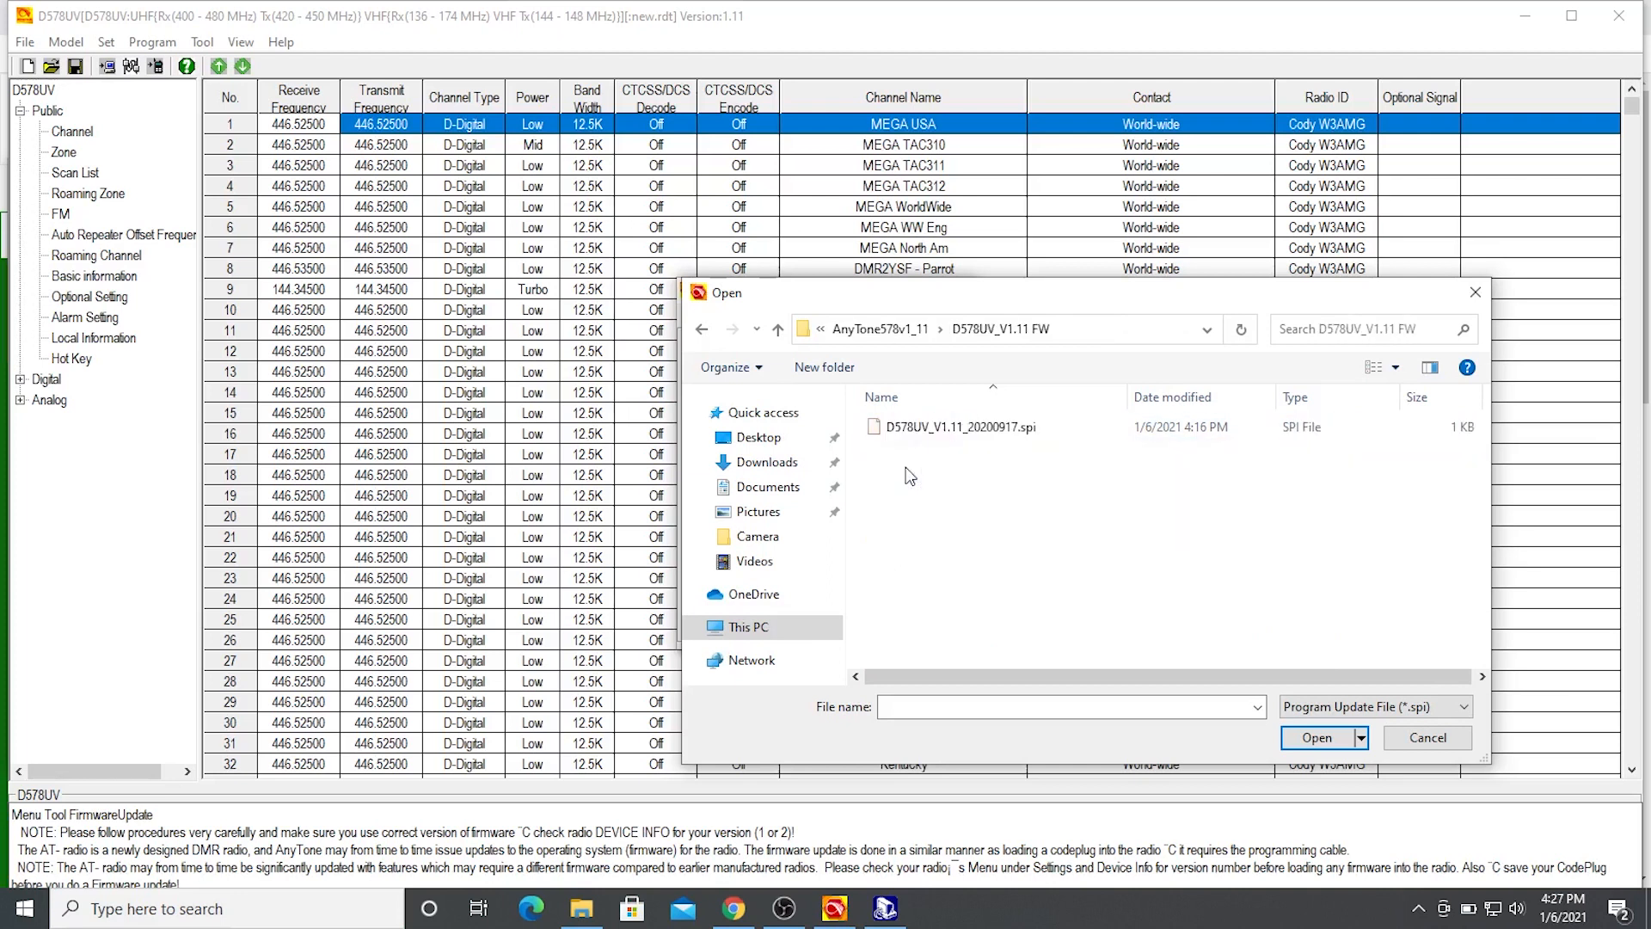
- Load D578UV_V1.11_20200917.spi into the Firmware Update window and acknowledge success
click(951, 427)
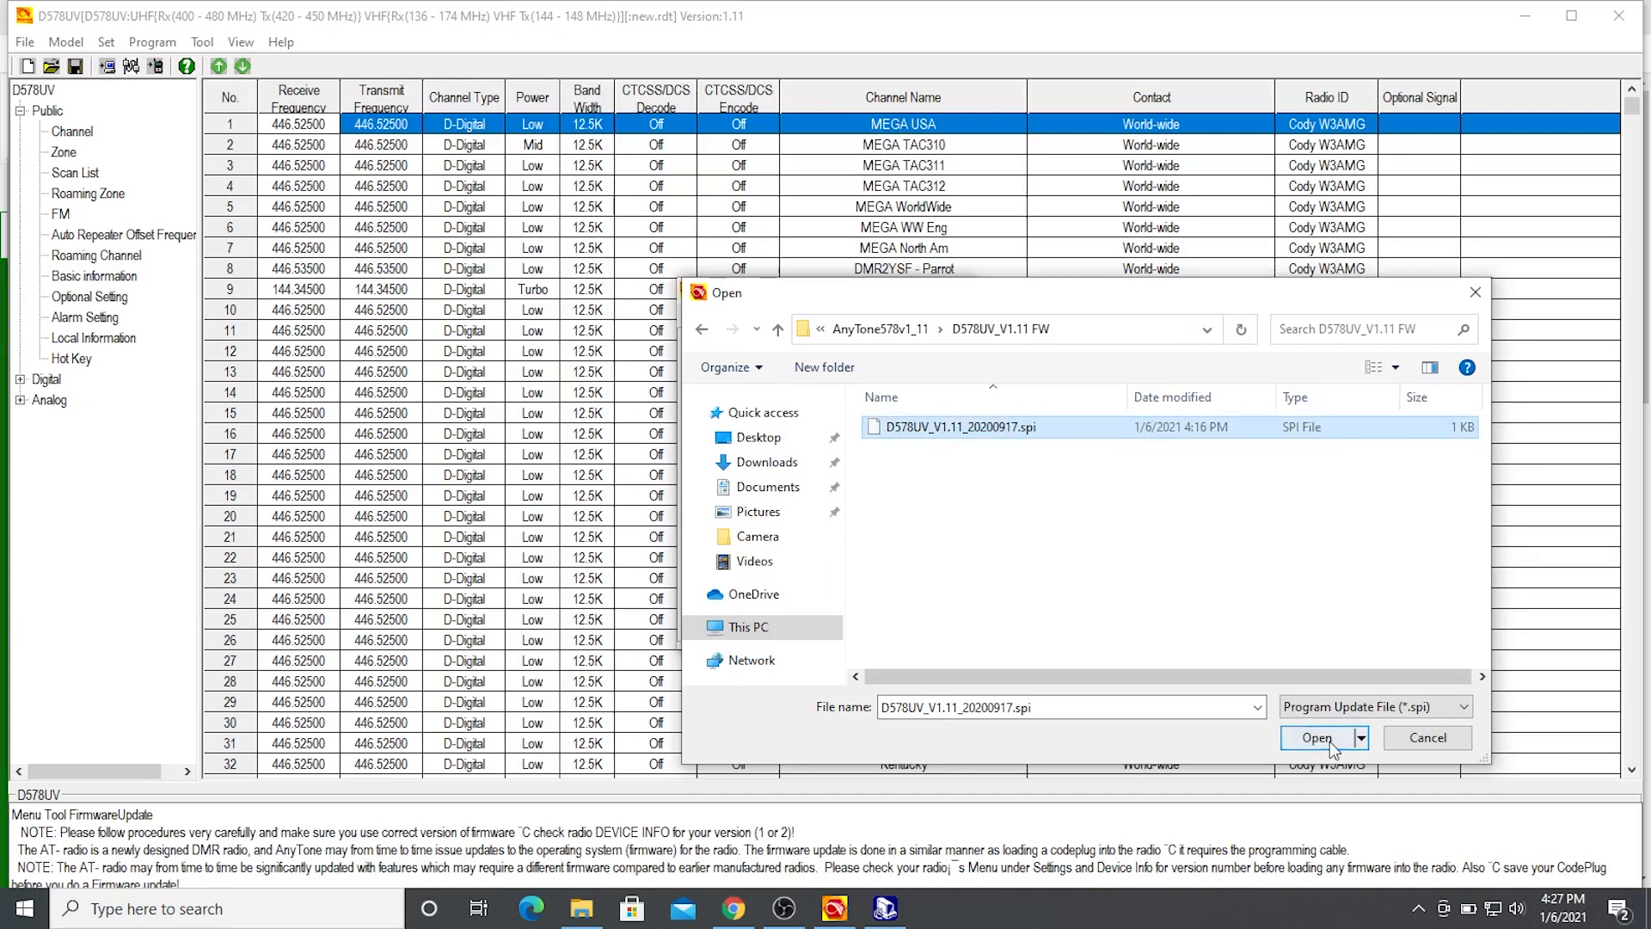
click(1314, 737)
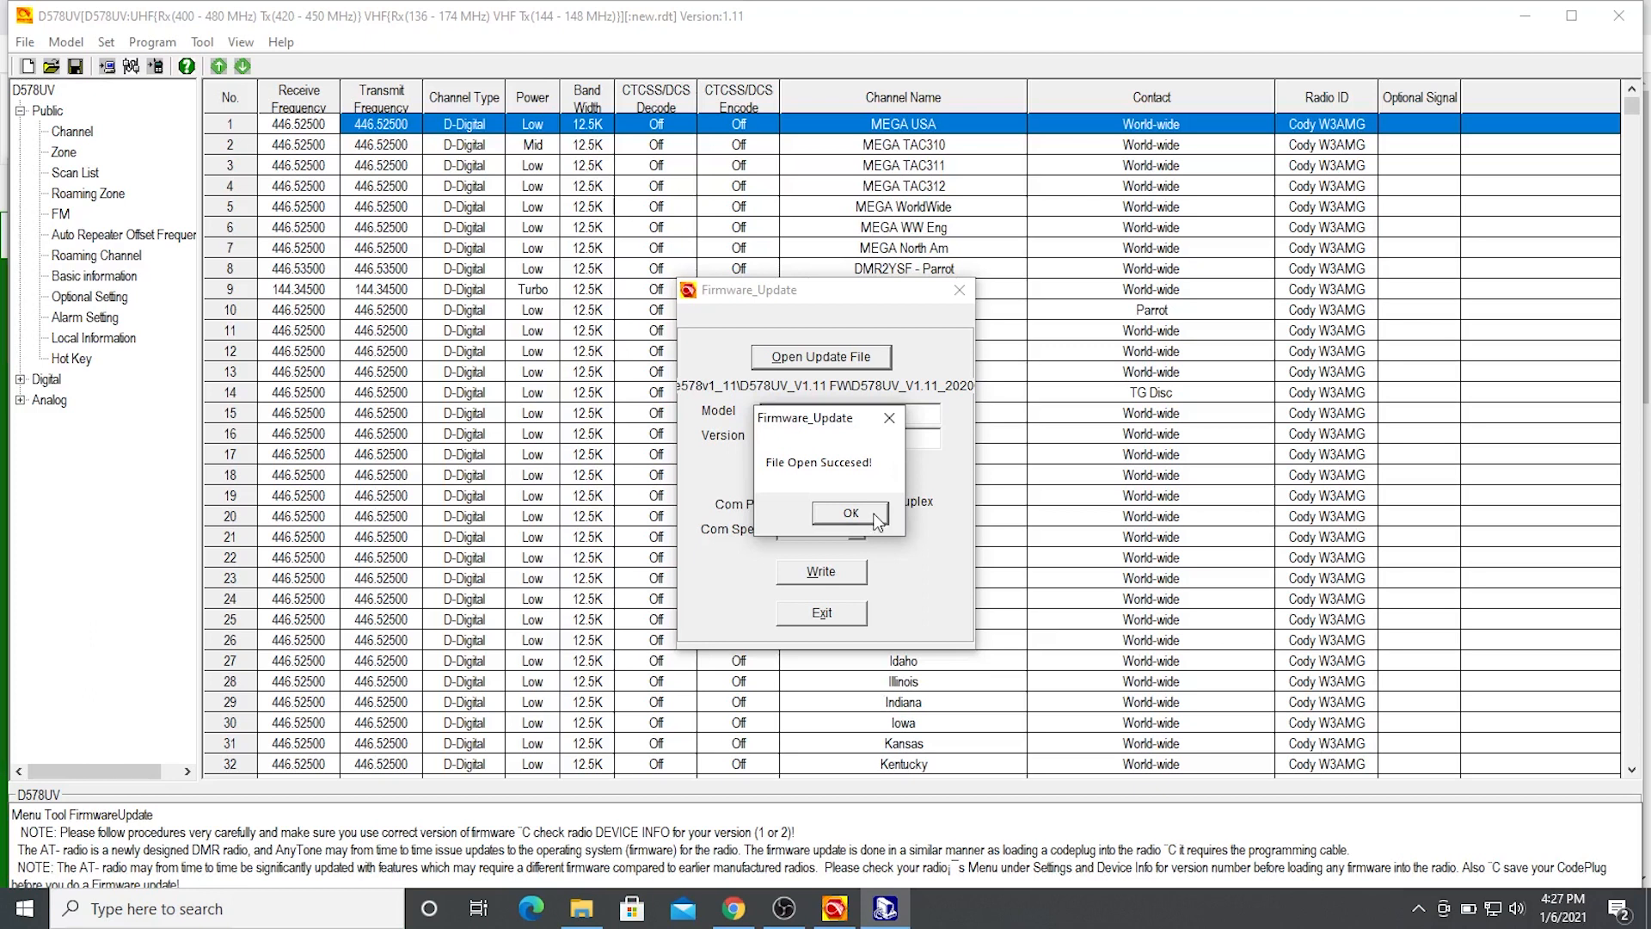
click(849, 513)
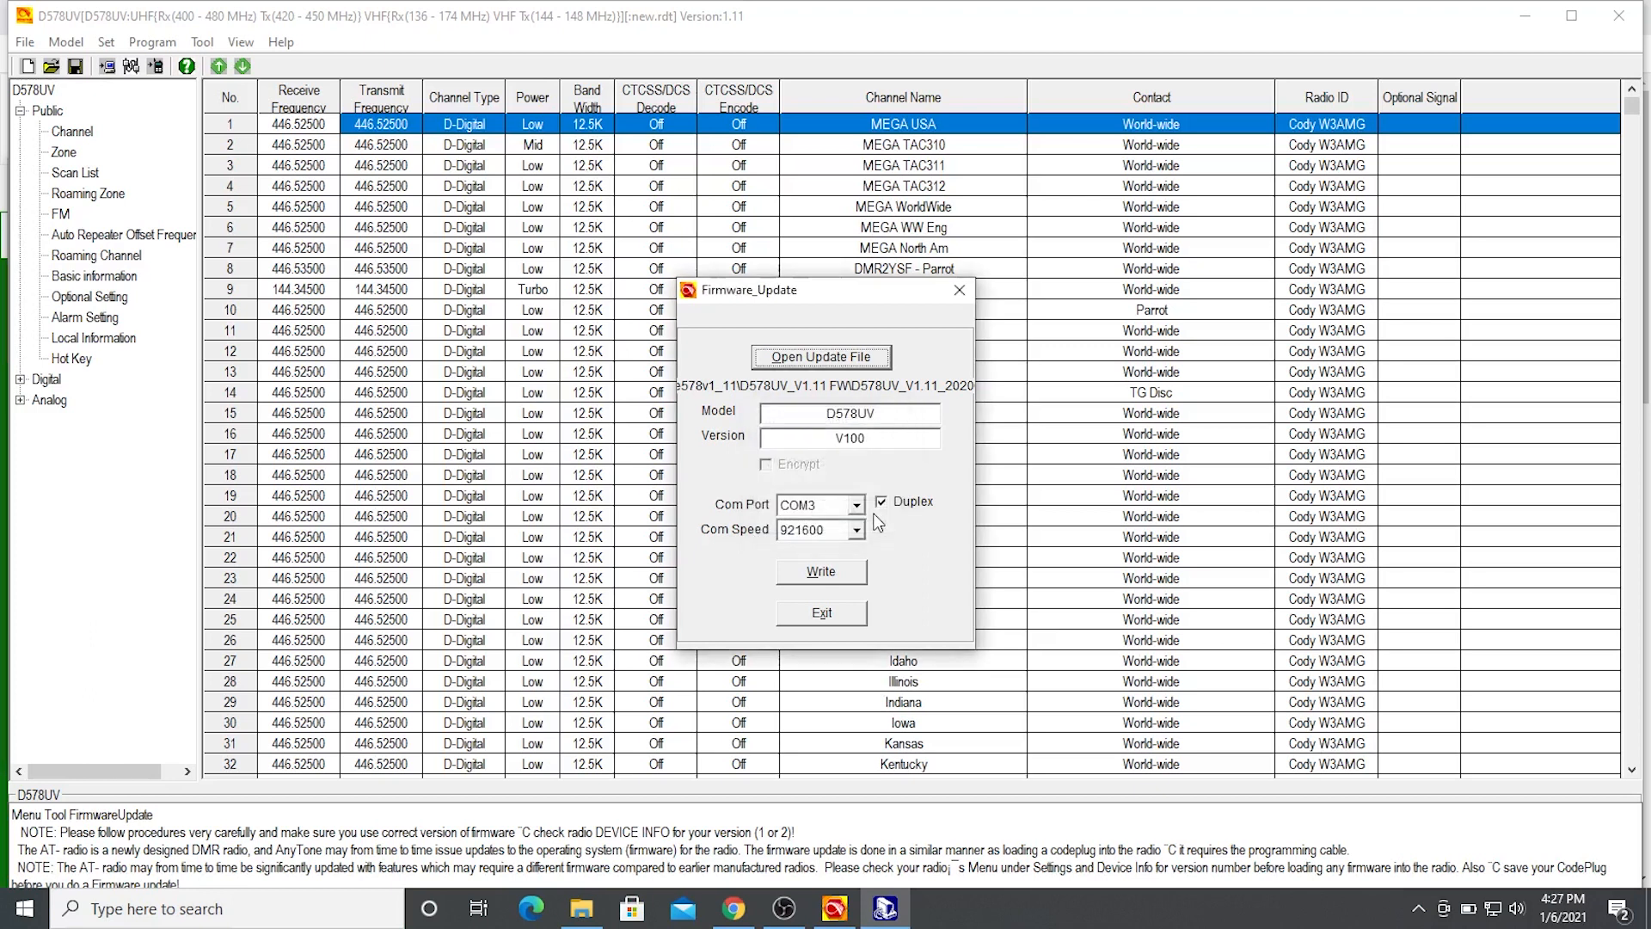